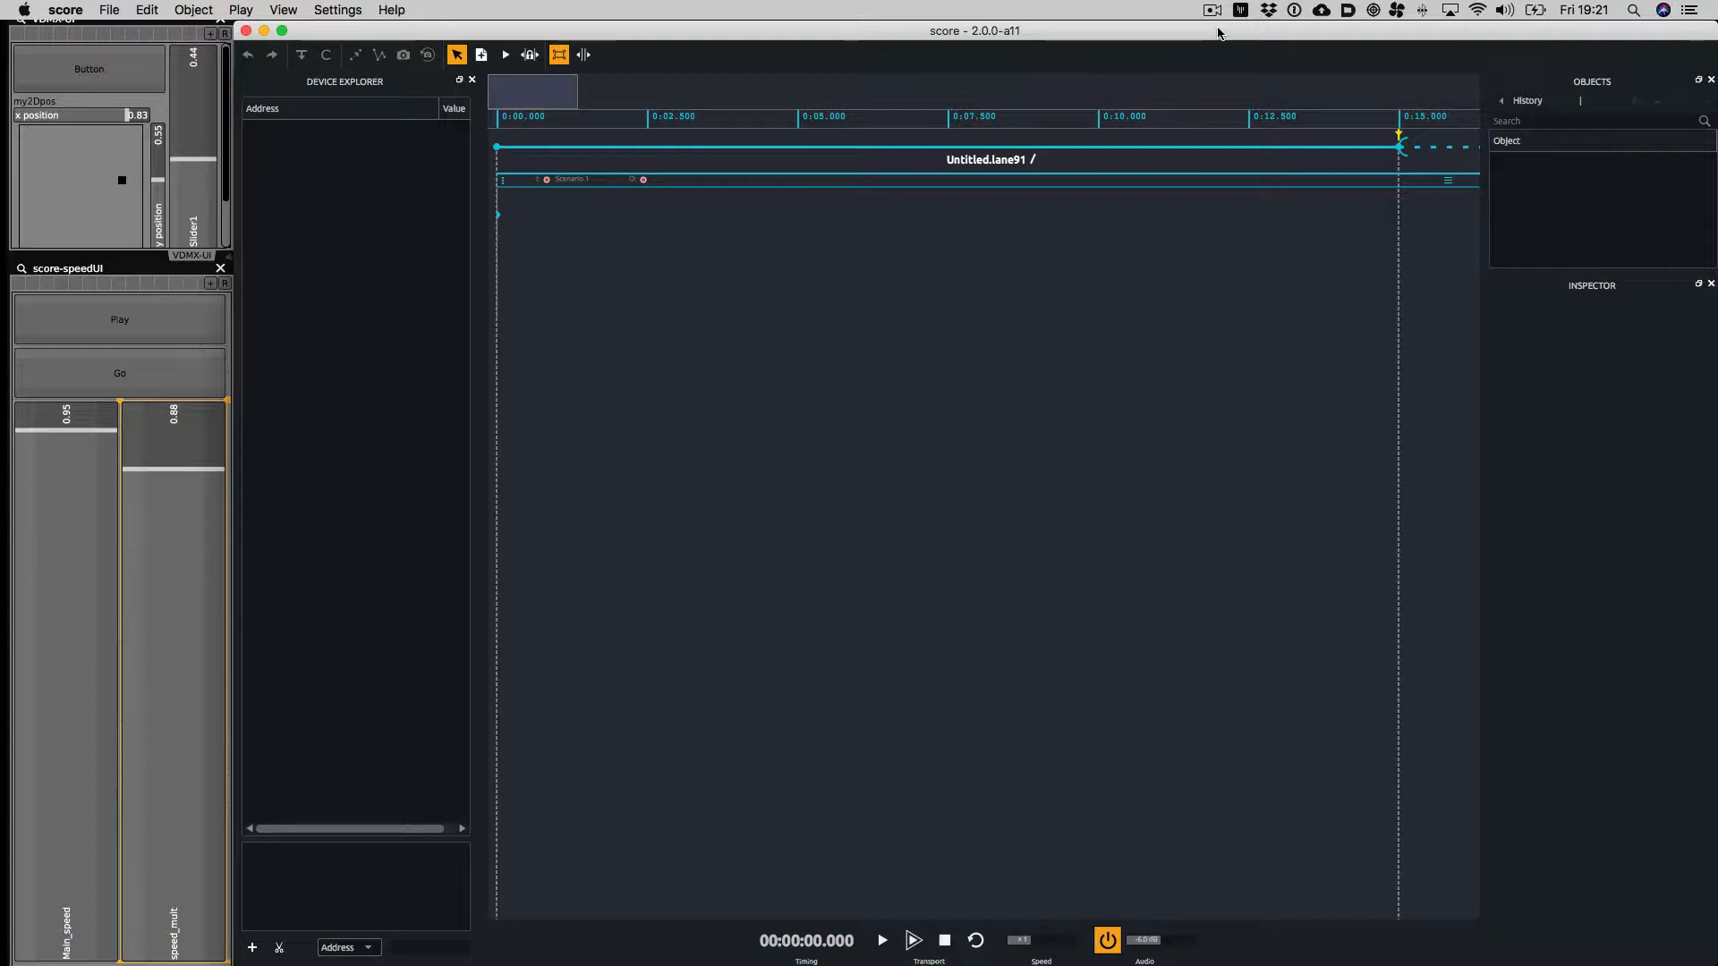
mouse_move(1146, 228)
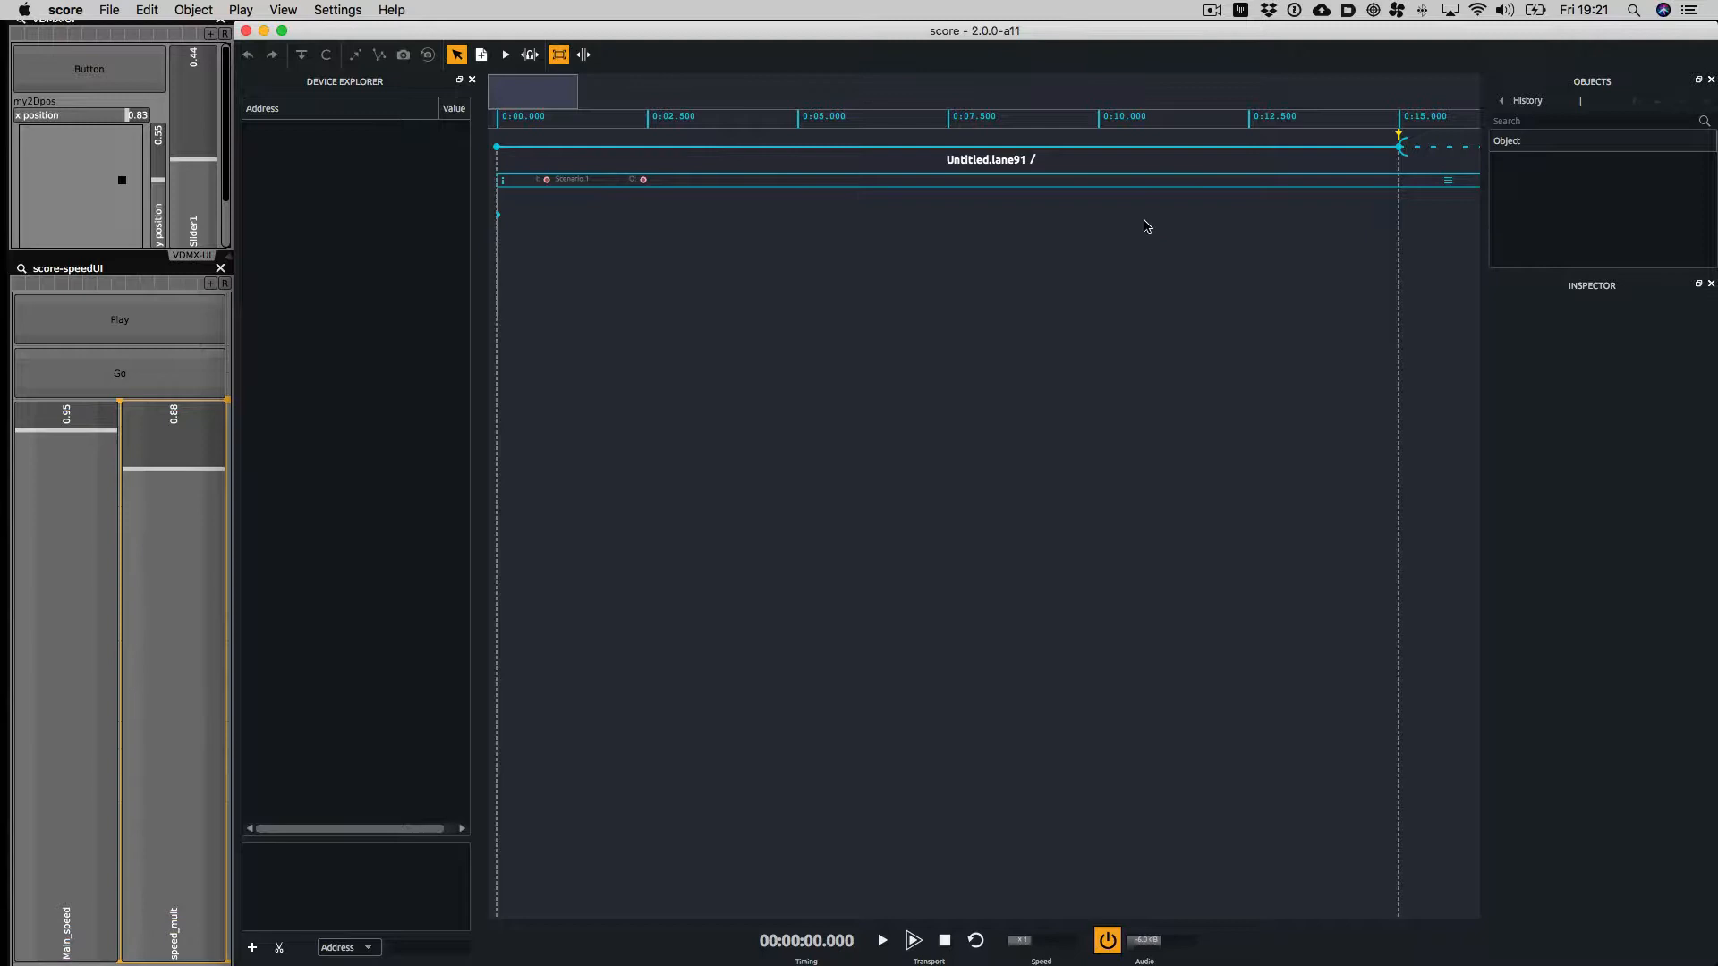
mouse_move(398, 222)
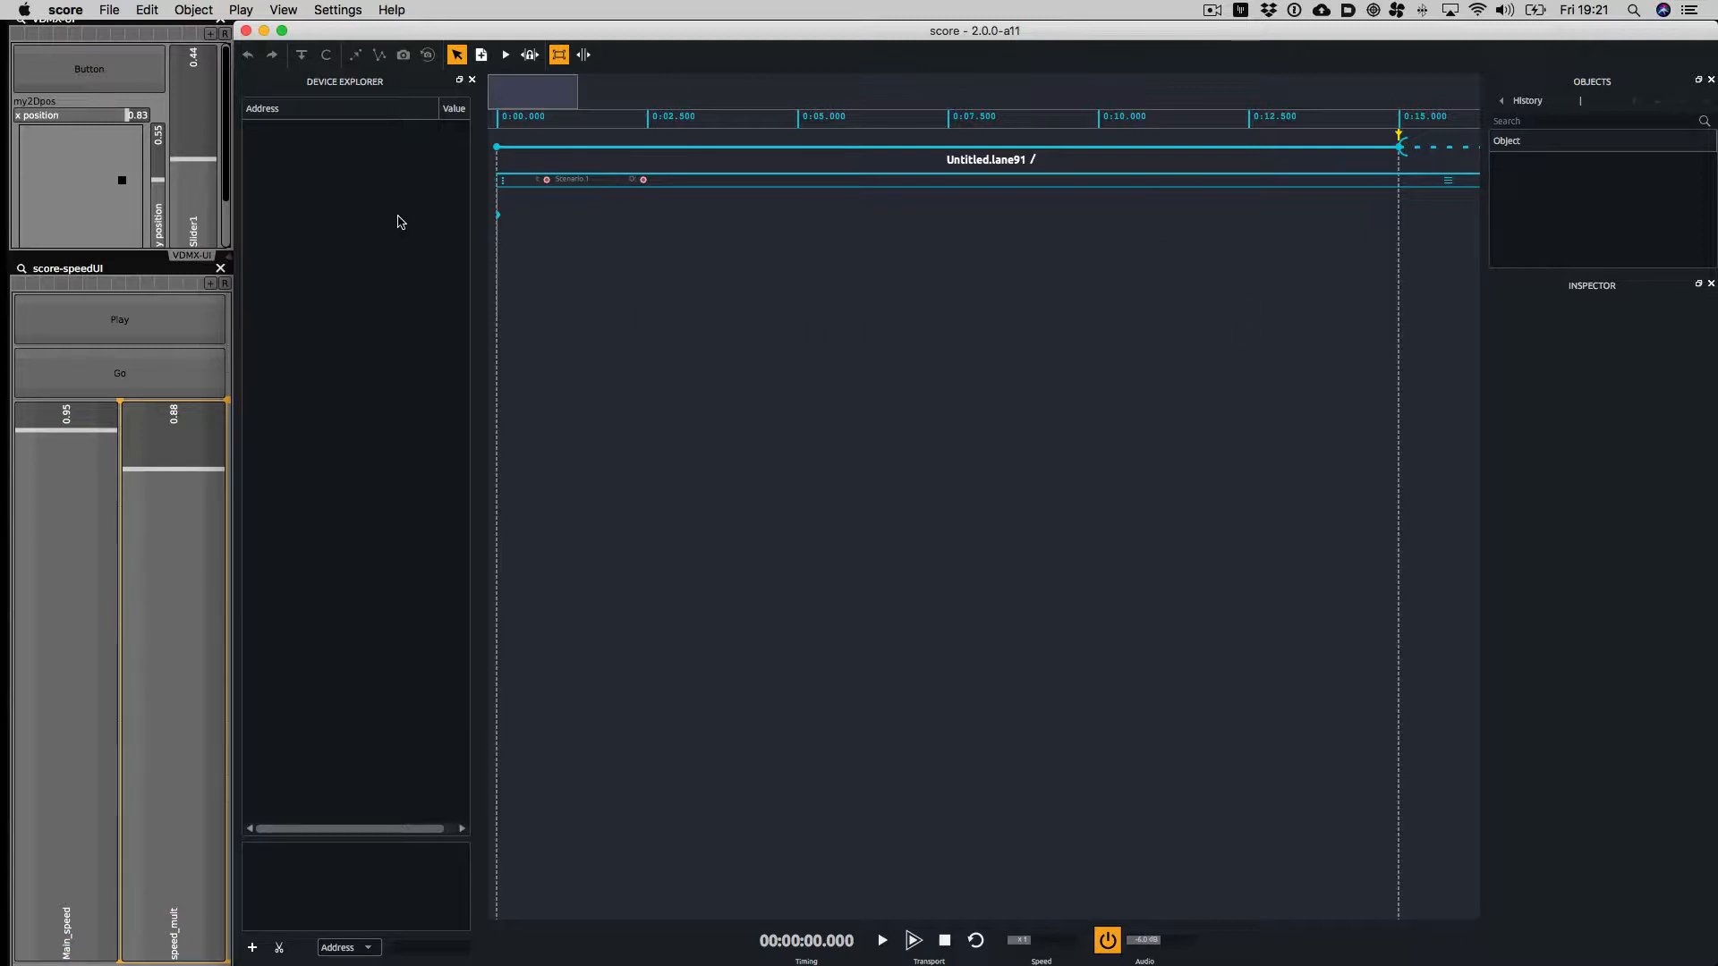
mouse_move(372, 234)
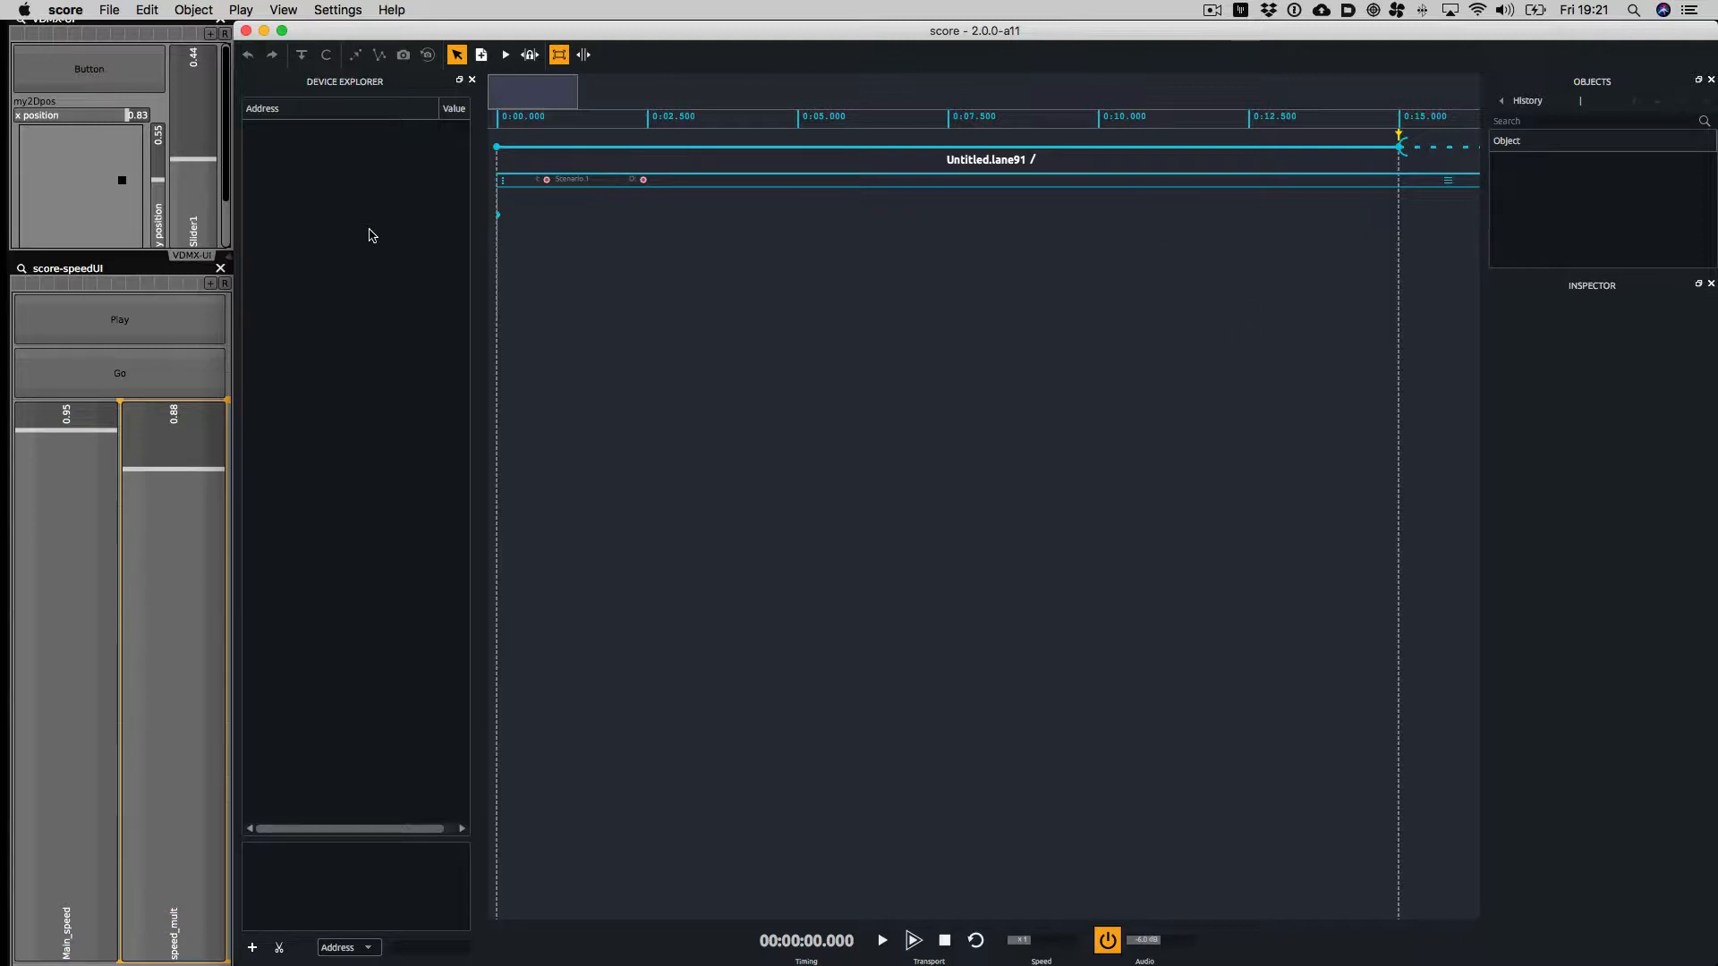
Add the discovered VDMX5 device as VDMX5-OSCQuery via the OSCQuery protocol
click(252, 948)
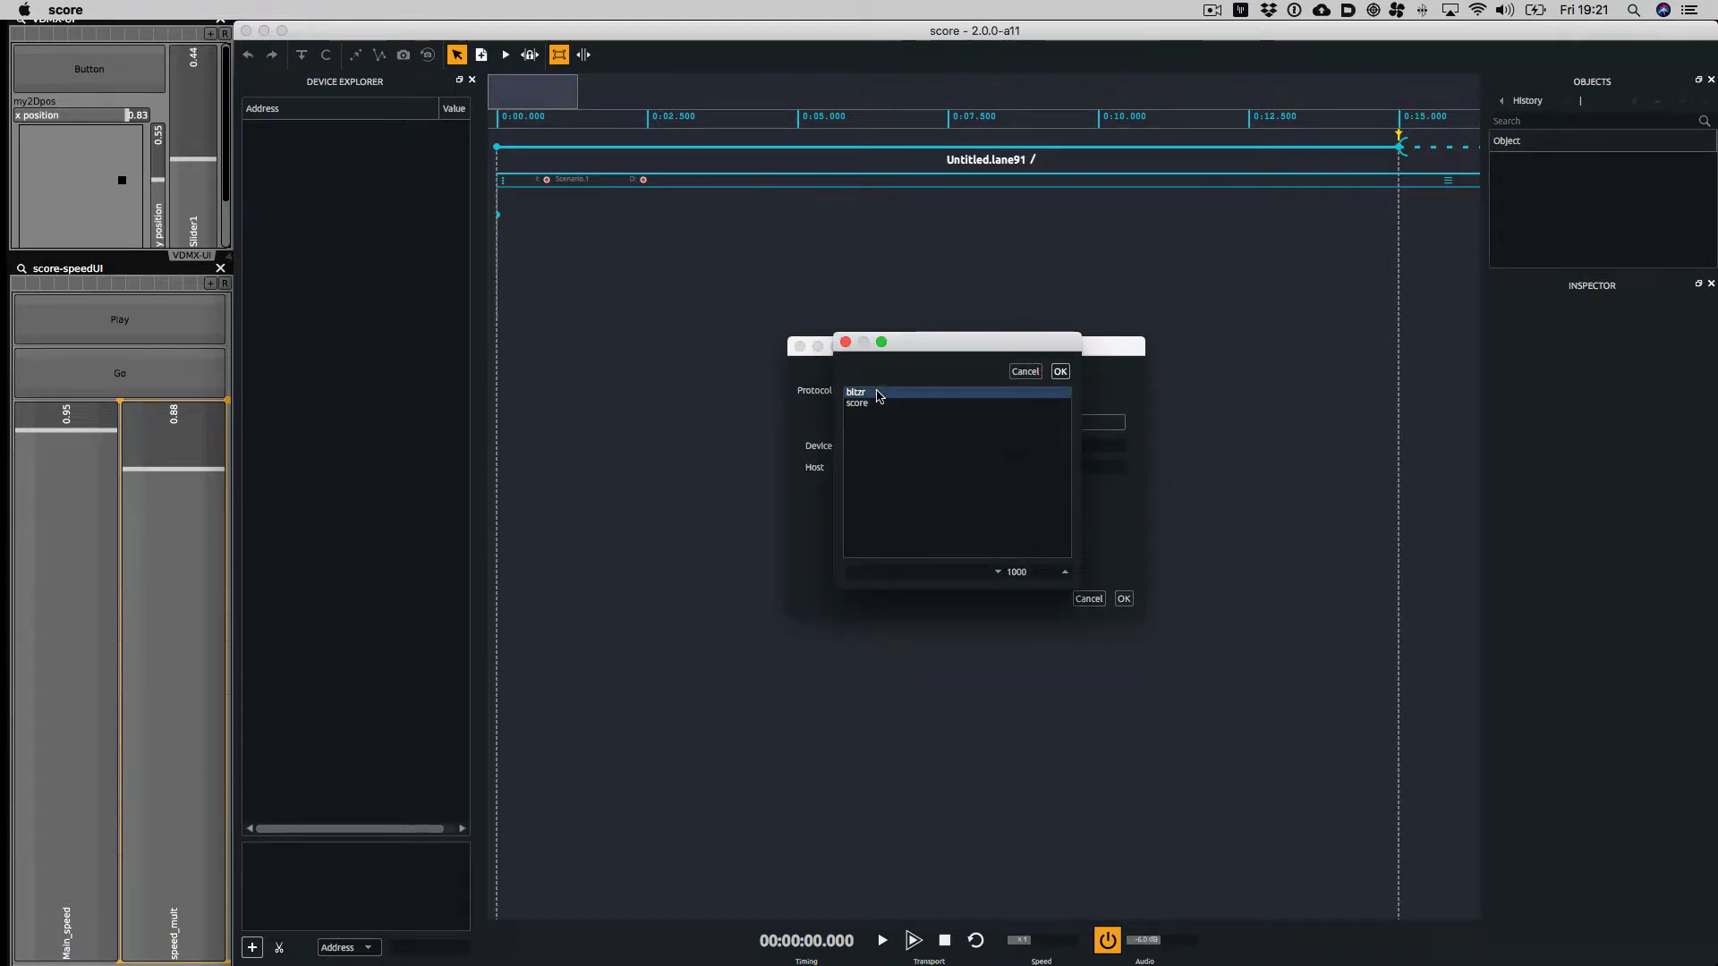
click(872, 390)
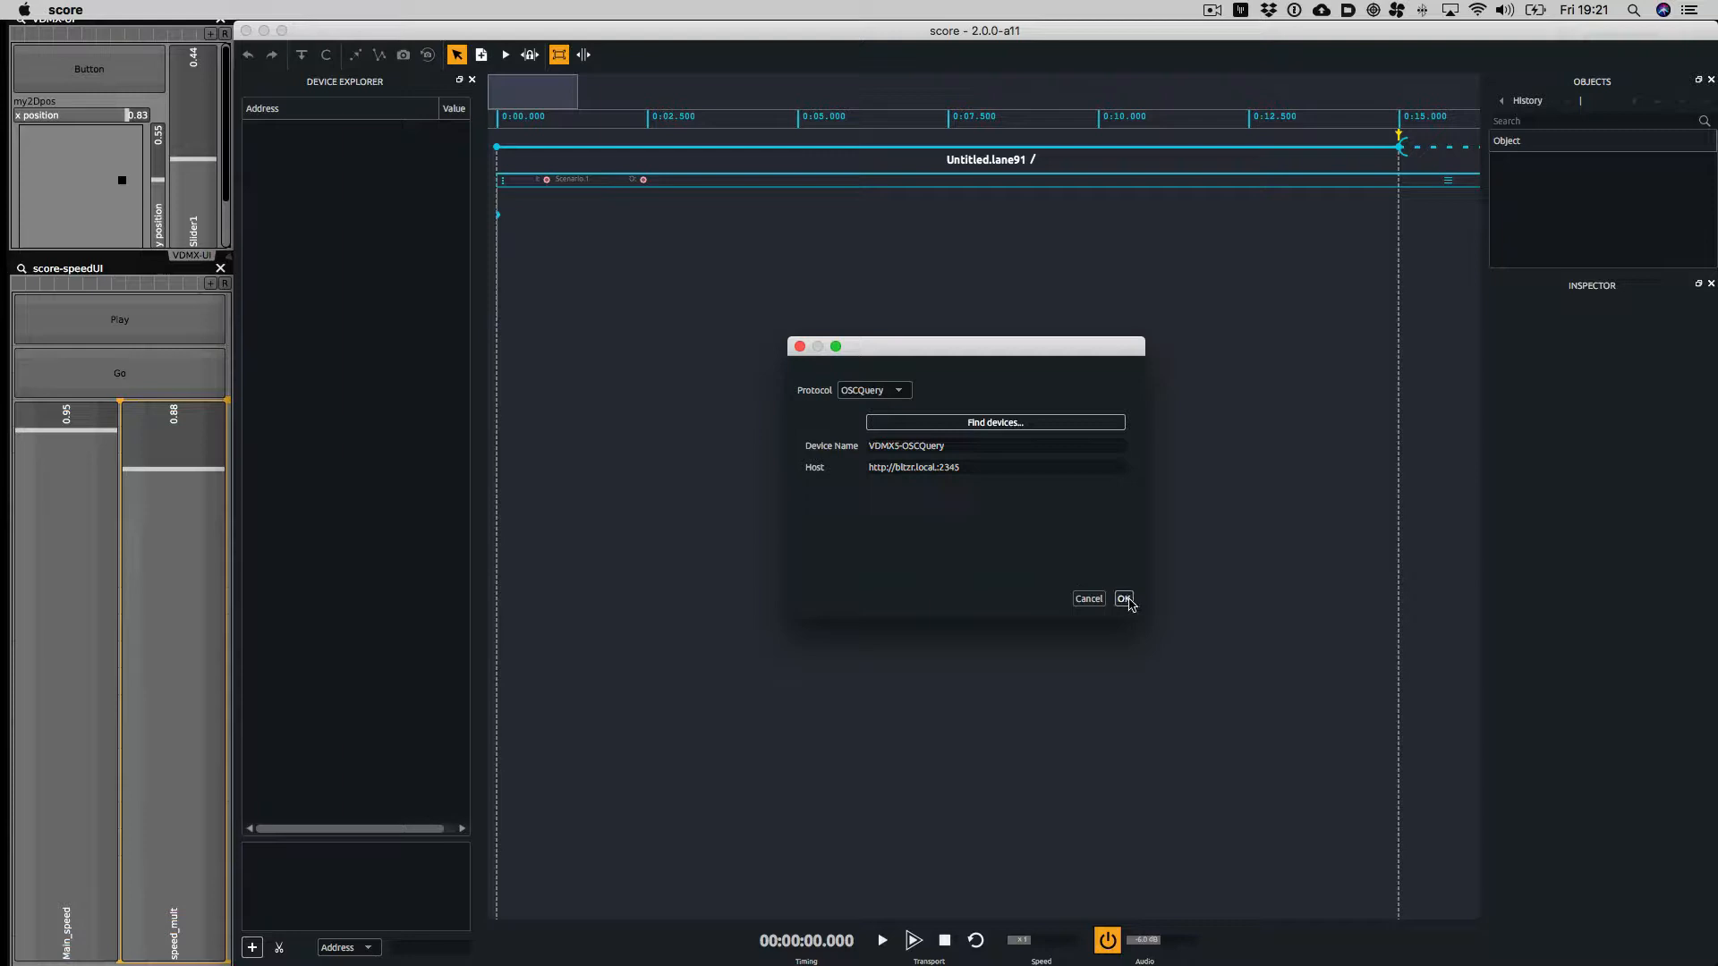
click(1124, 598)
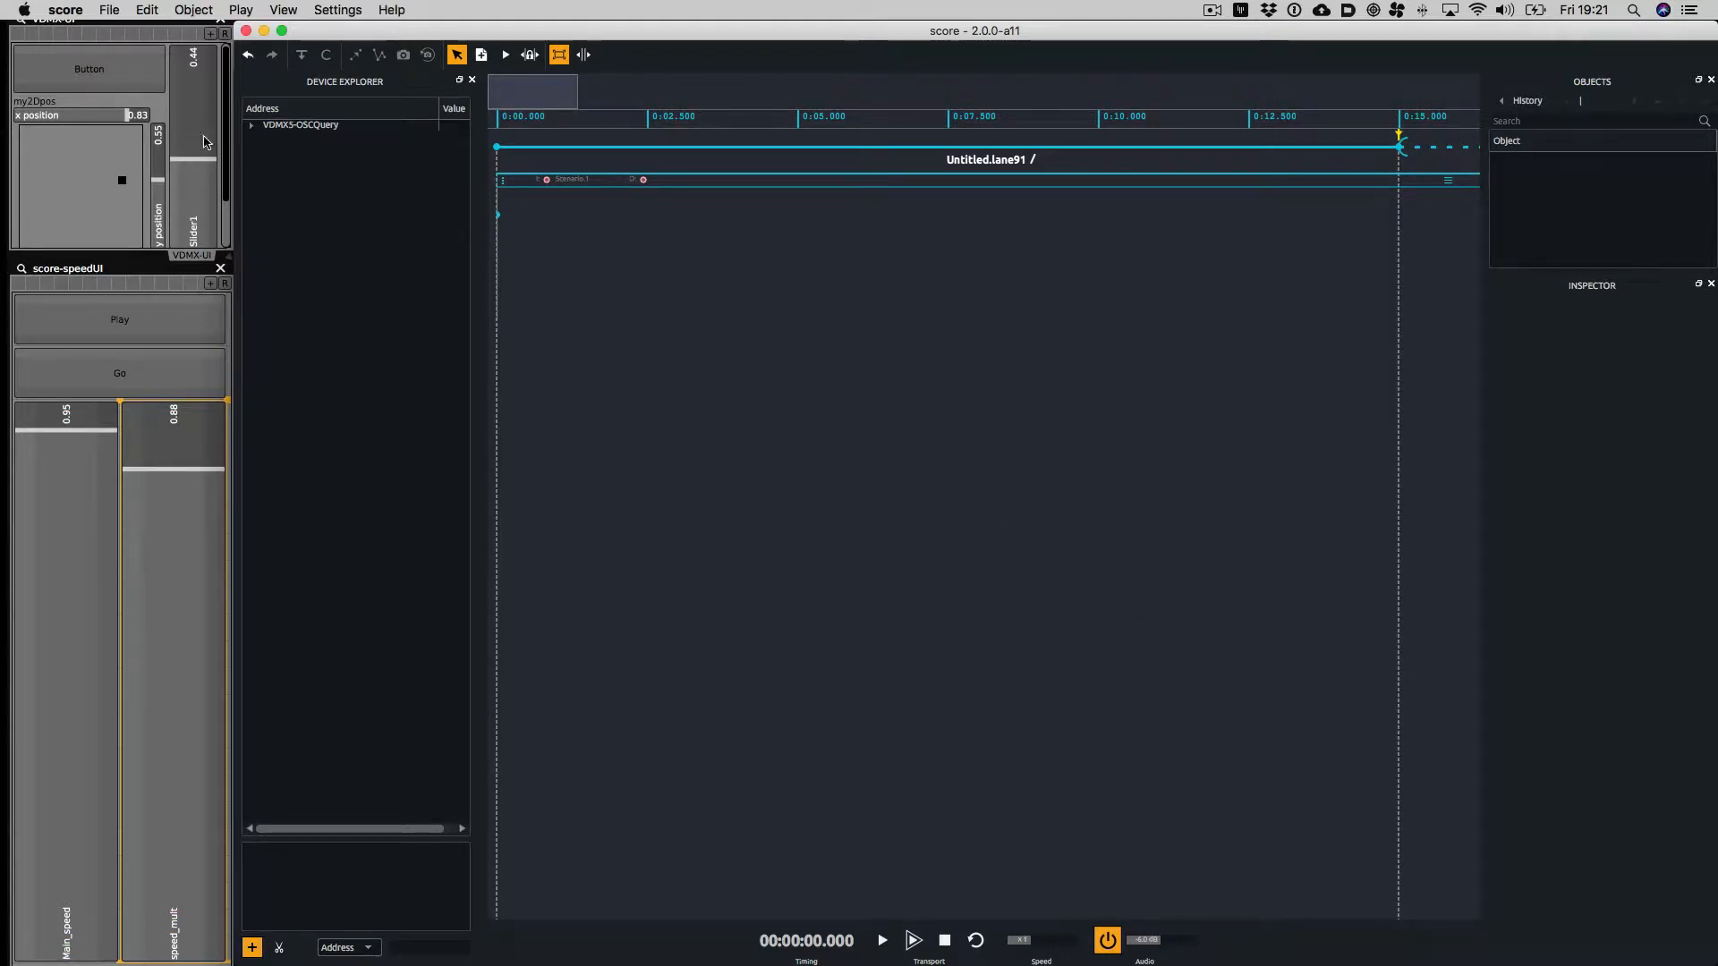
Expand VDMX5-OSCQuery > OSCQUERY > VDMX-UI to show my2Dpos, Button and Slider1, with score-speedUI collapsed
click(251, 124)
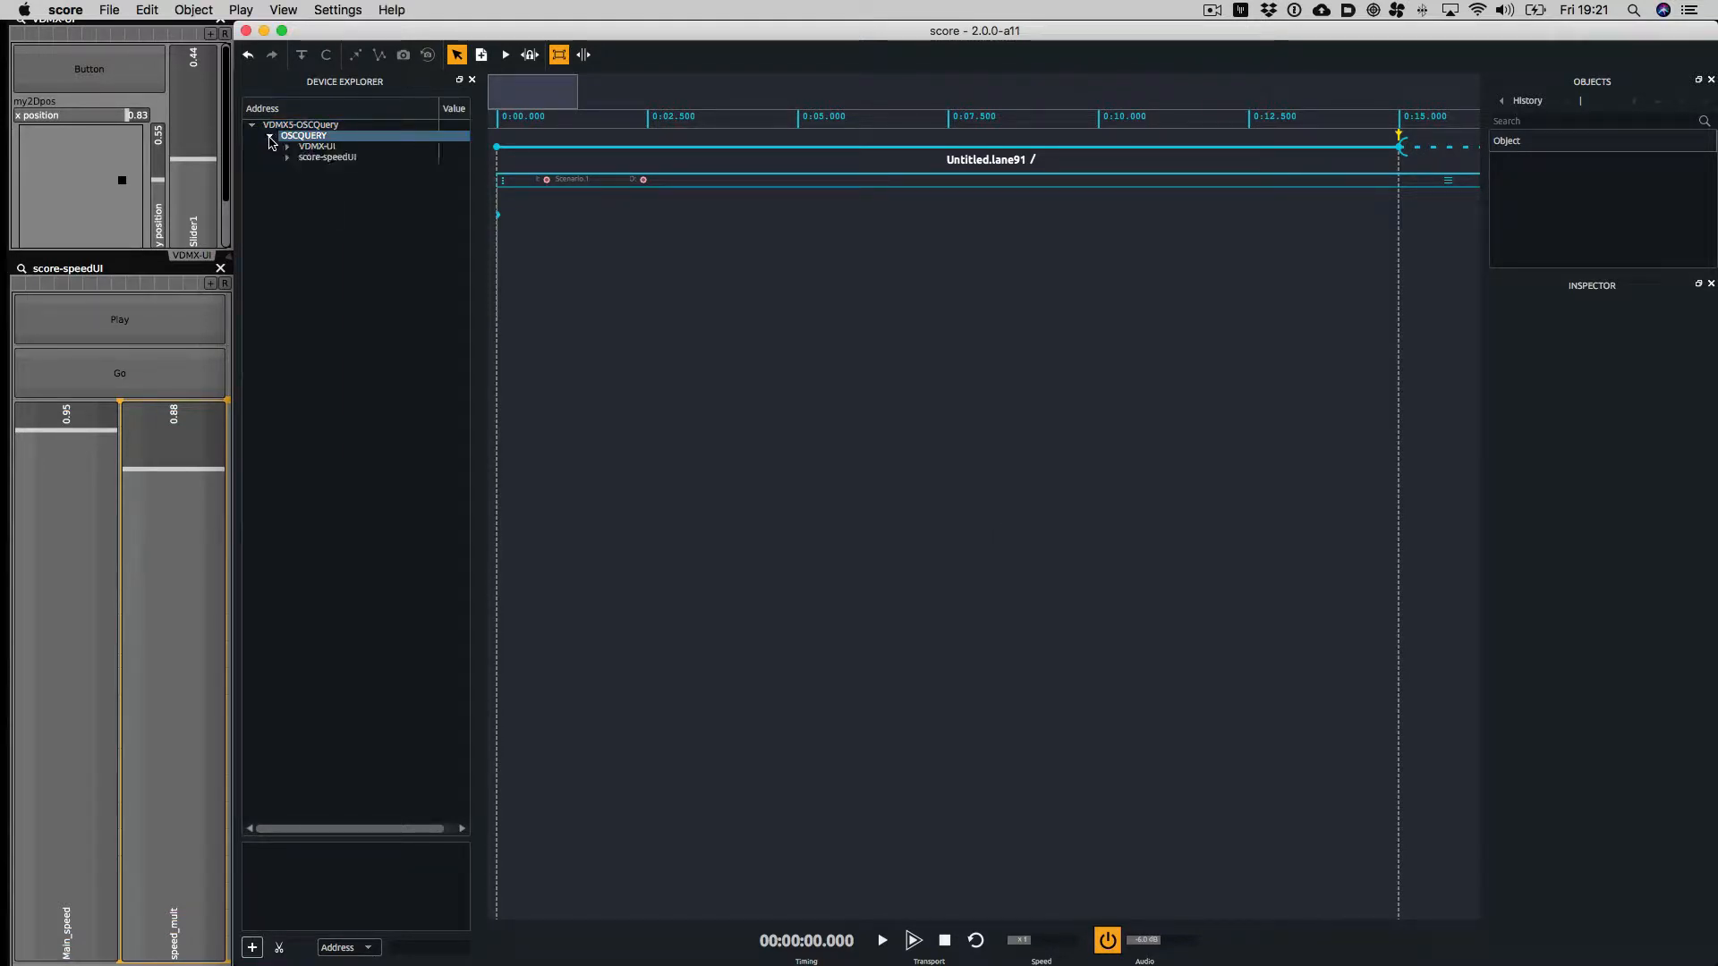
click(325, 157)
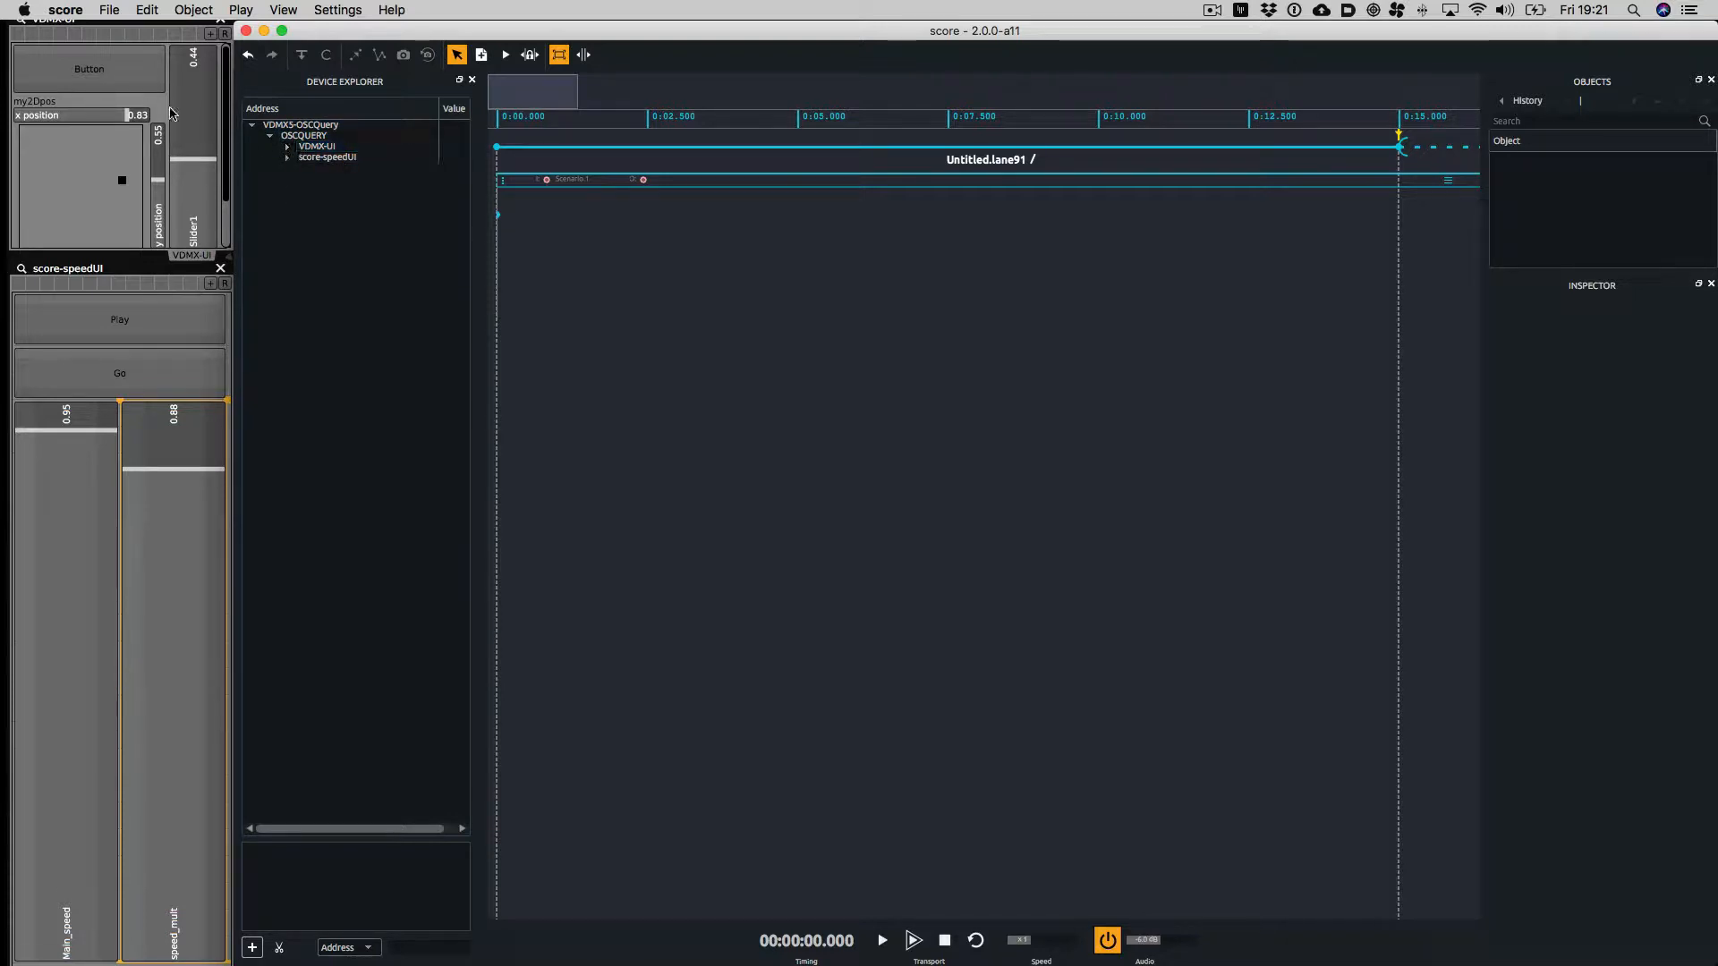
click(316, 145)
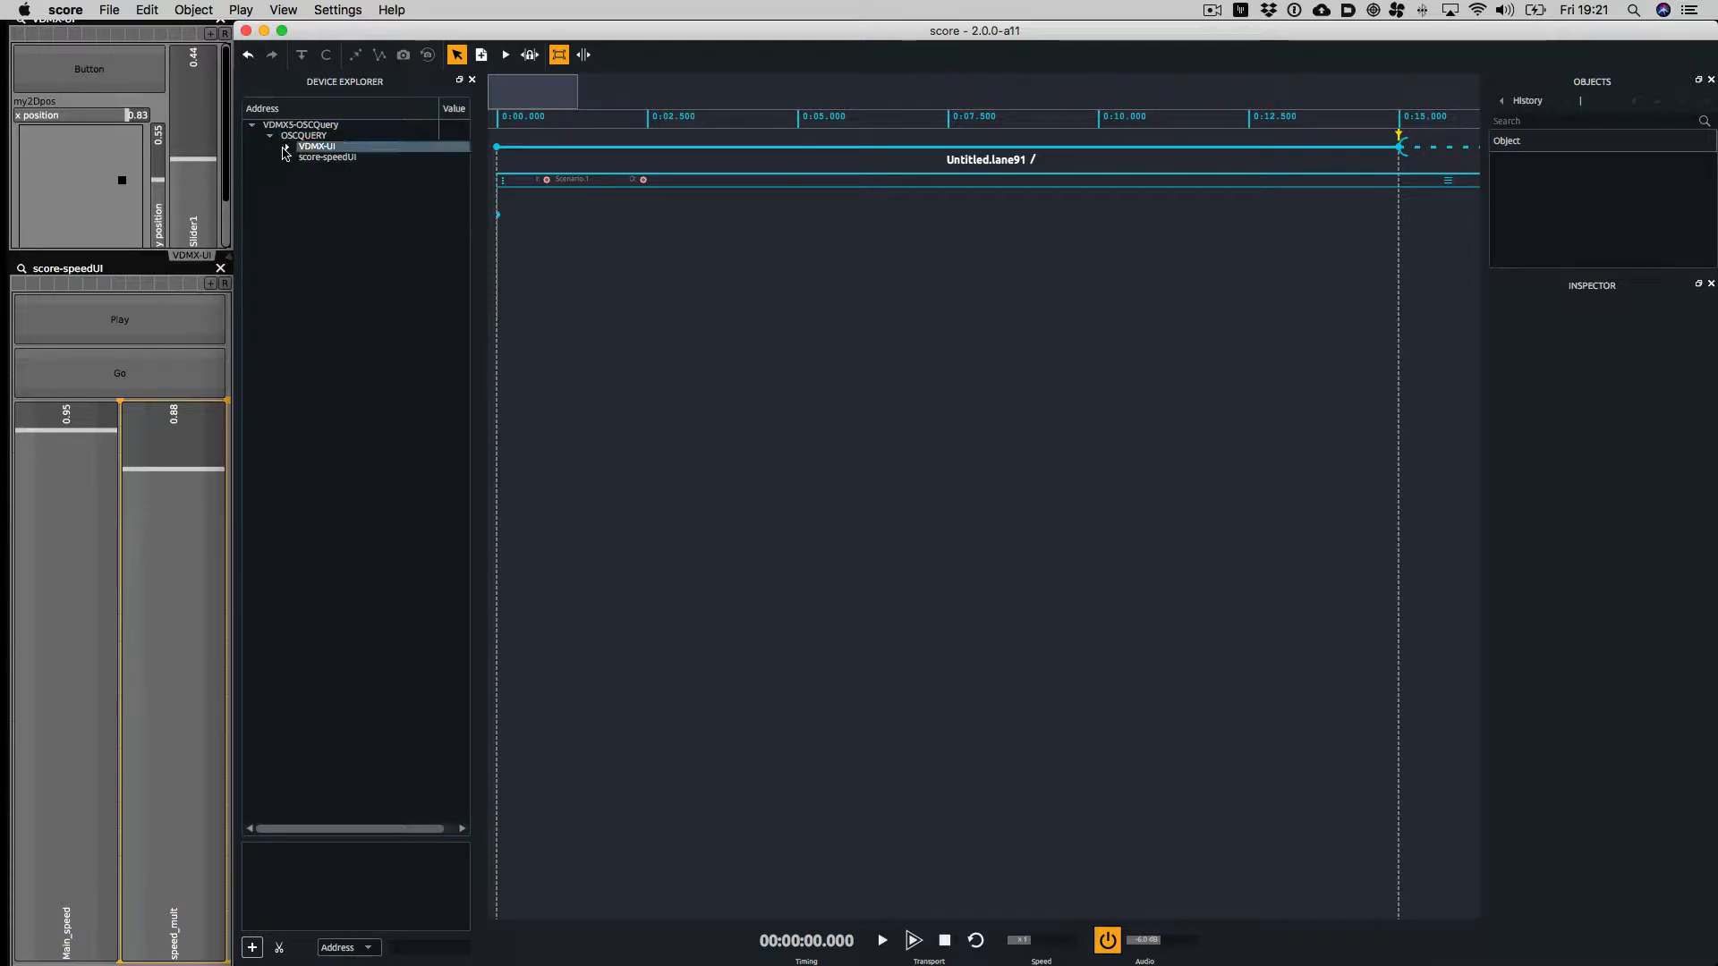
click(271, 145)
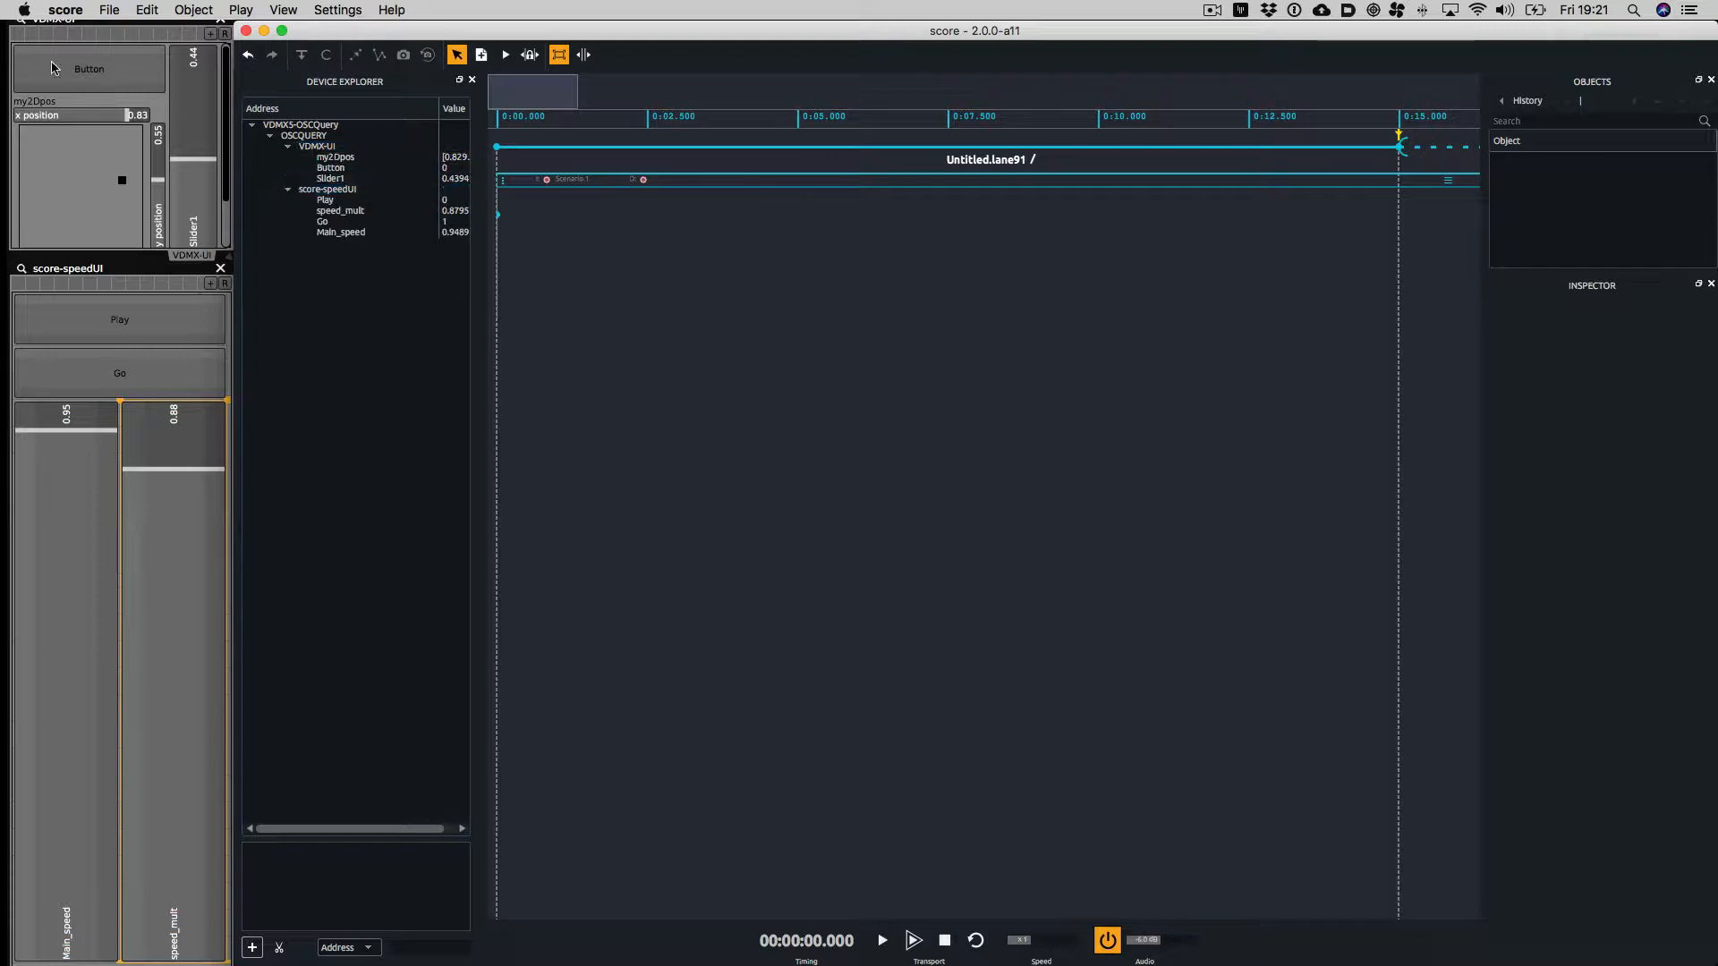
click(286, 188)
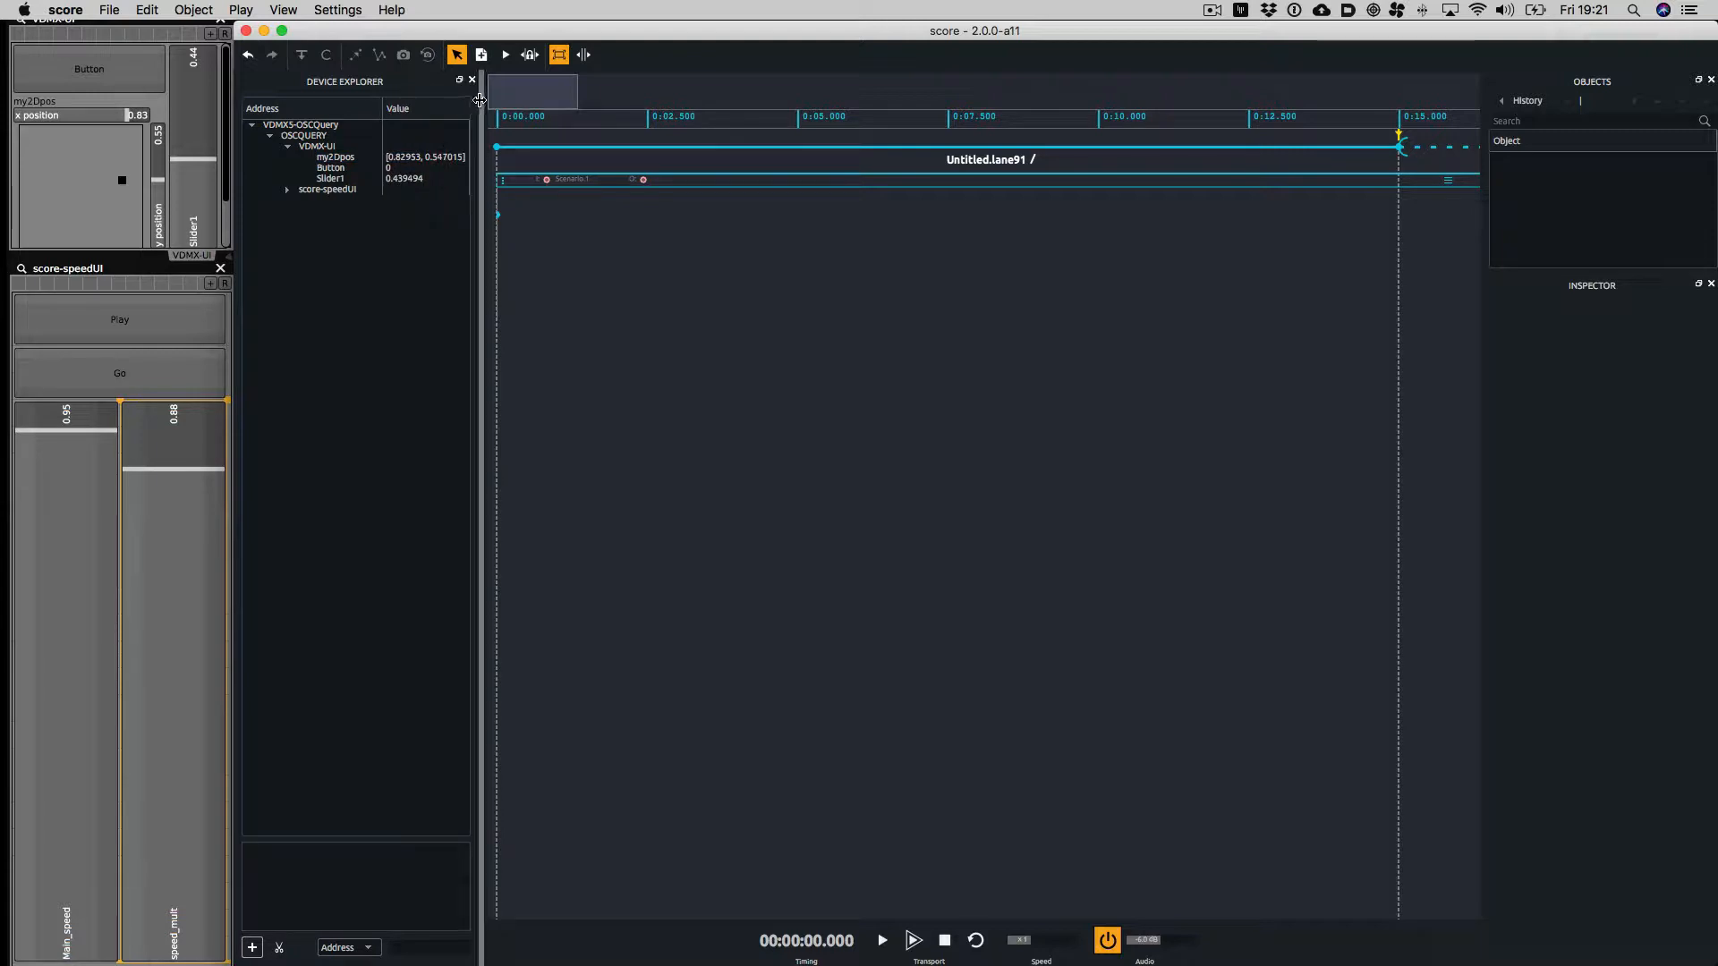
click(327, 188)
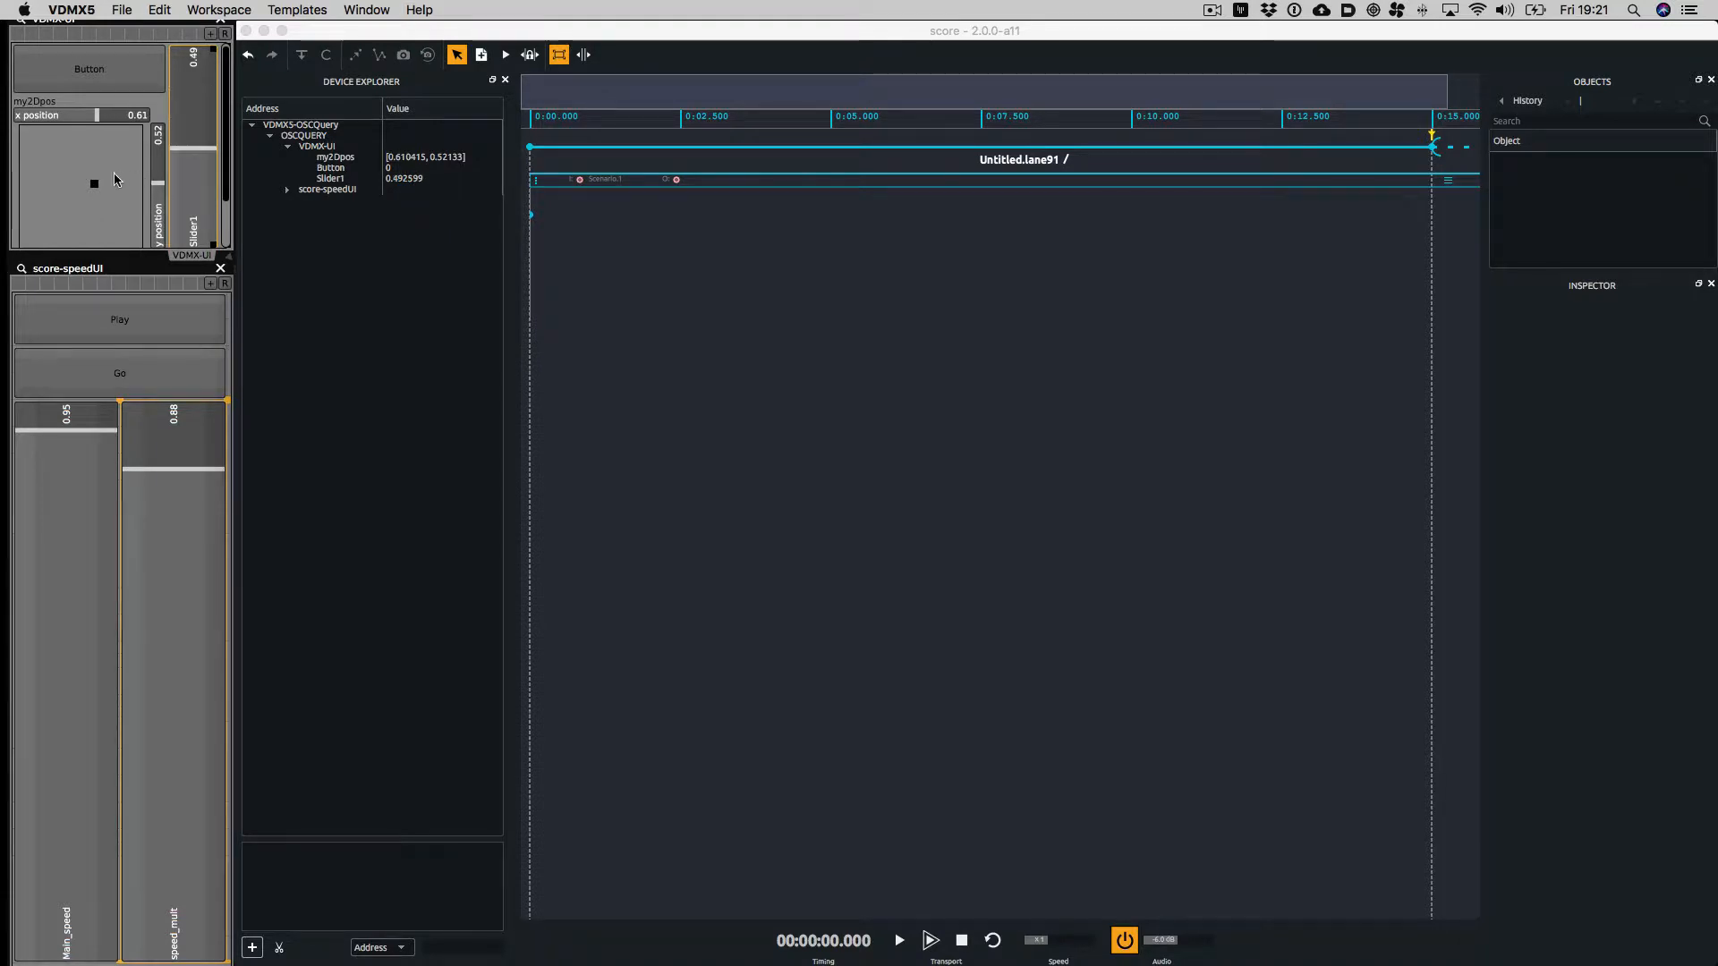
Change my2Dpos and Button in VDMX, then draw a first interval recording VDMX-UI automations
drag(93, 183, 75, 179)
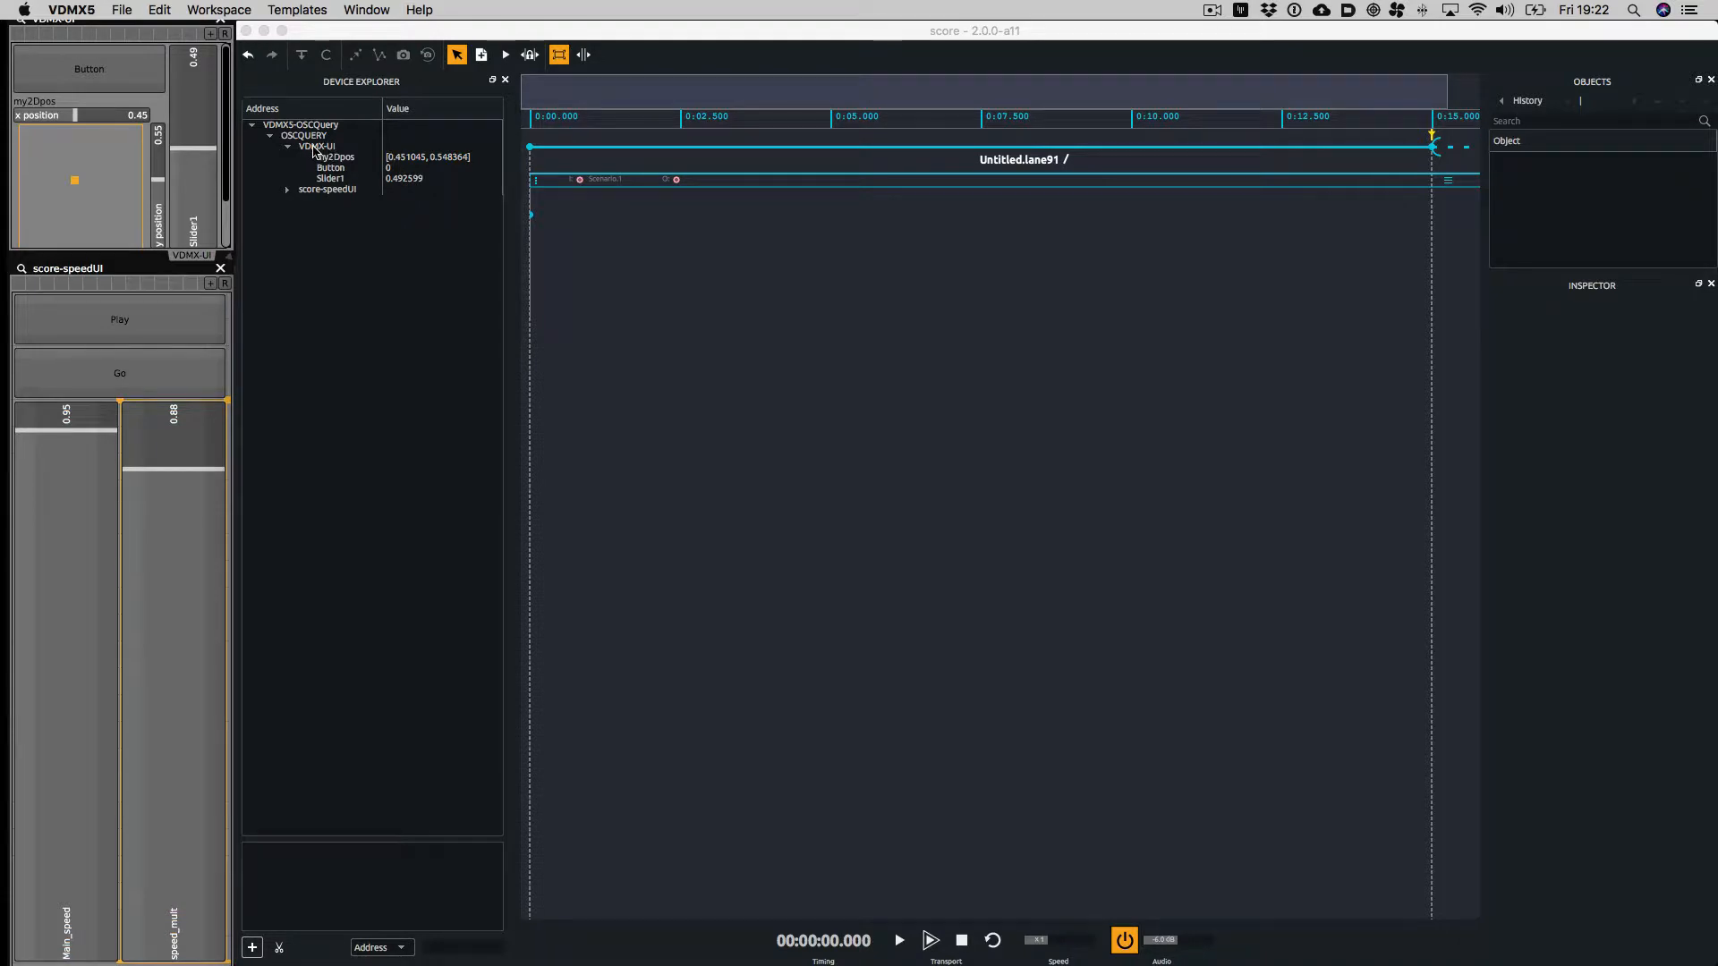
click(317, 145)
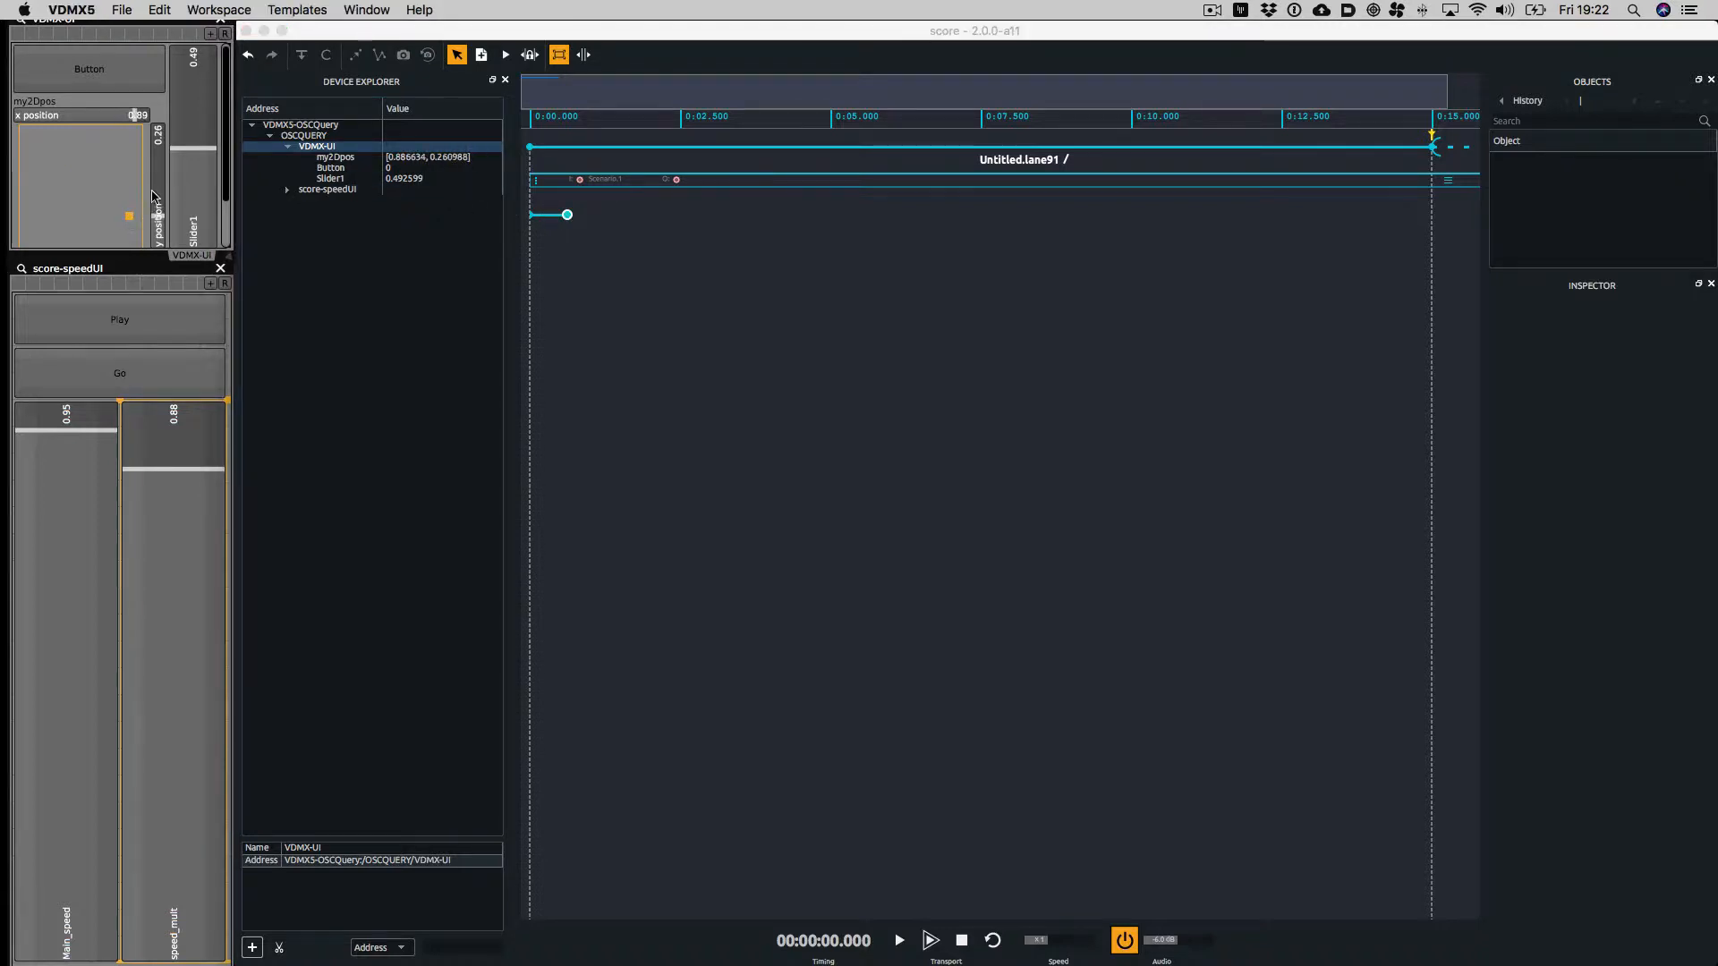
click(88, 68)
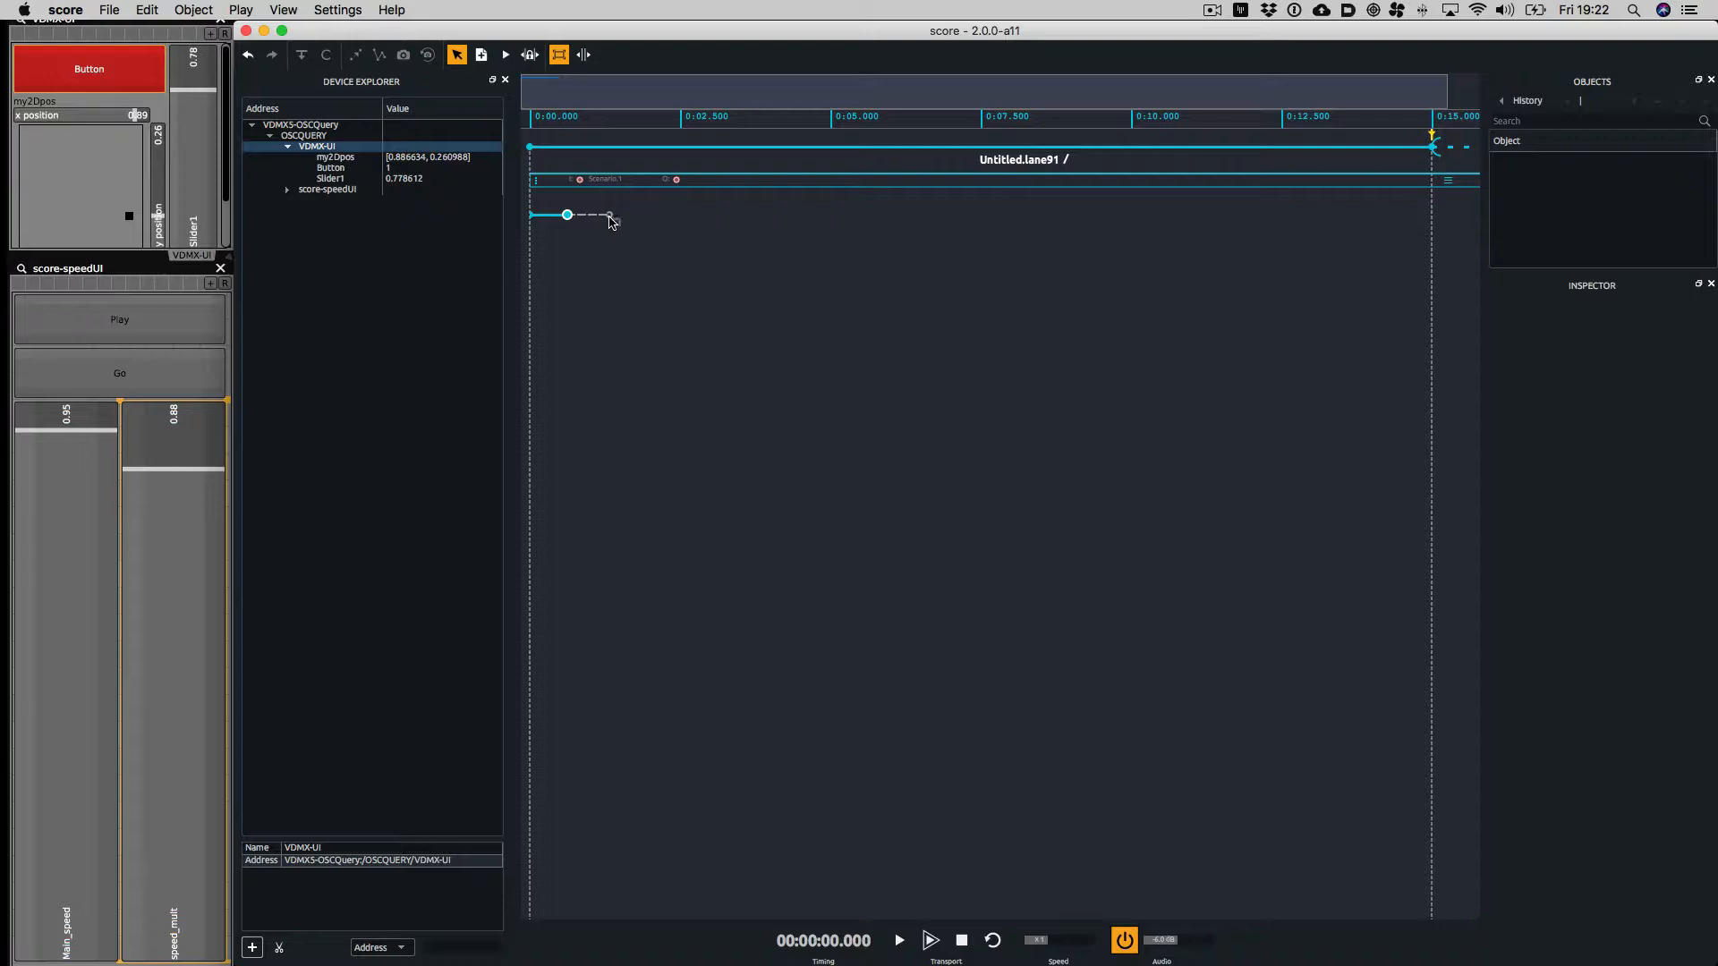
click(897, 940)
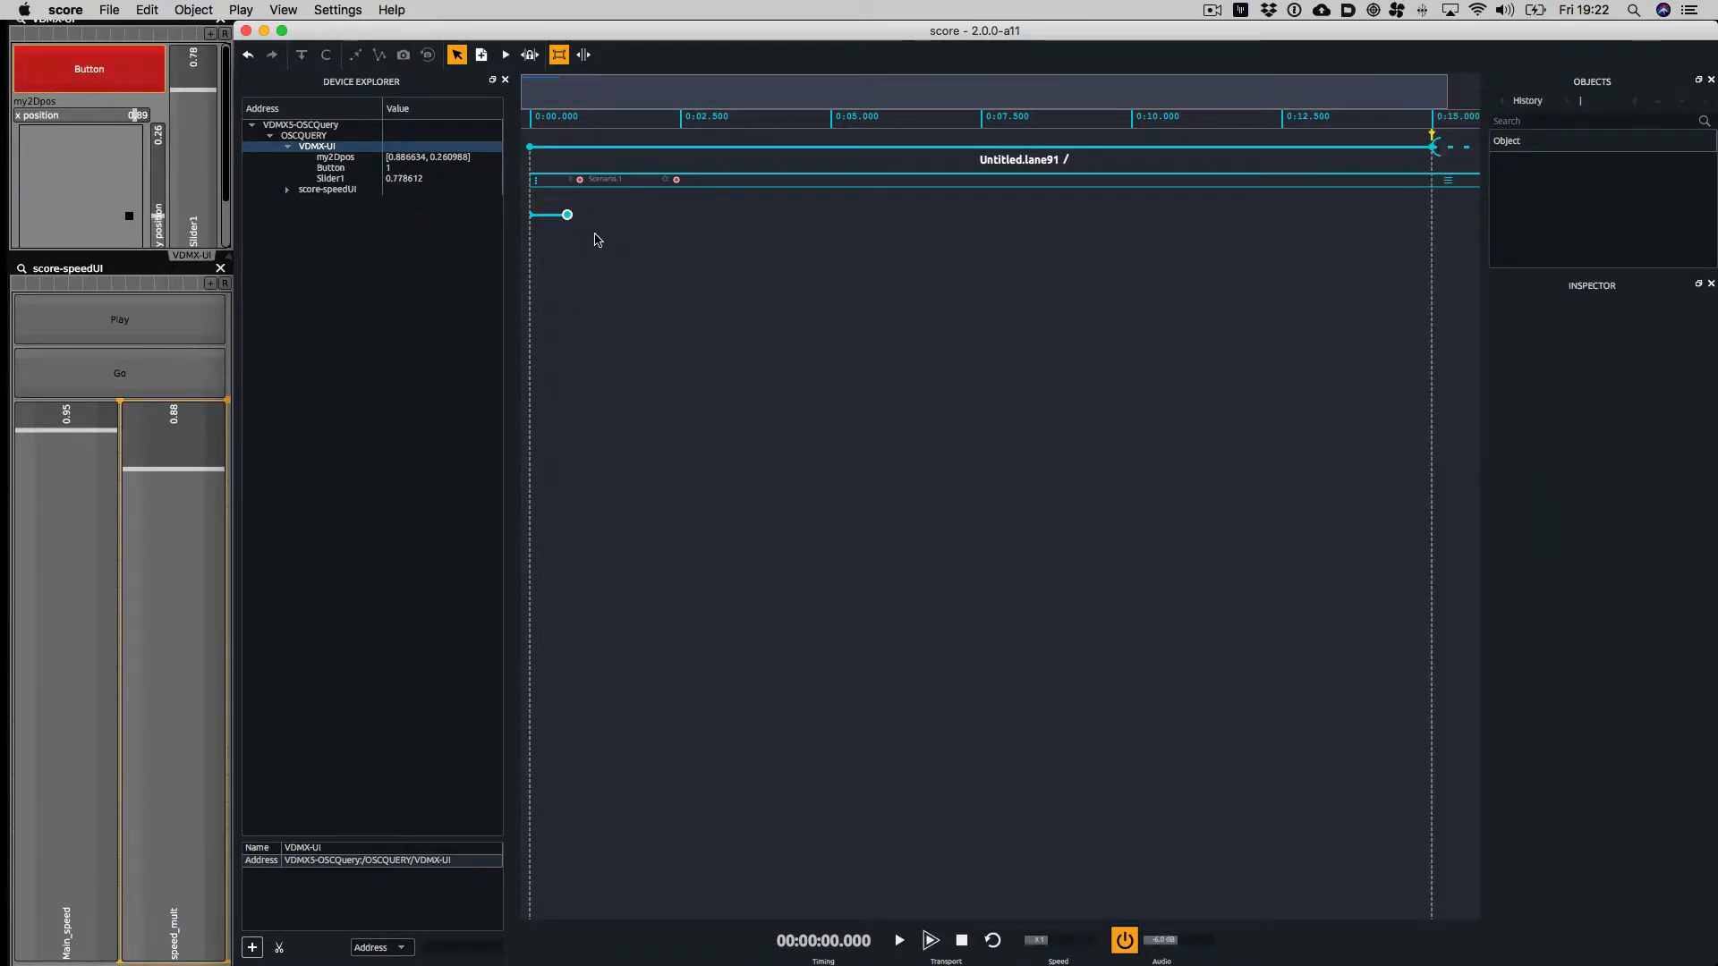
mouse_move(544, 212)
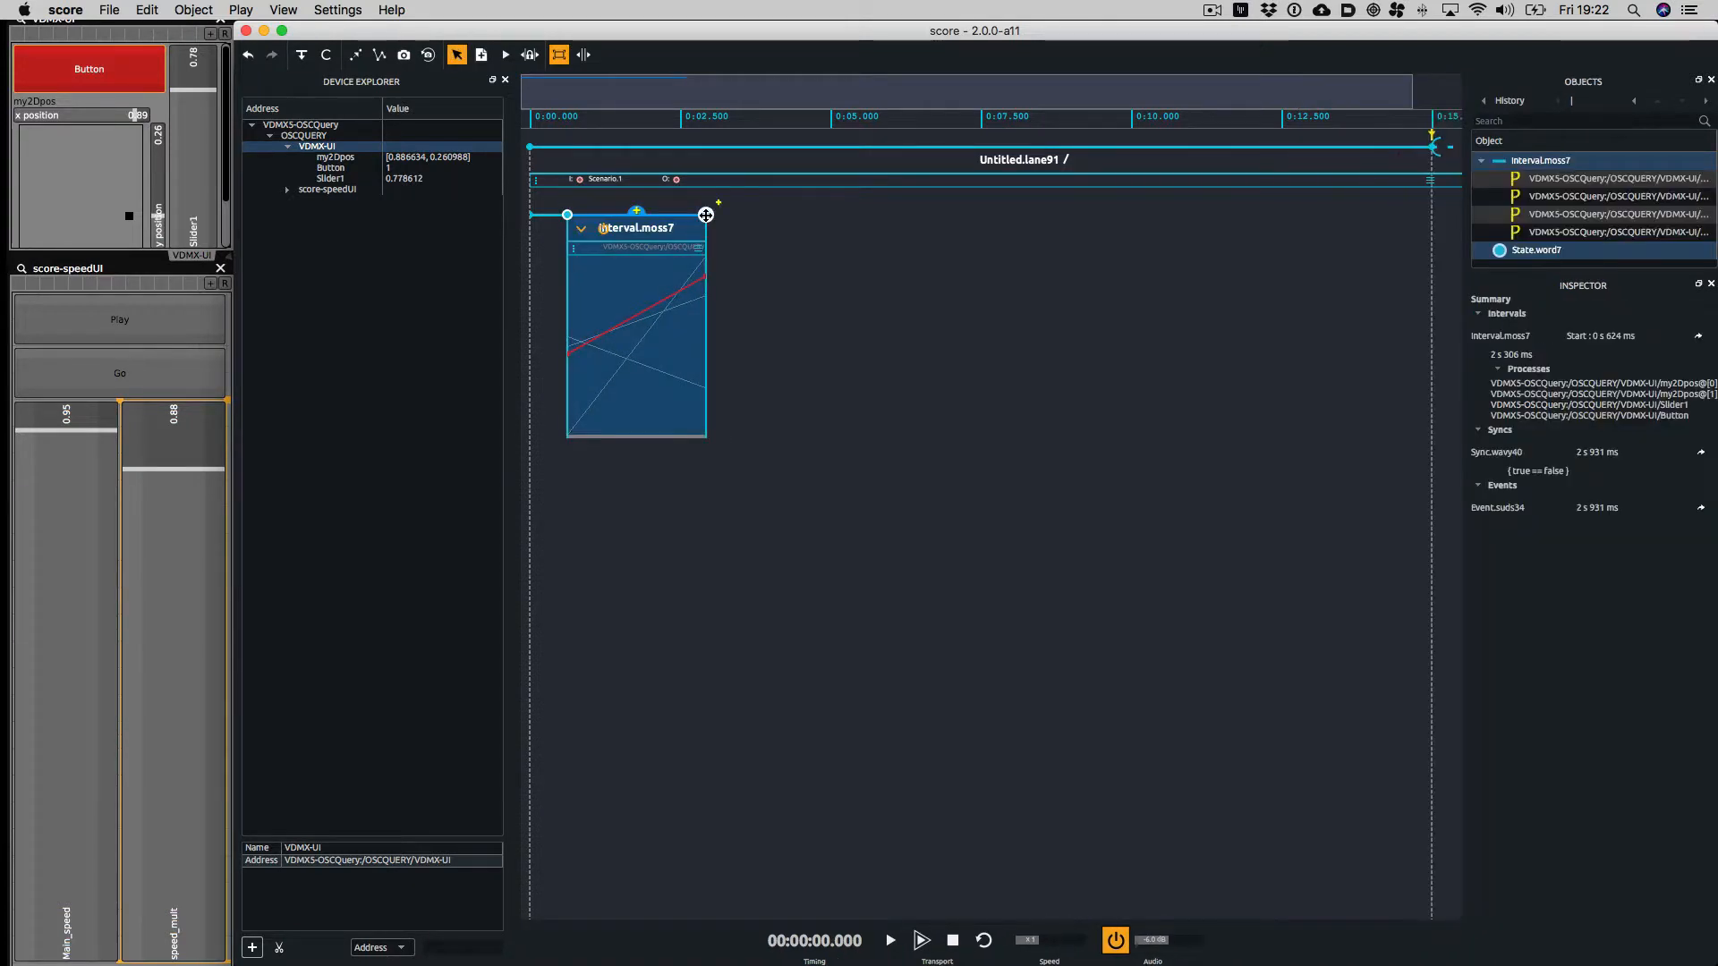
Extend a second and third interval from the end states, the third with three automation lanes
click(890, 940)
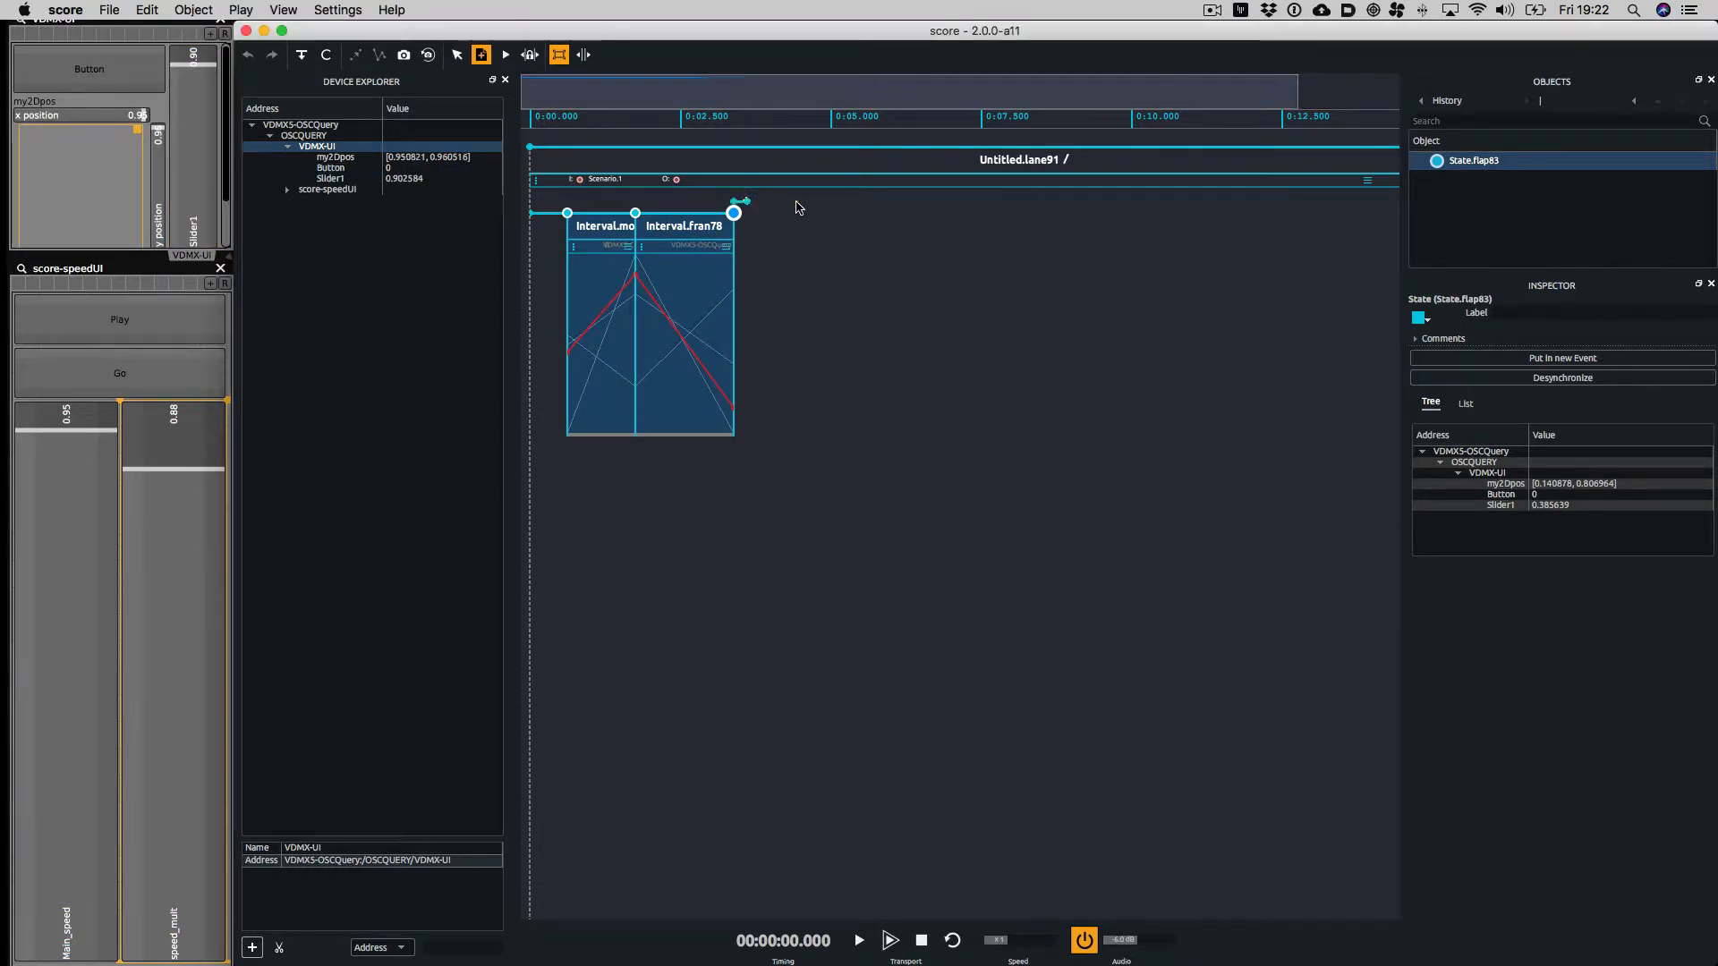
click(858, 939)
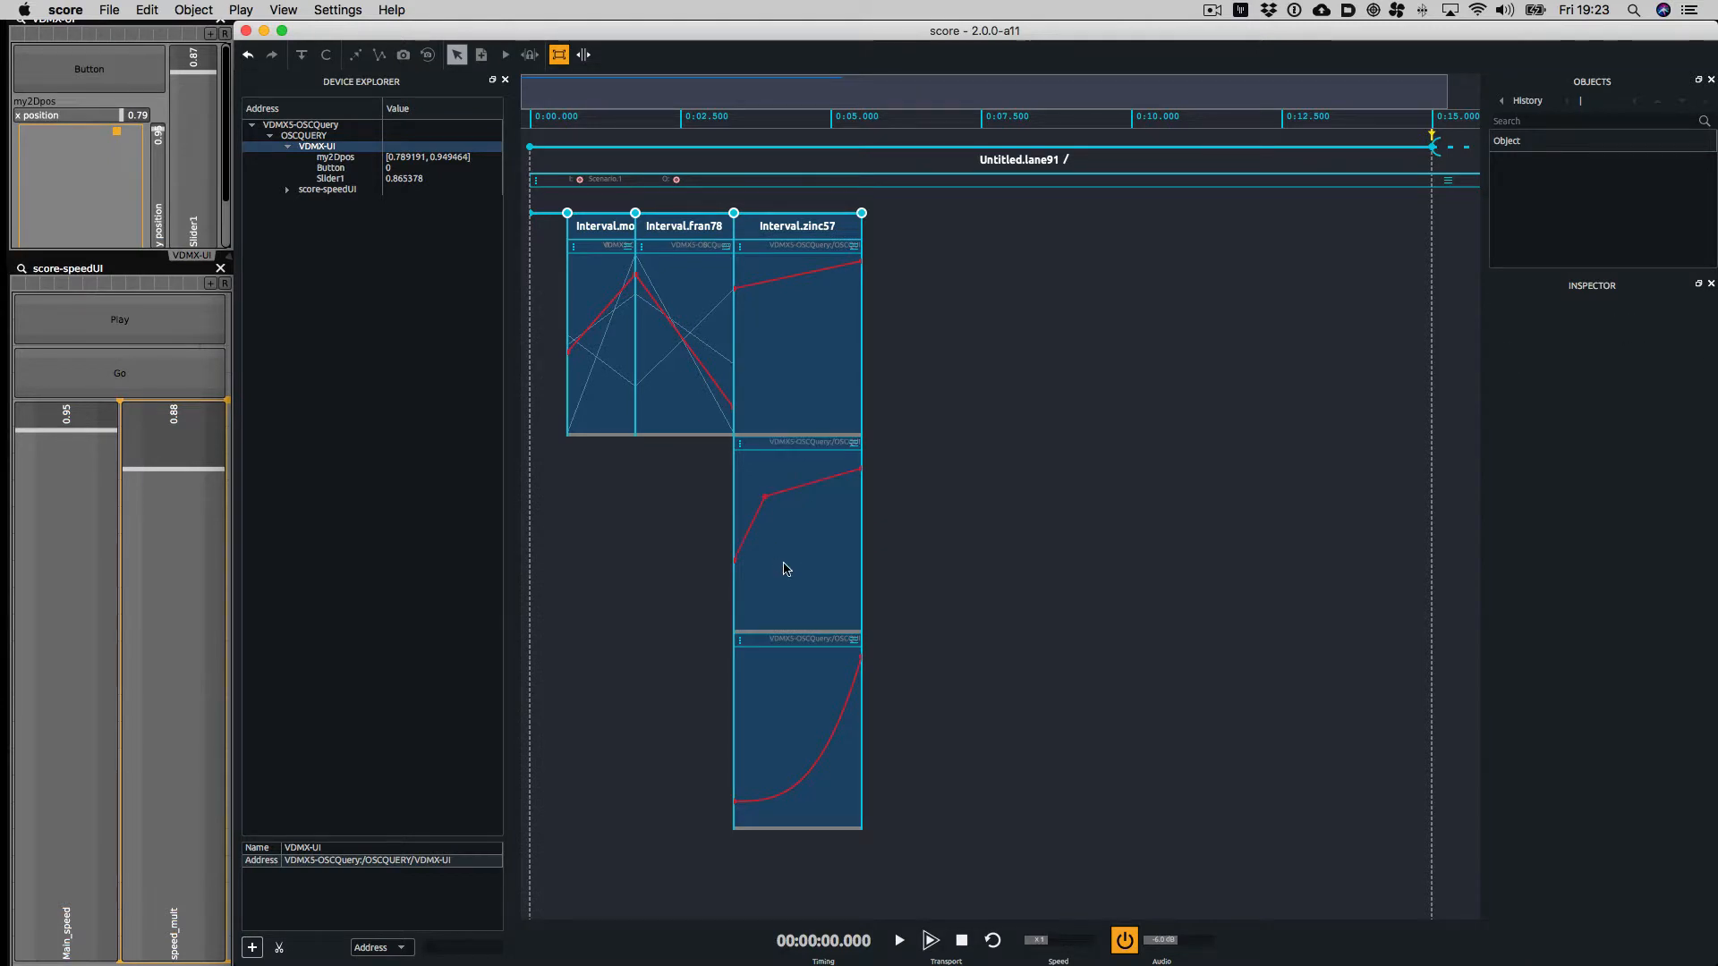
Move the middle state earlier to shorten the second interval, then start playback
click(823, 499)
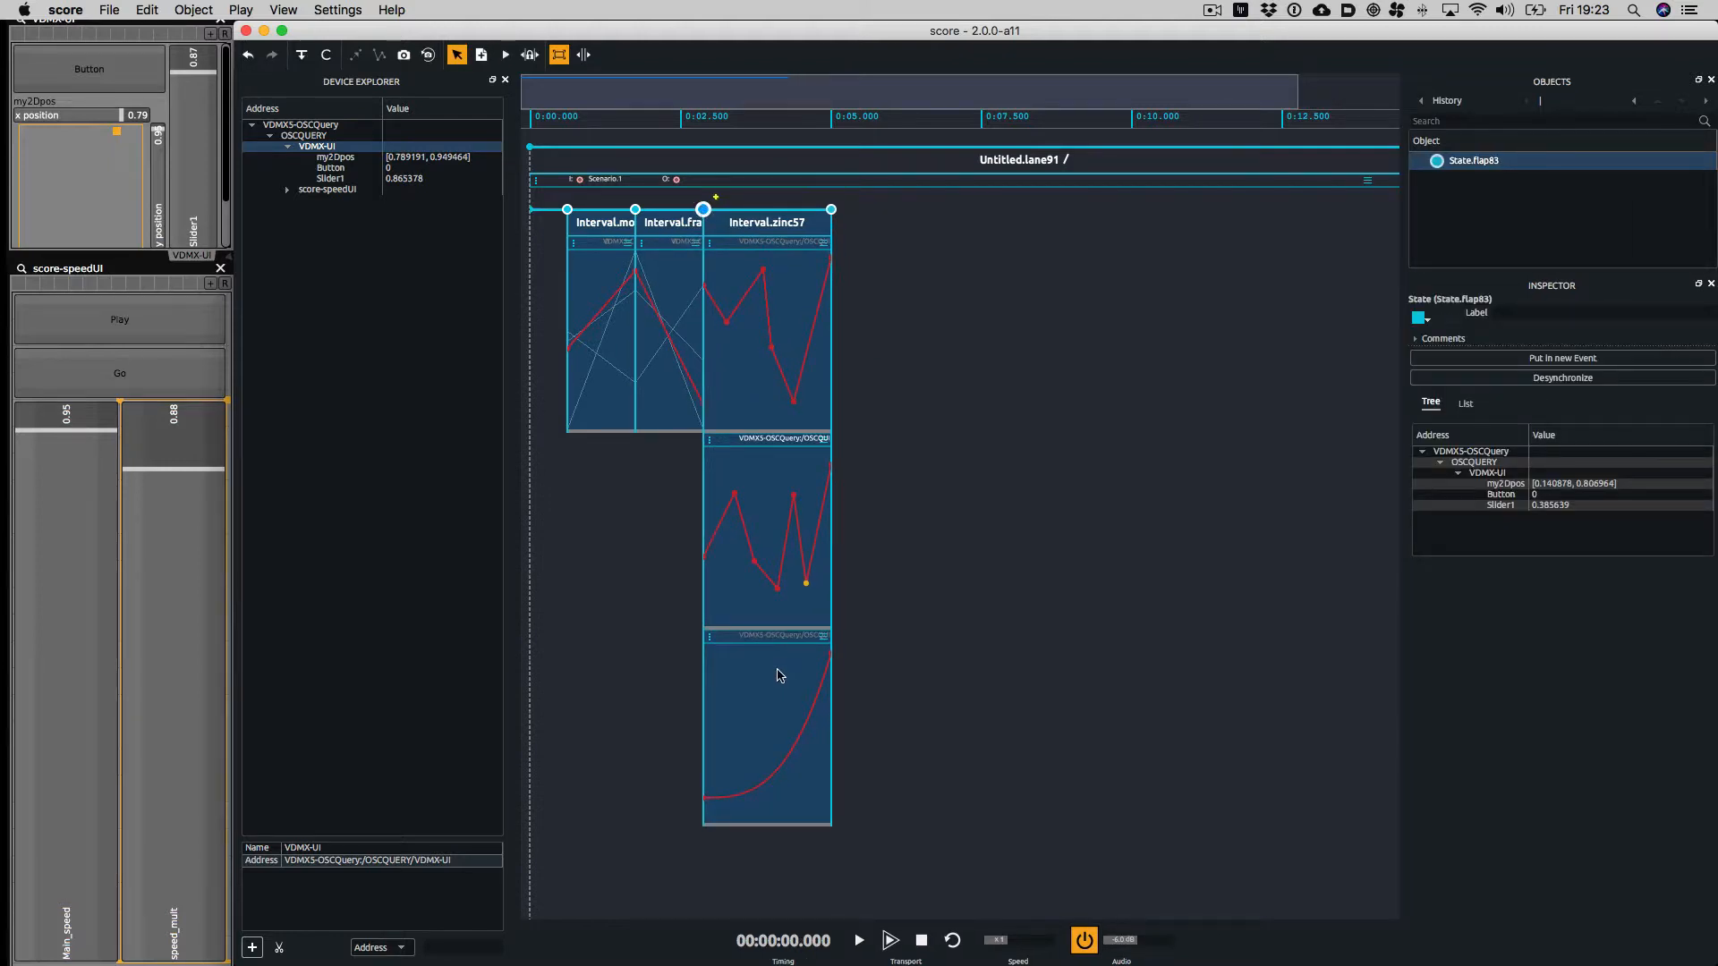
click(857, 940)
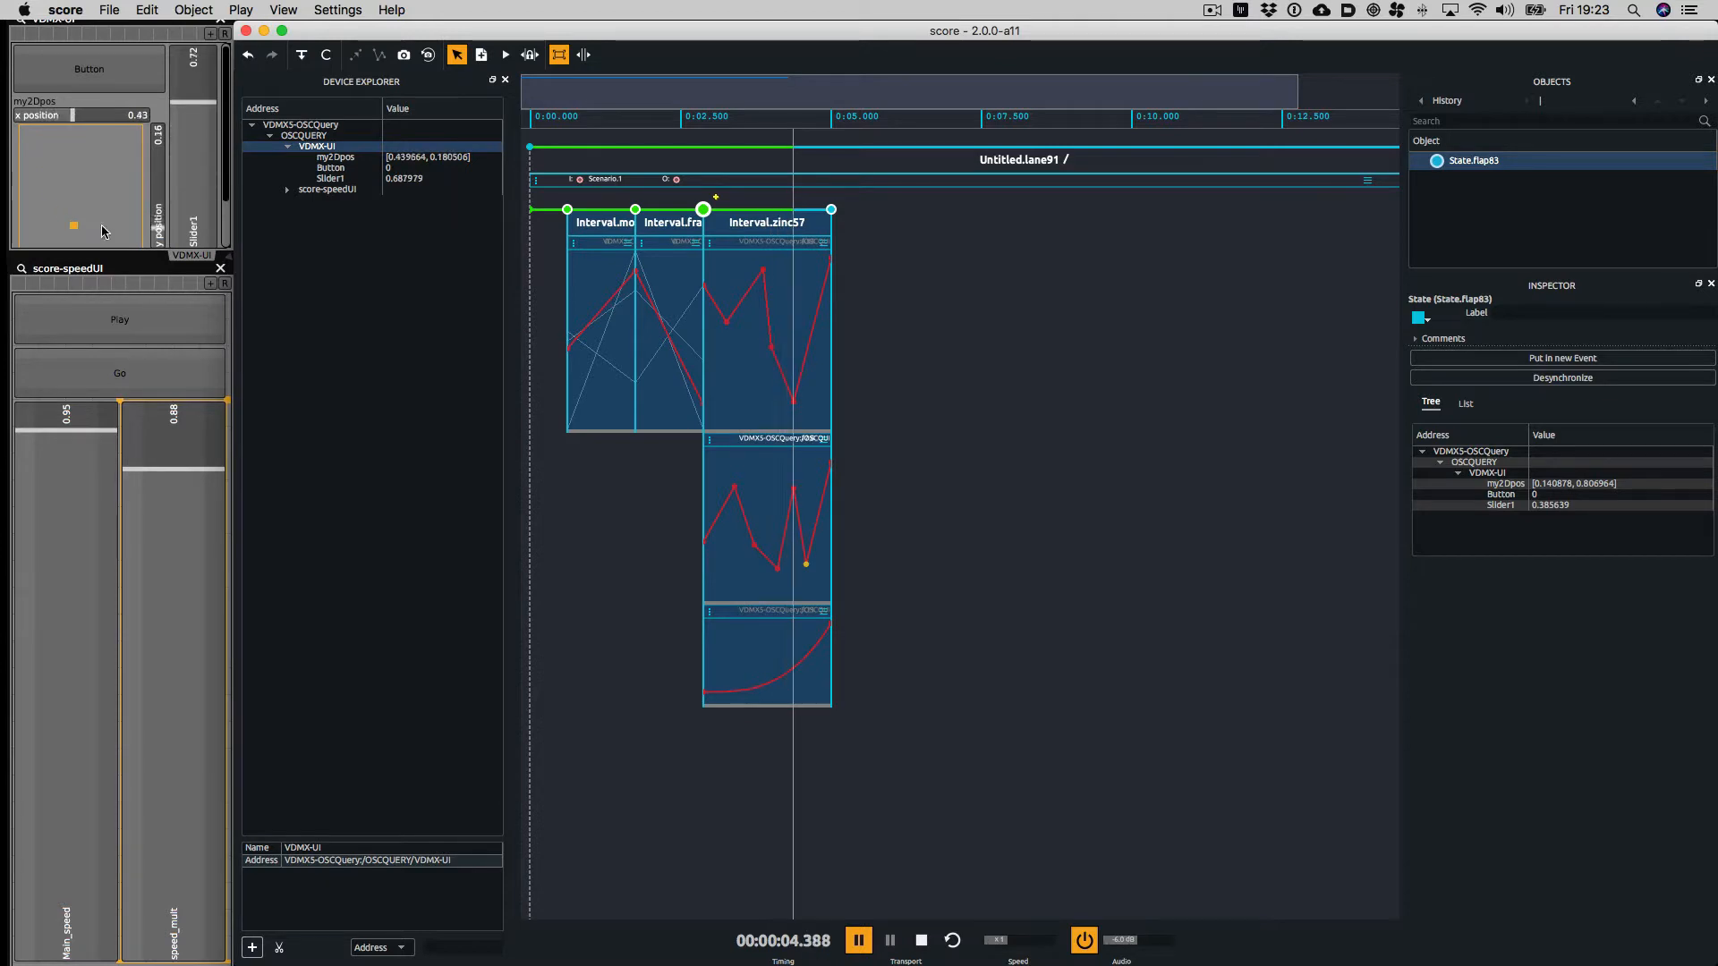
Stop playback and compact the lower automation slots of Interval.zinc57
click(920, 940)
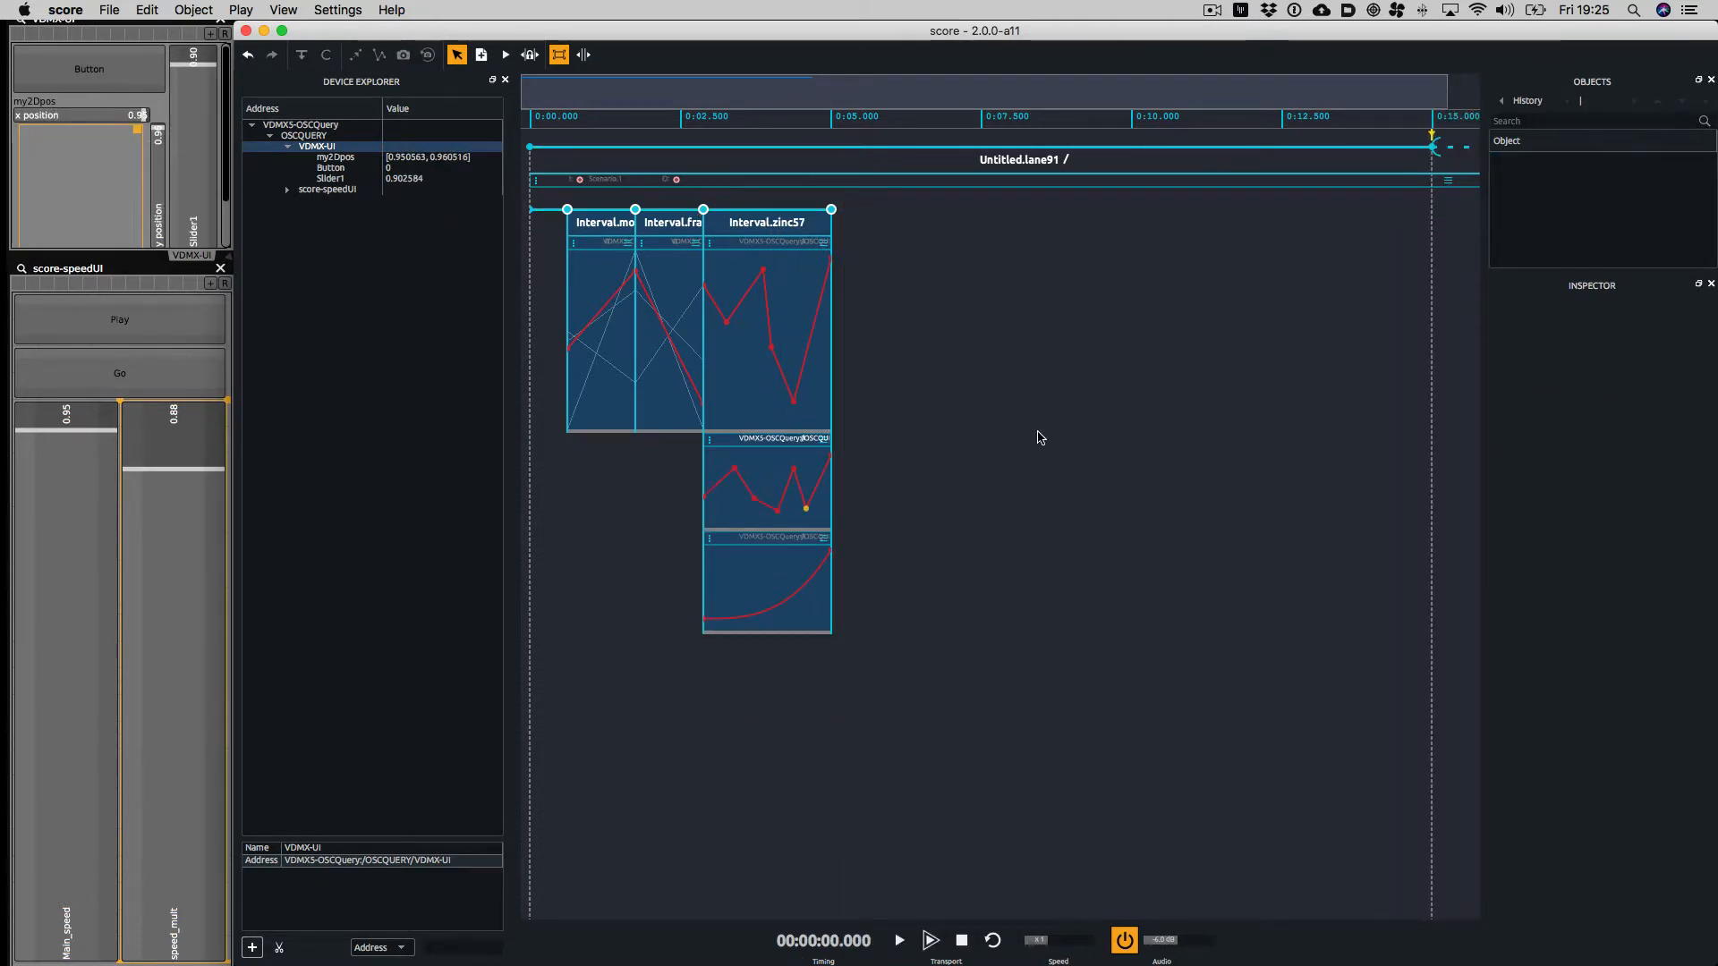
click(897, 940)
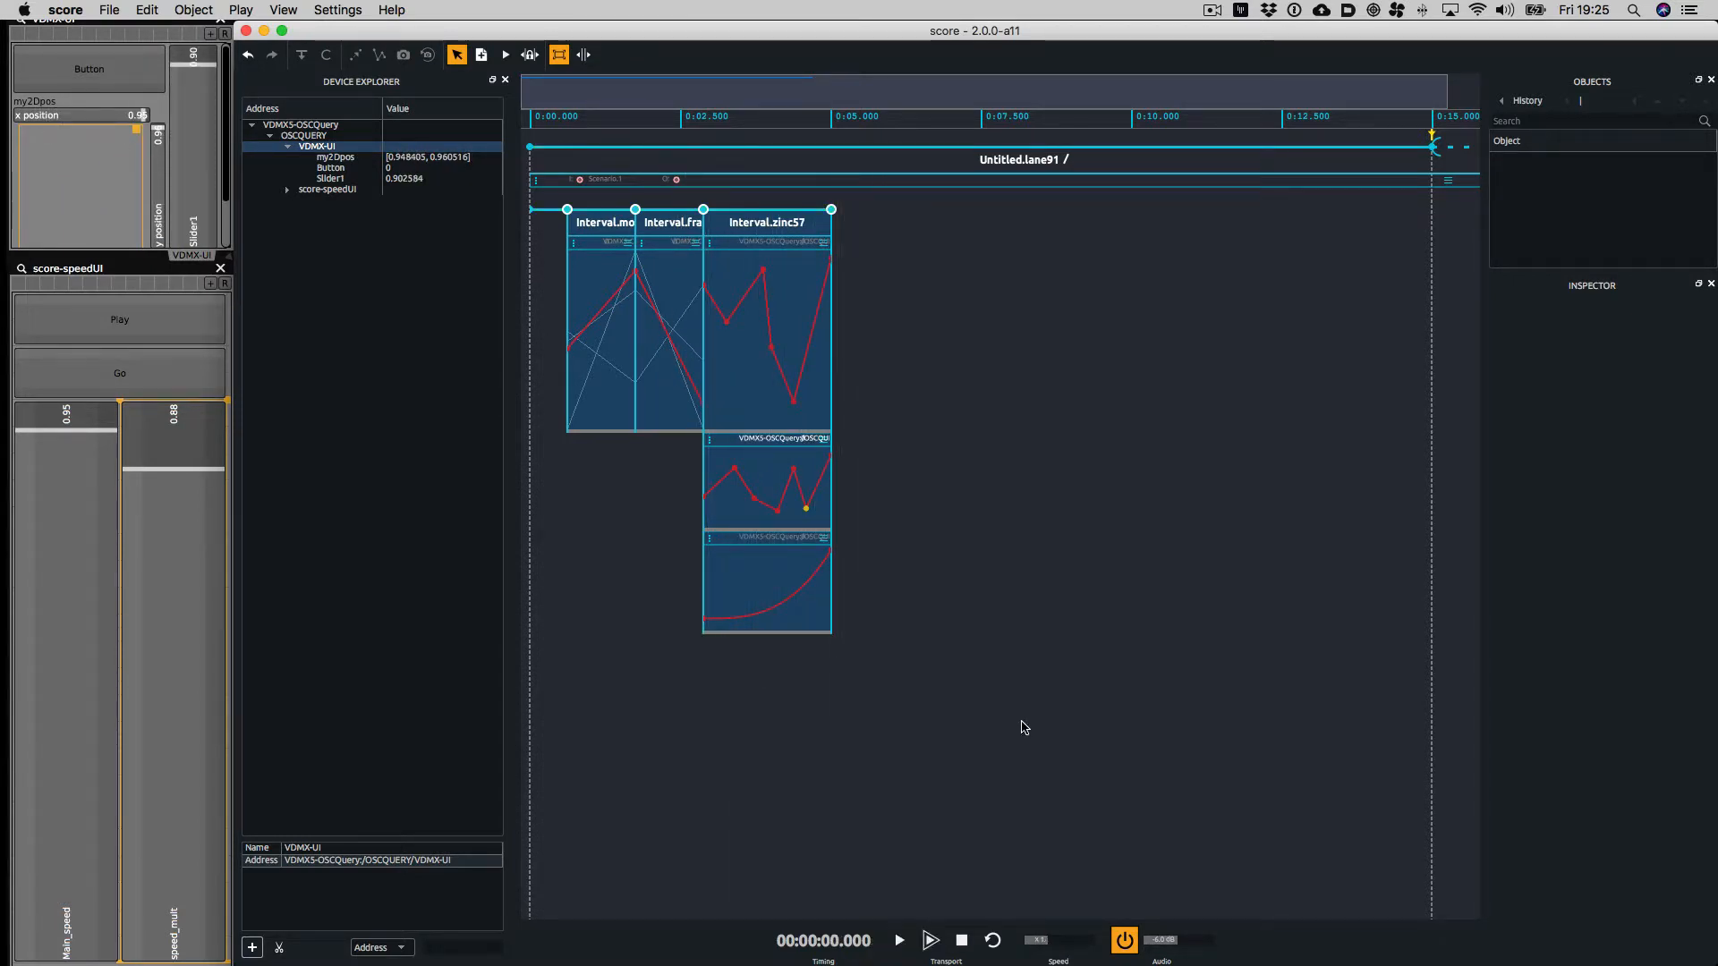
mouse_move(630, 690)
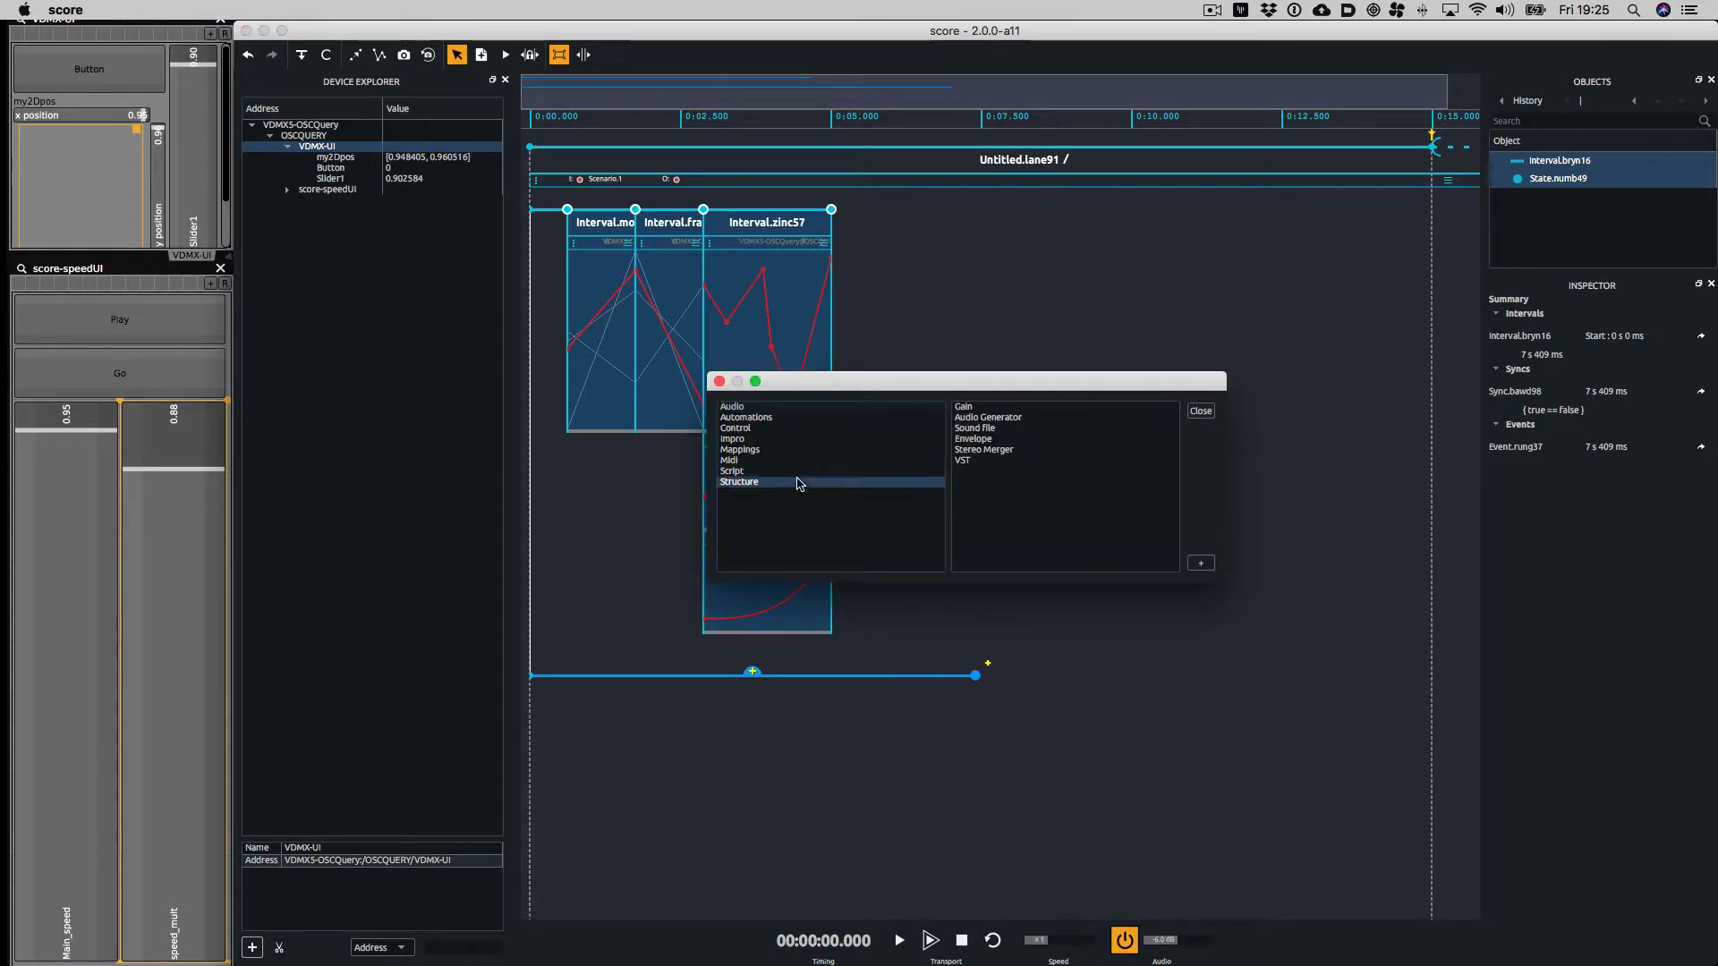
Add a rising linear curve process to a new interval below and expand score-speedUI
click(739, 449)
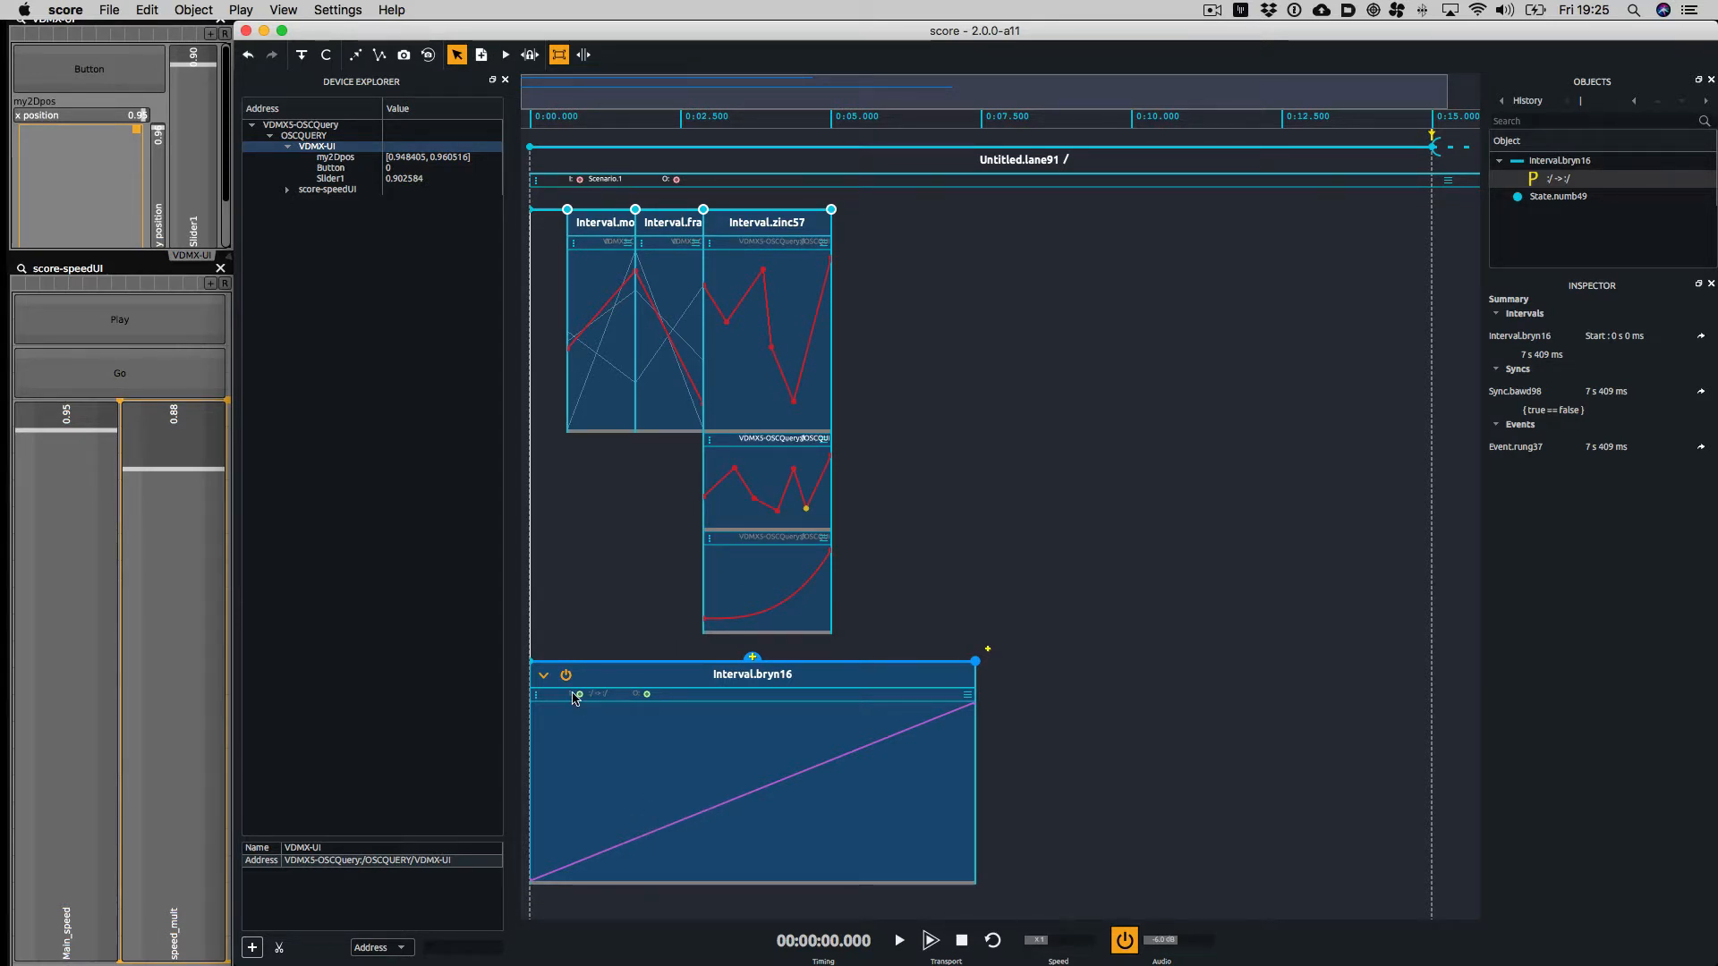
mouse_move(830, 656)
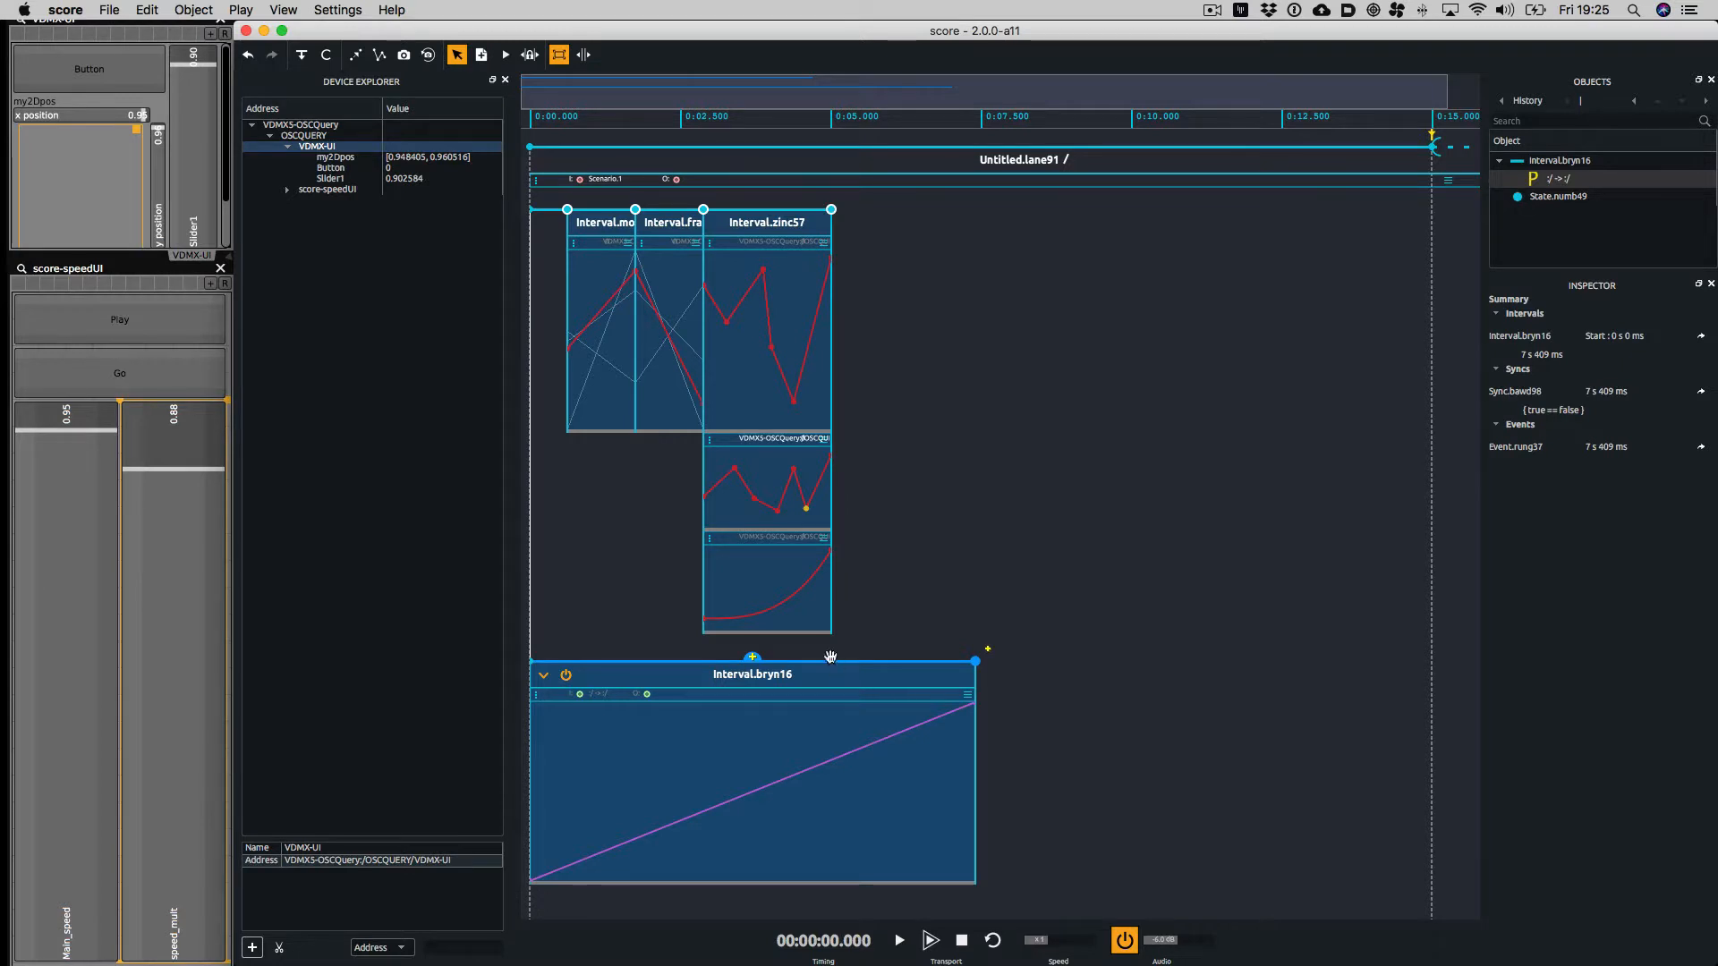
mouse_move(134, 275)
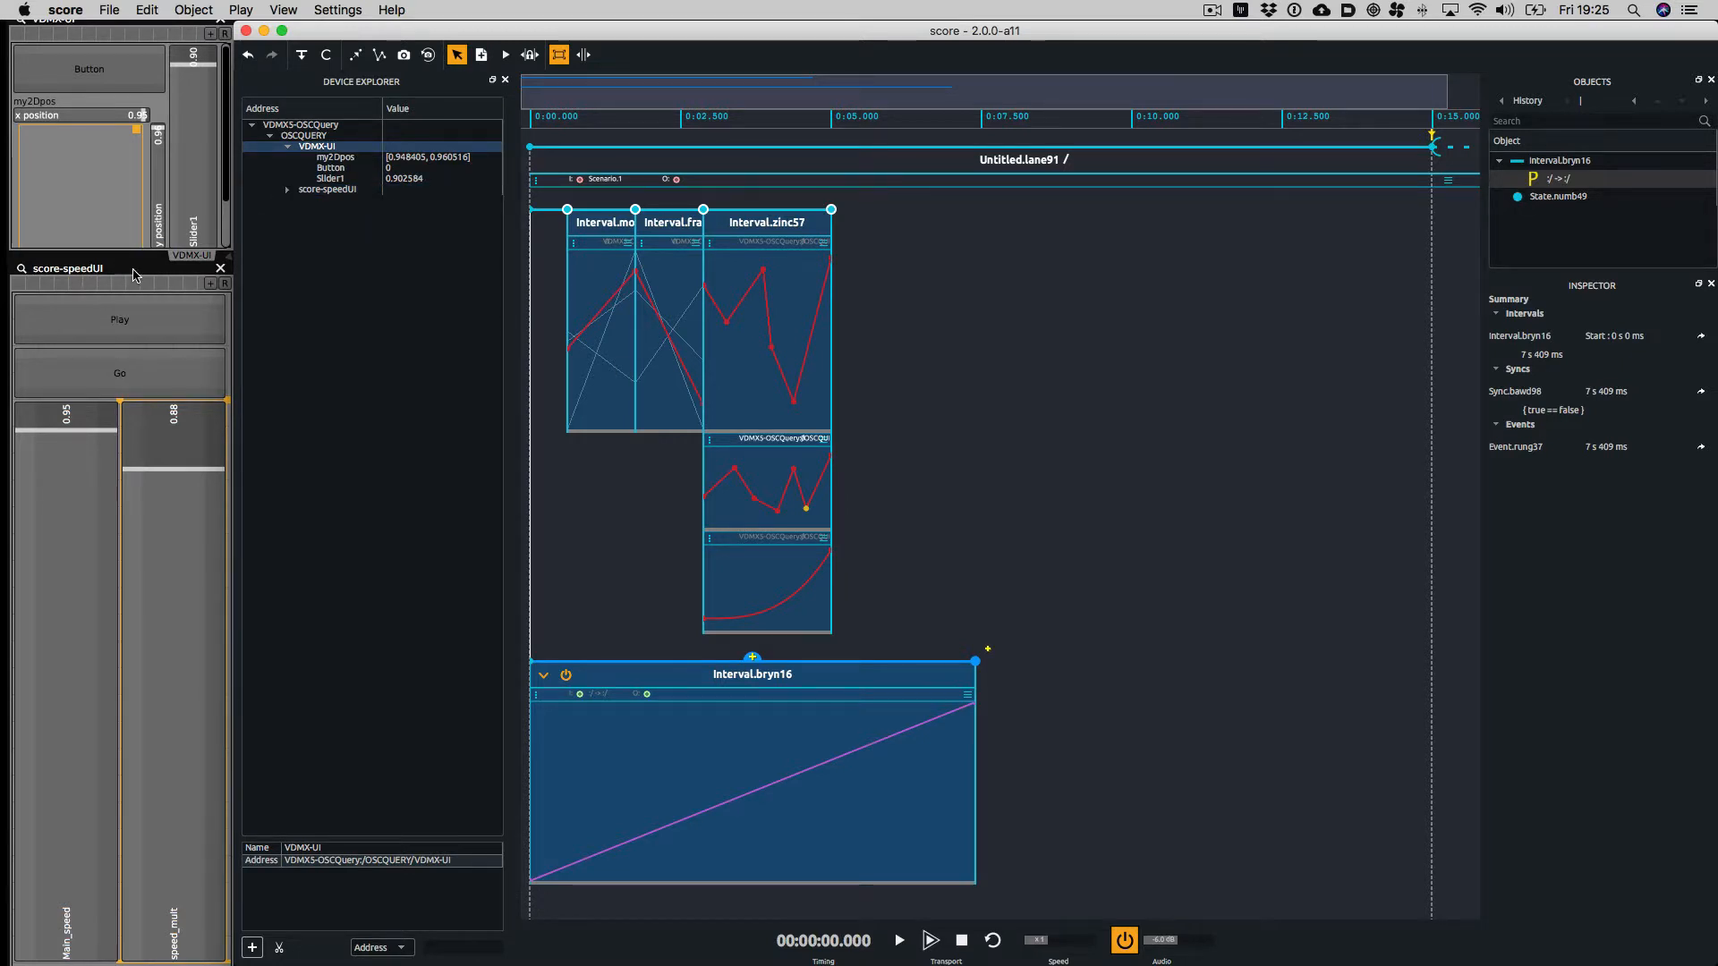
click(286, 188)
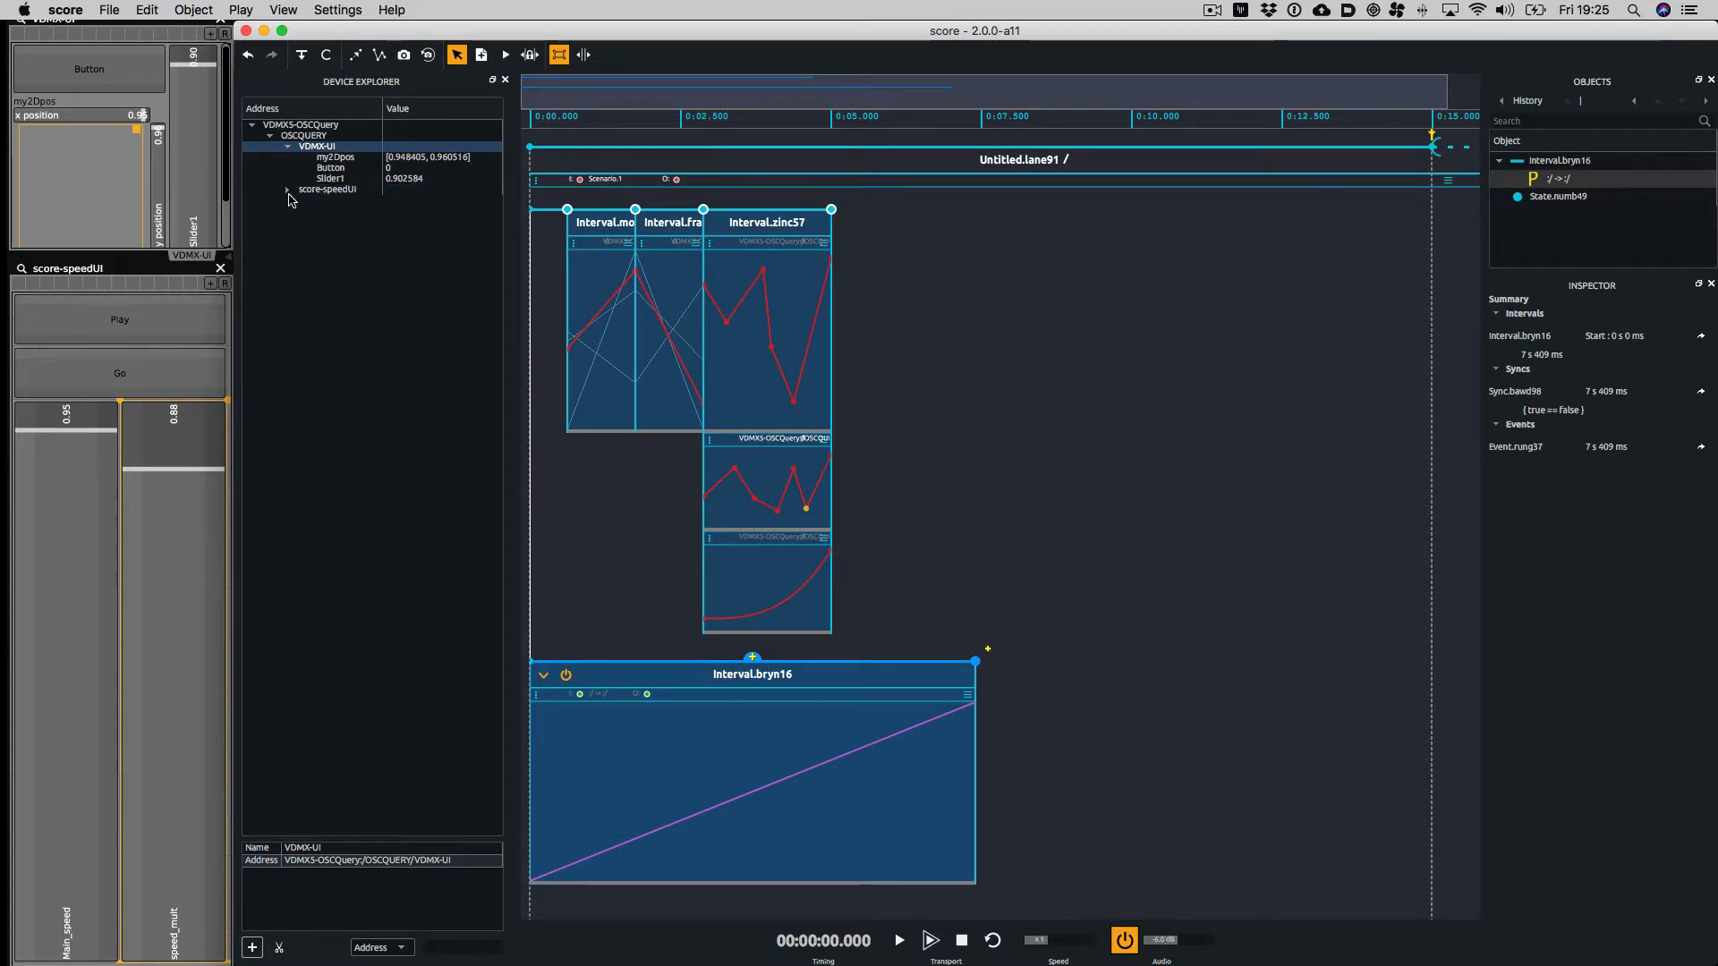
Inspect Go and speed_mult, then use Main_speed as the Mapping's source
click(287, 190)
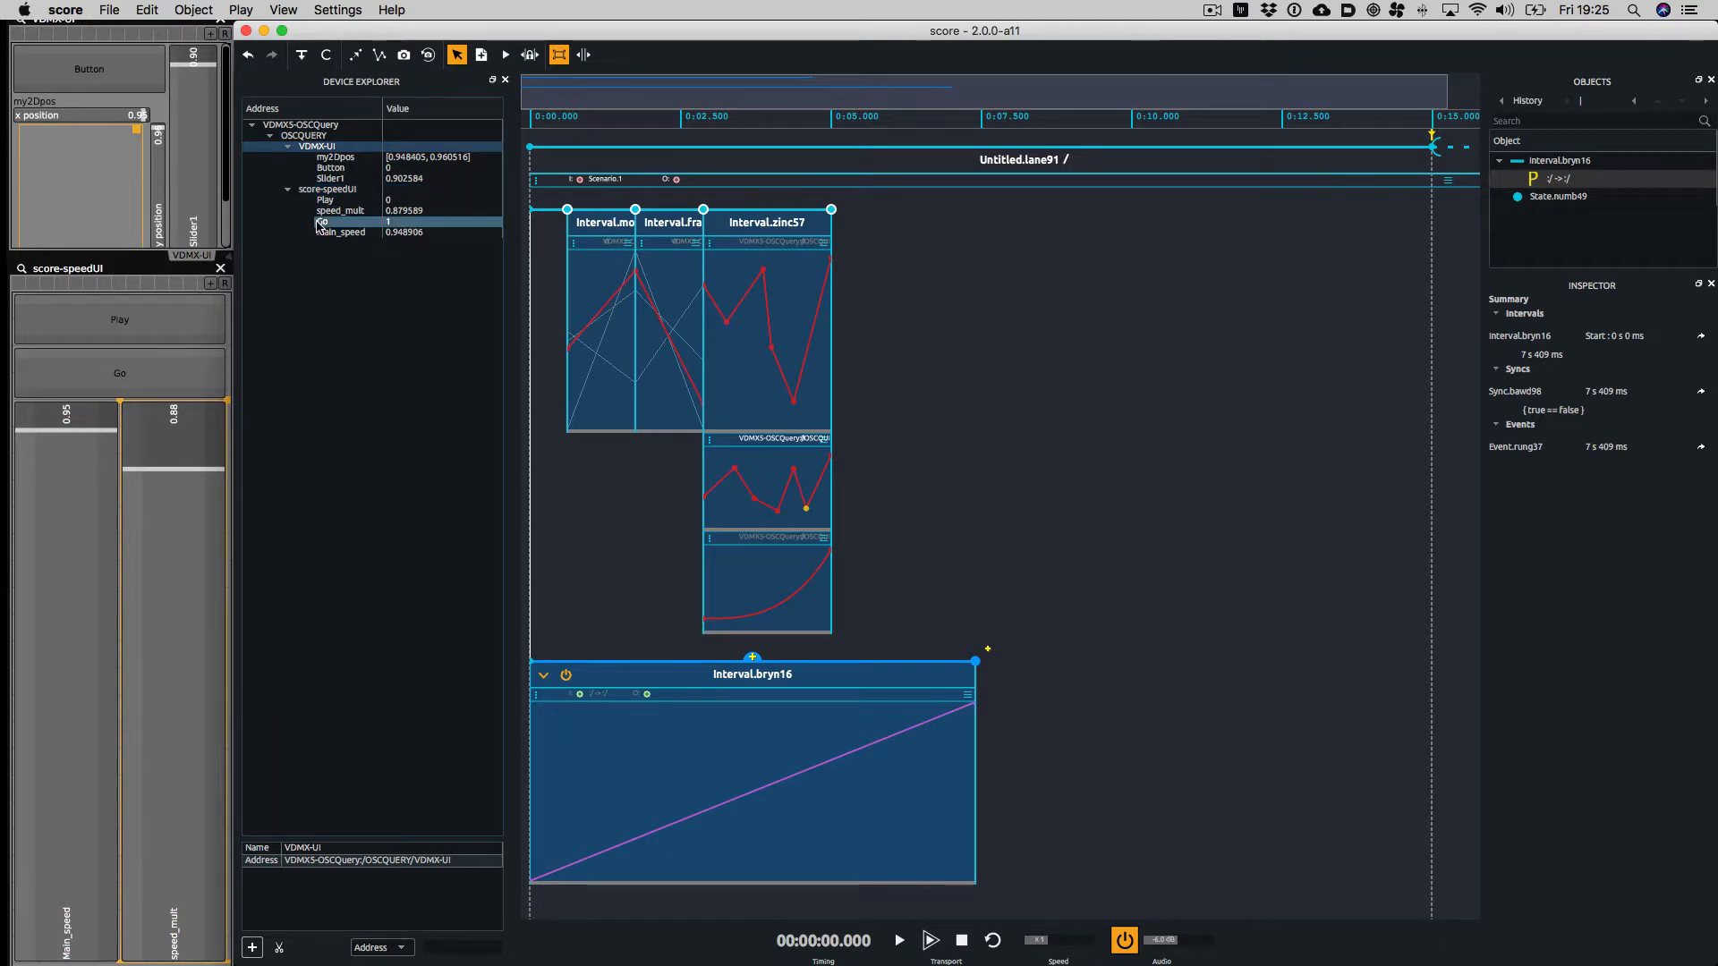
click(341, 211)
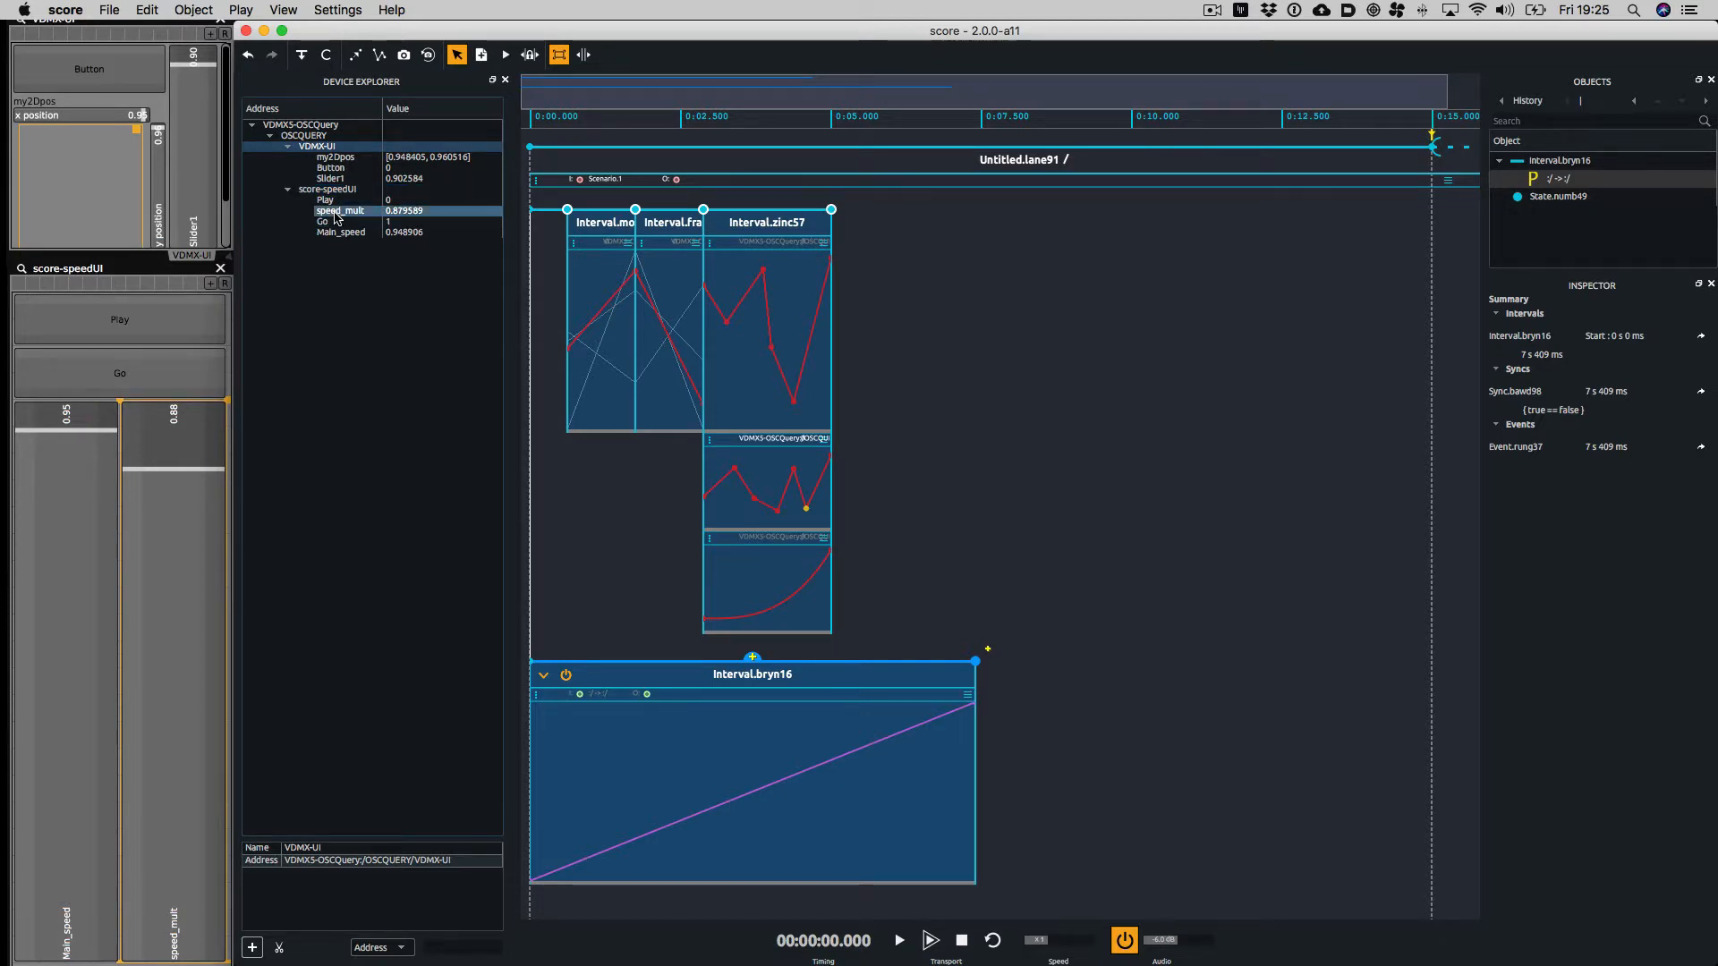
click(340, 231)
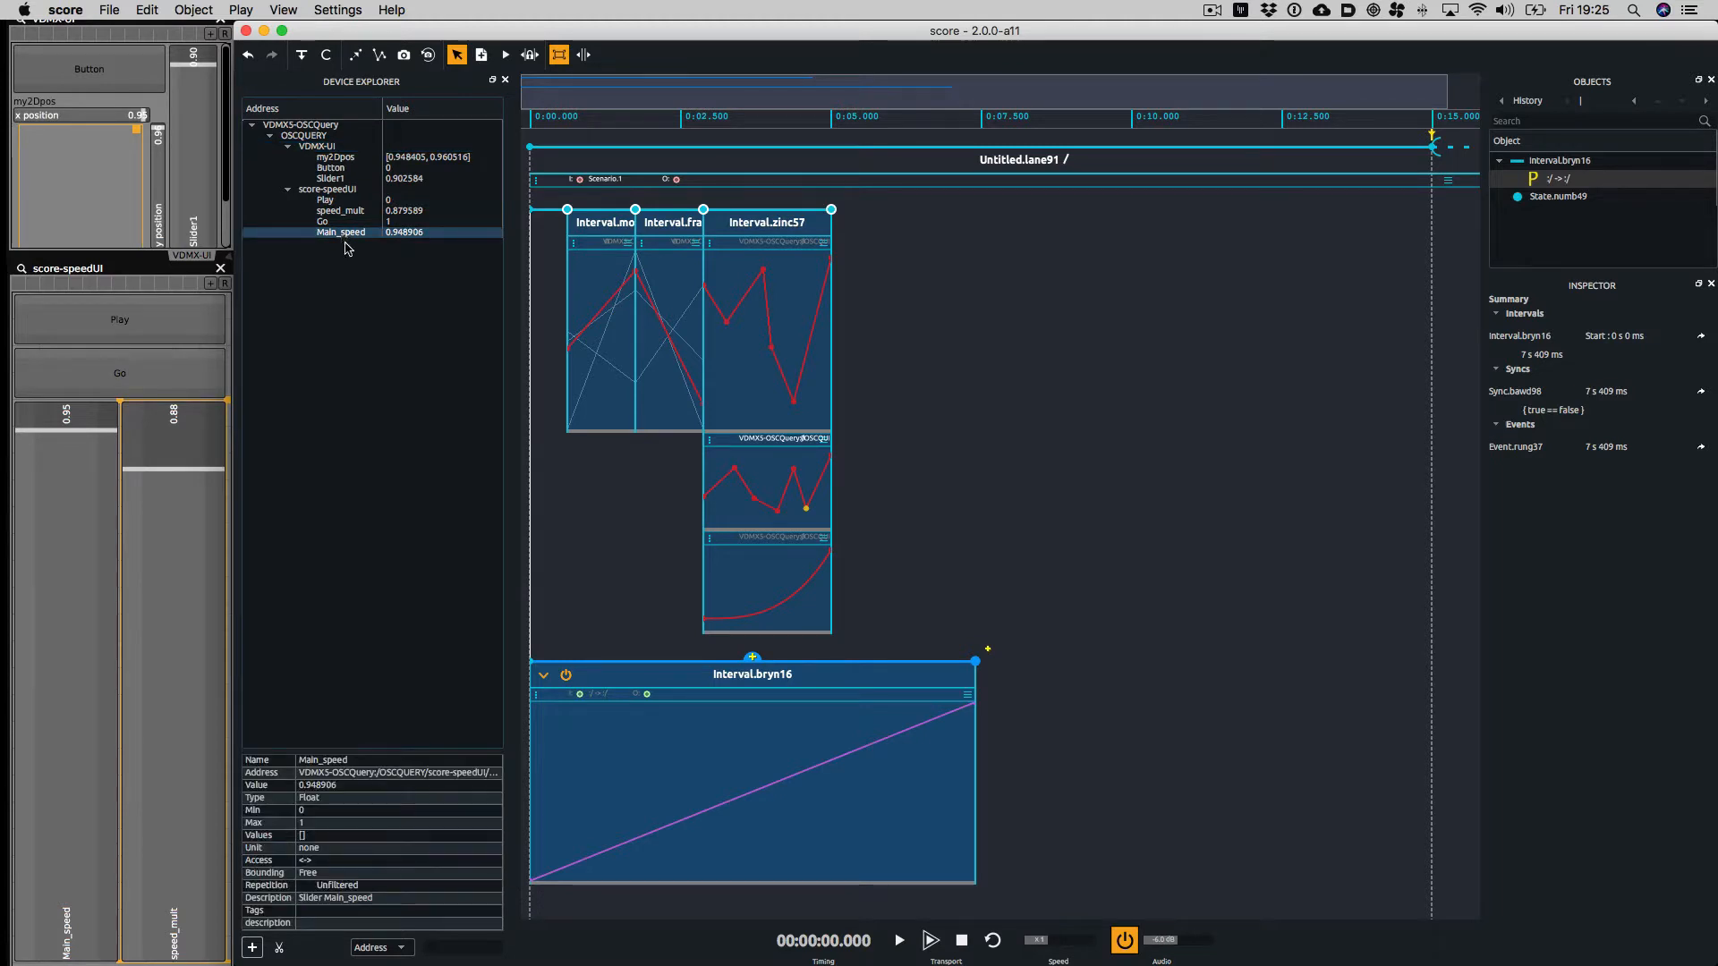
mouse_move(648, 694)
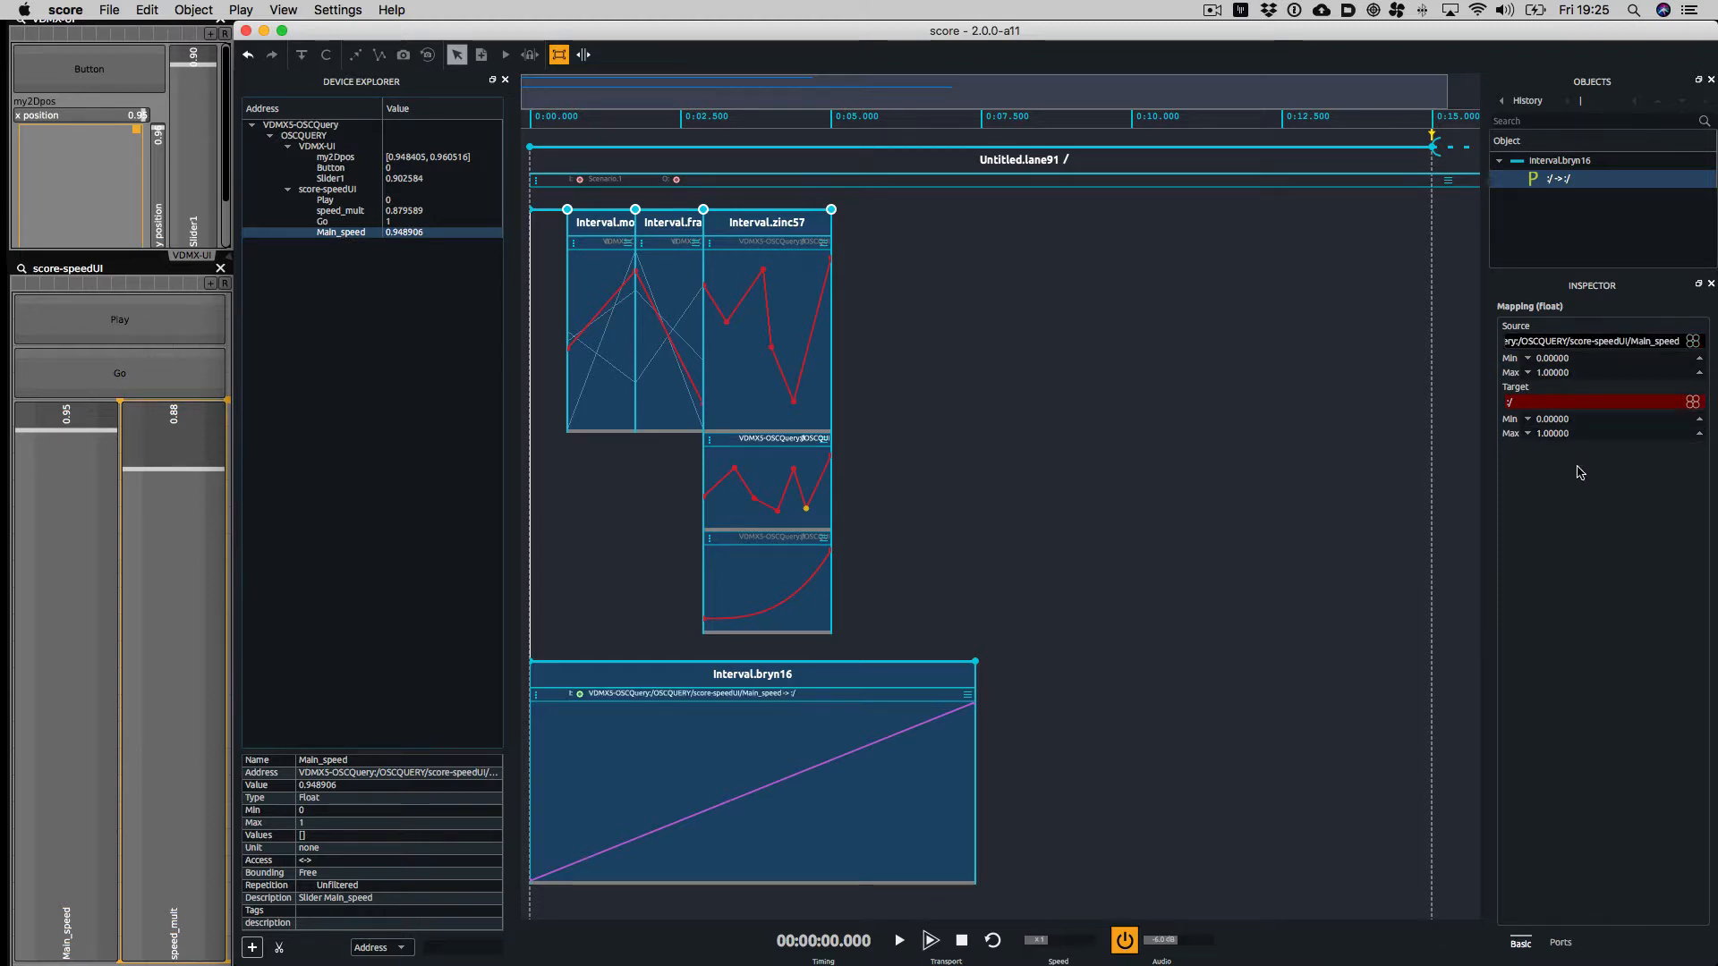
mouse_move(542, 518)
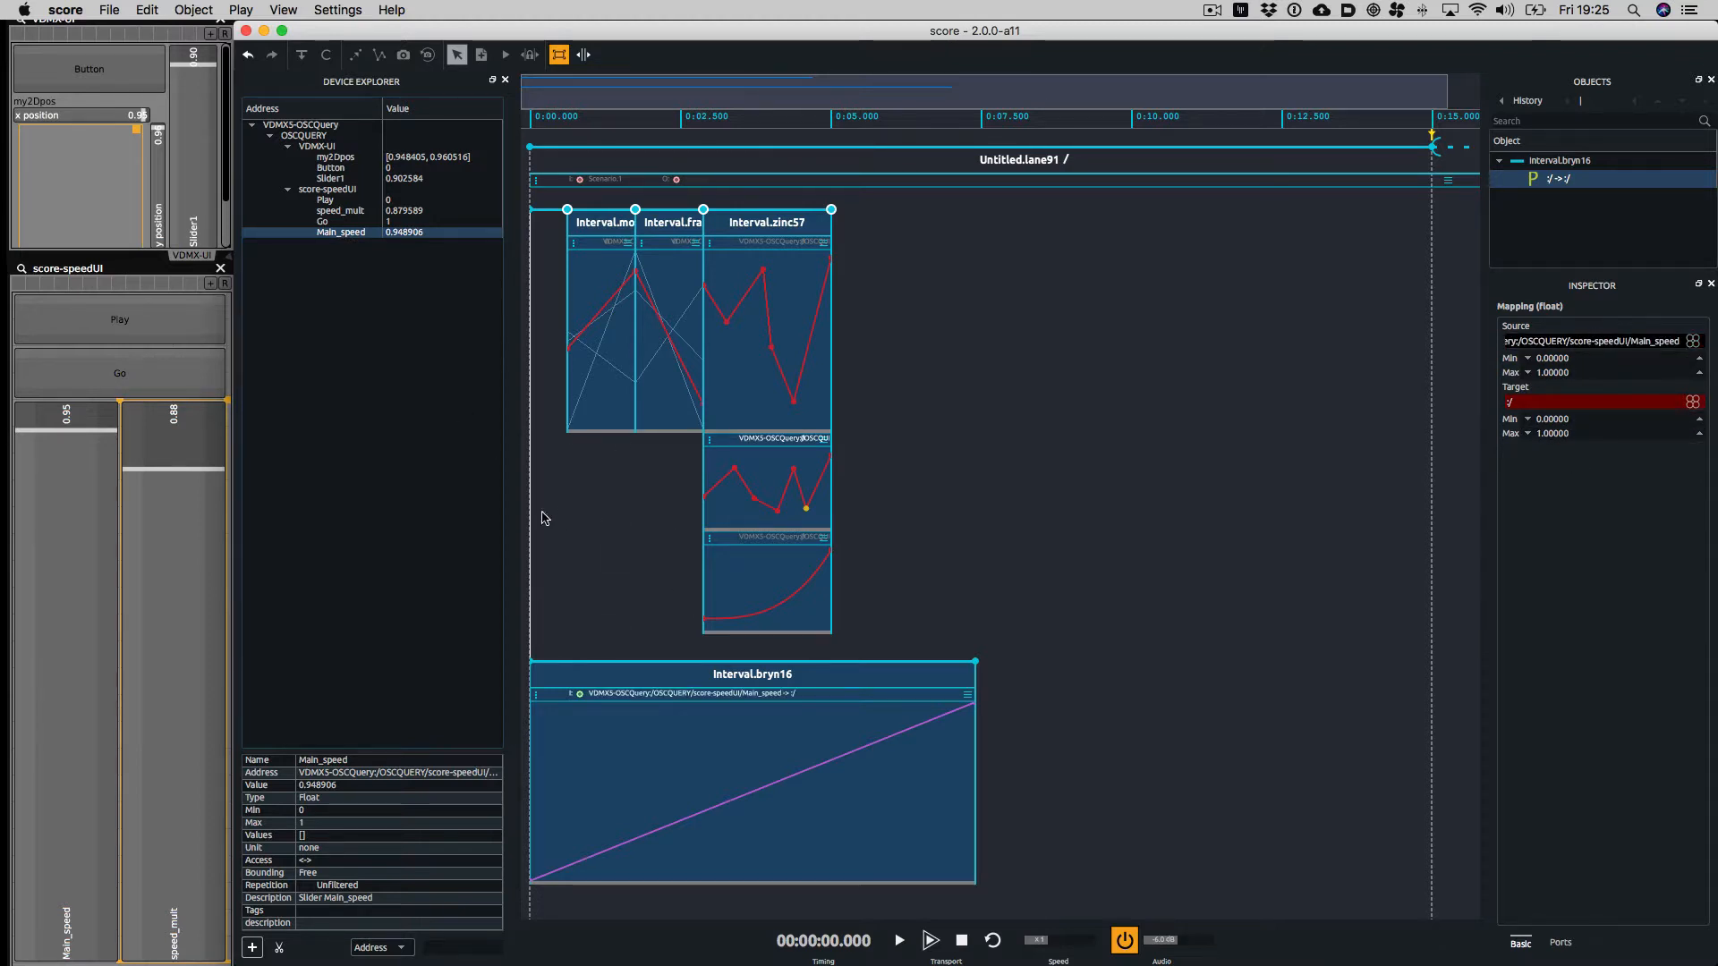
mouse_move(358, 442)
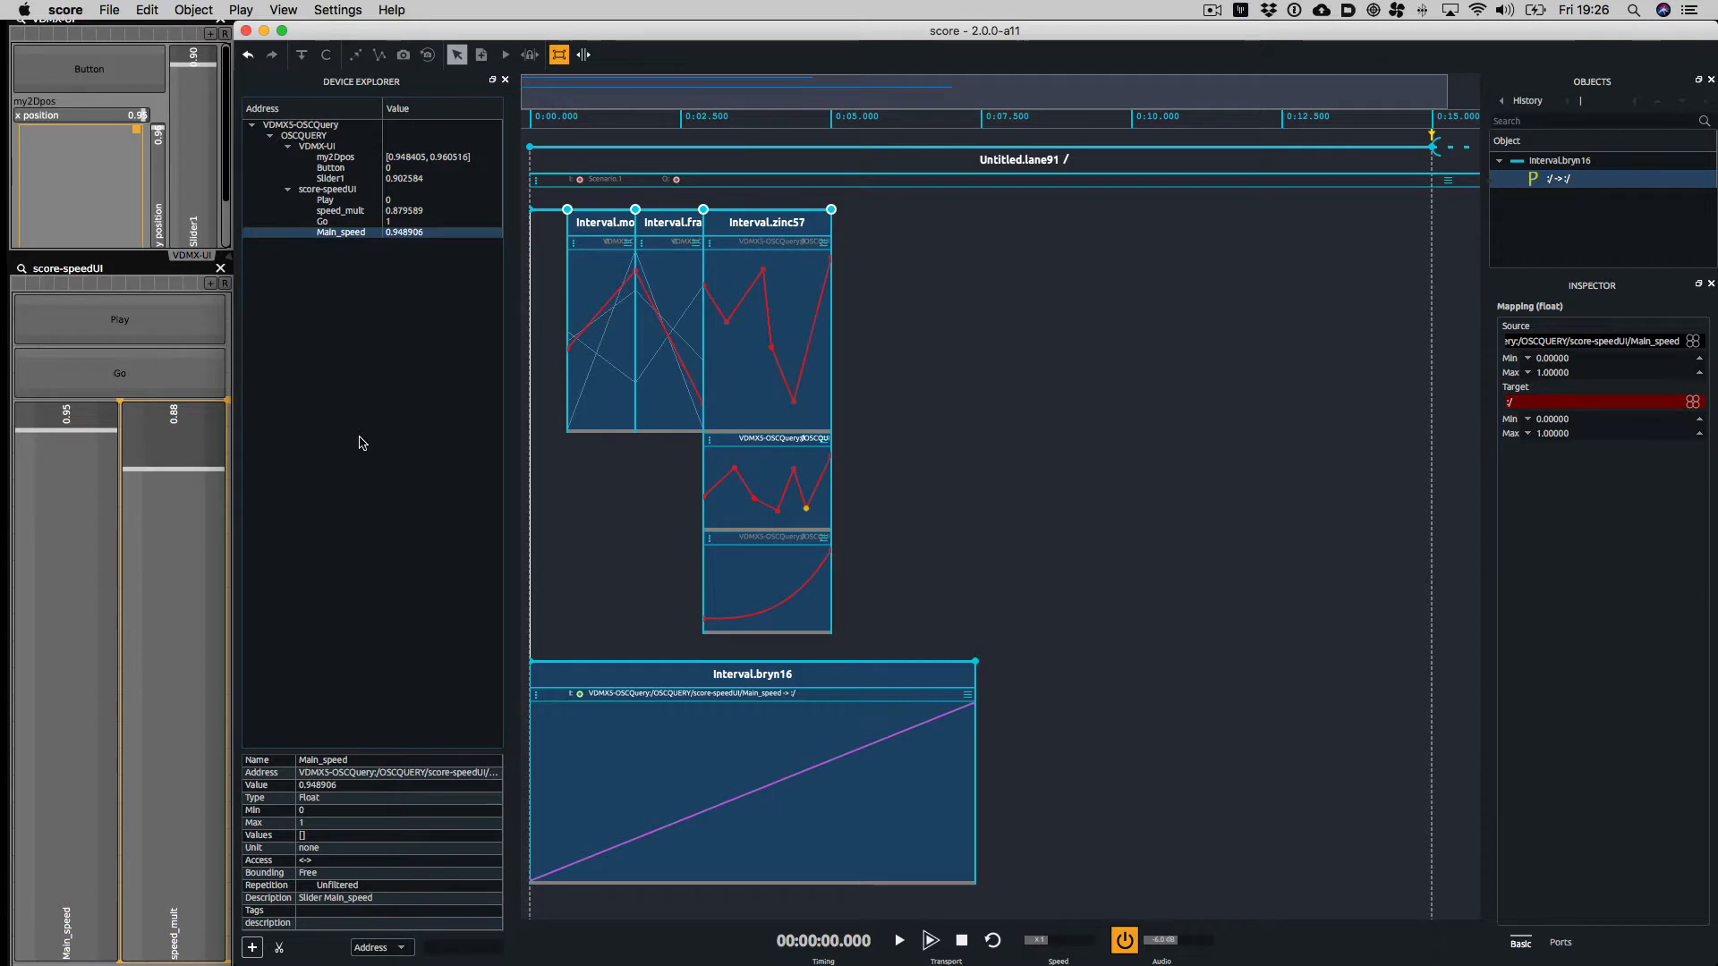
Add a local score OSCQuery device at ws://127.0.0.1:5678 and expand Untitled.lane91's parameters
click(251, 949)
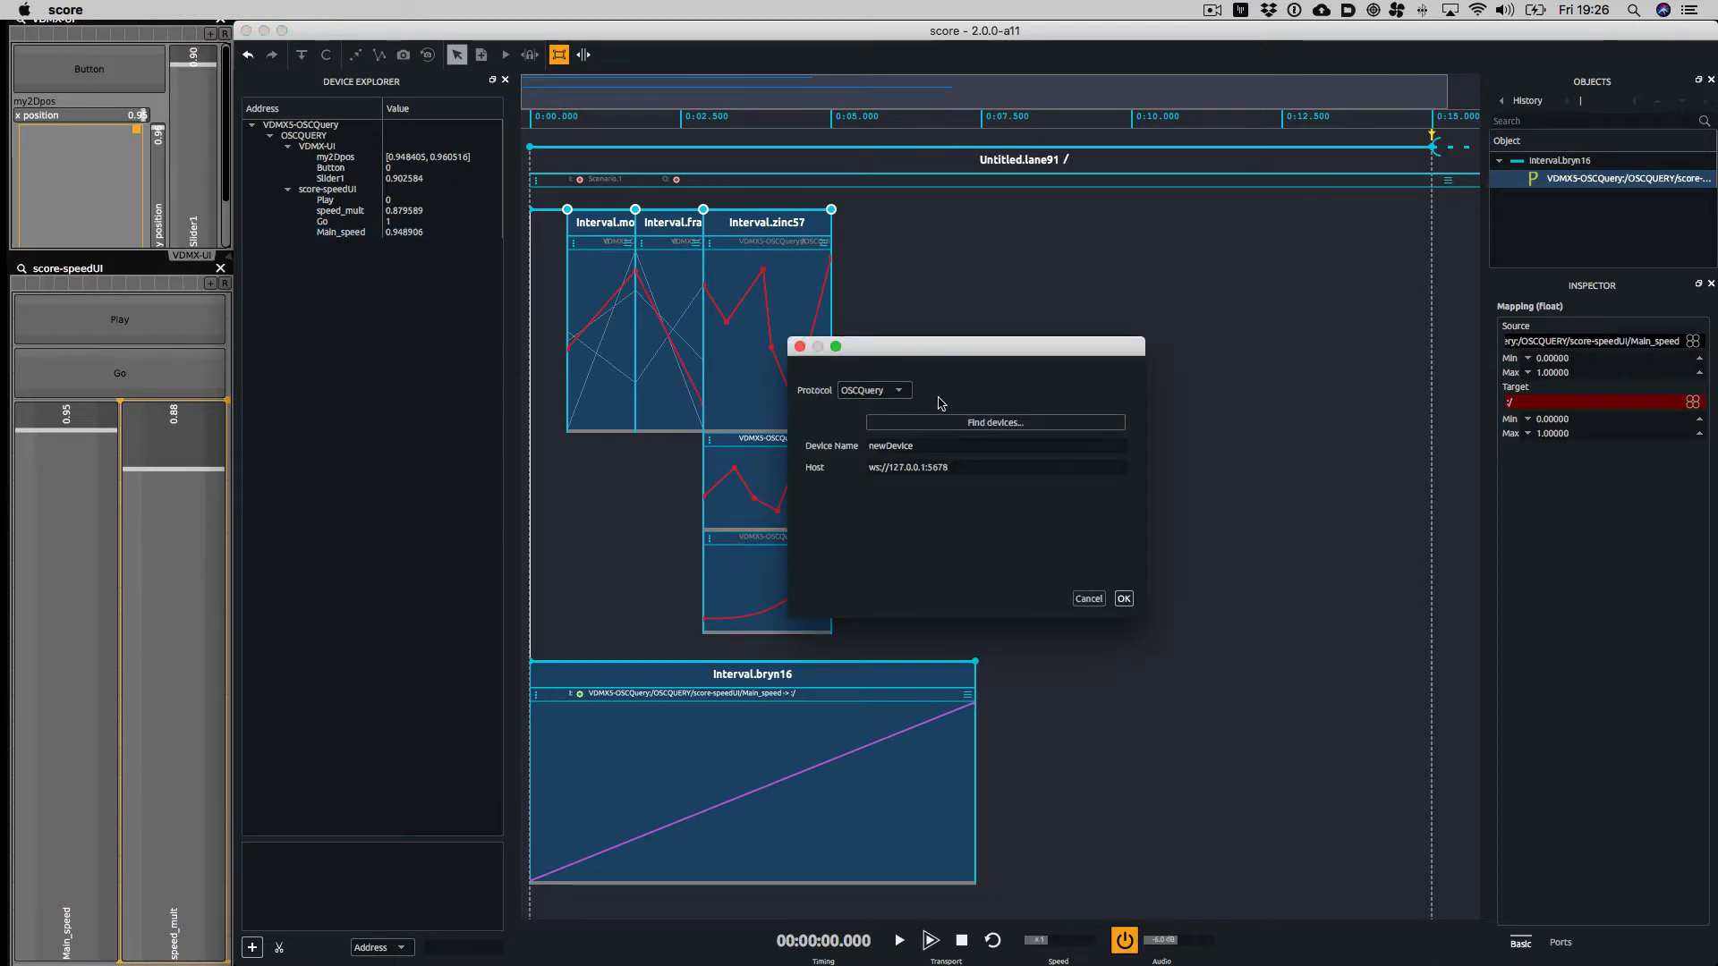
click(874, 390)
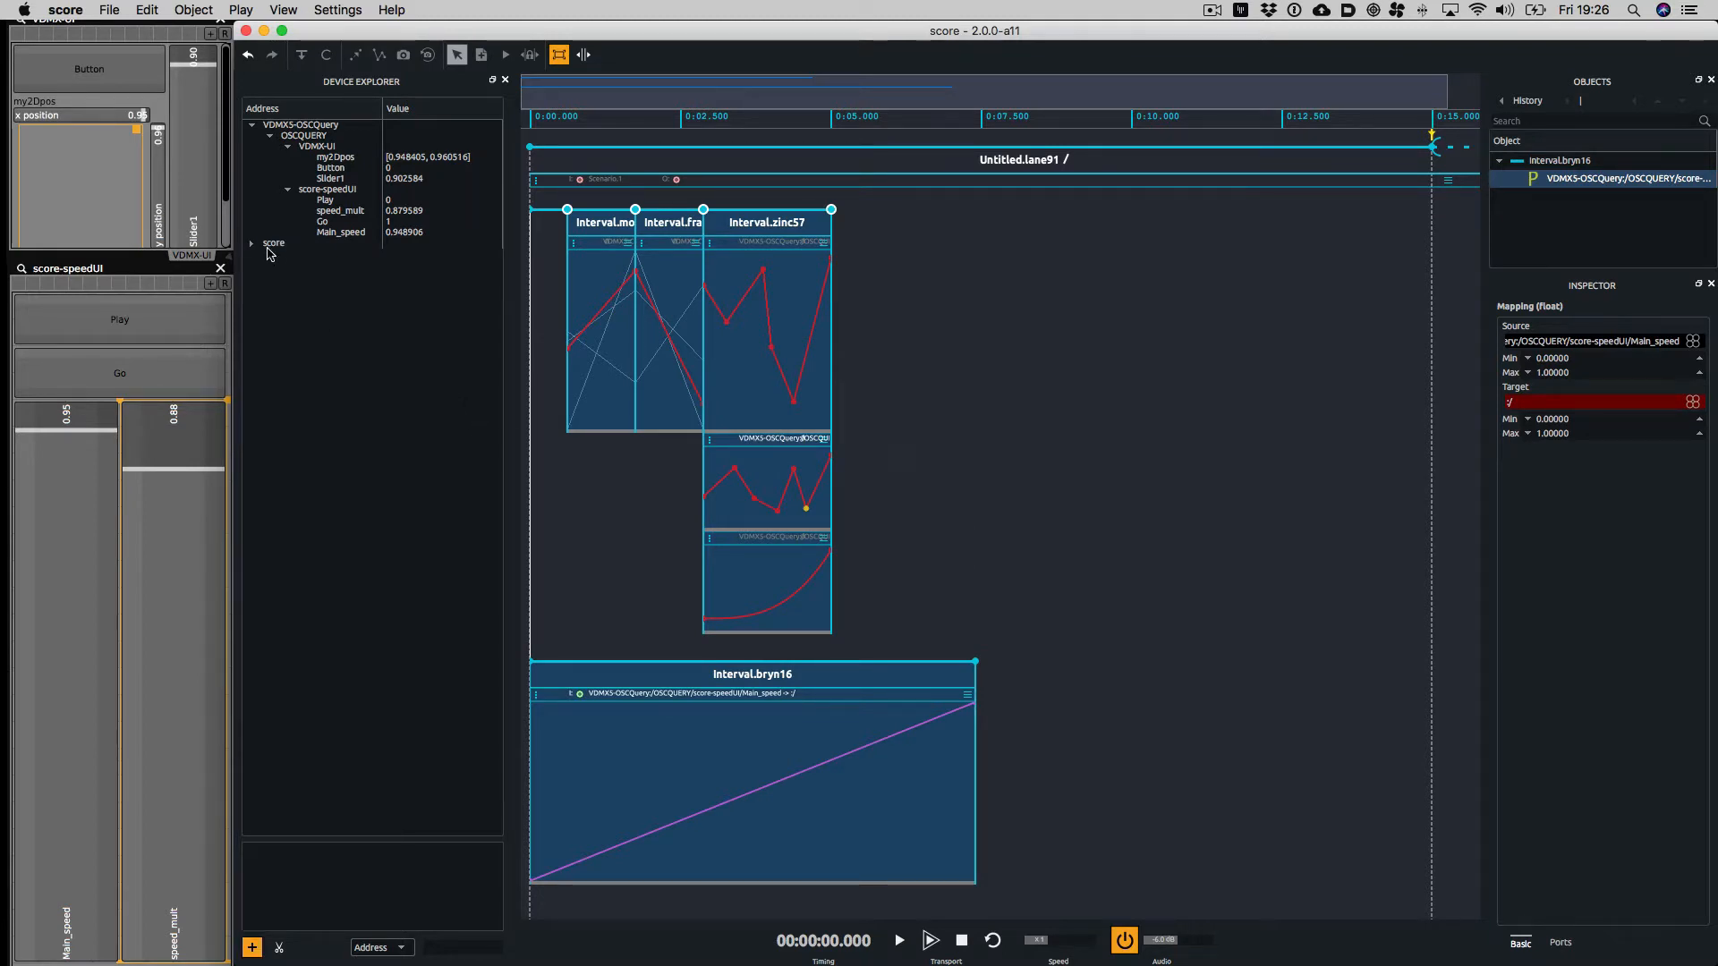
click(252, 242)
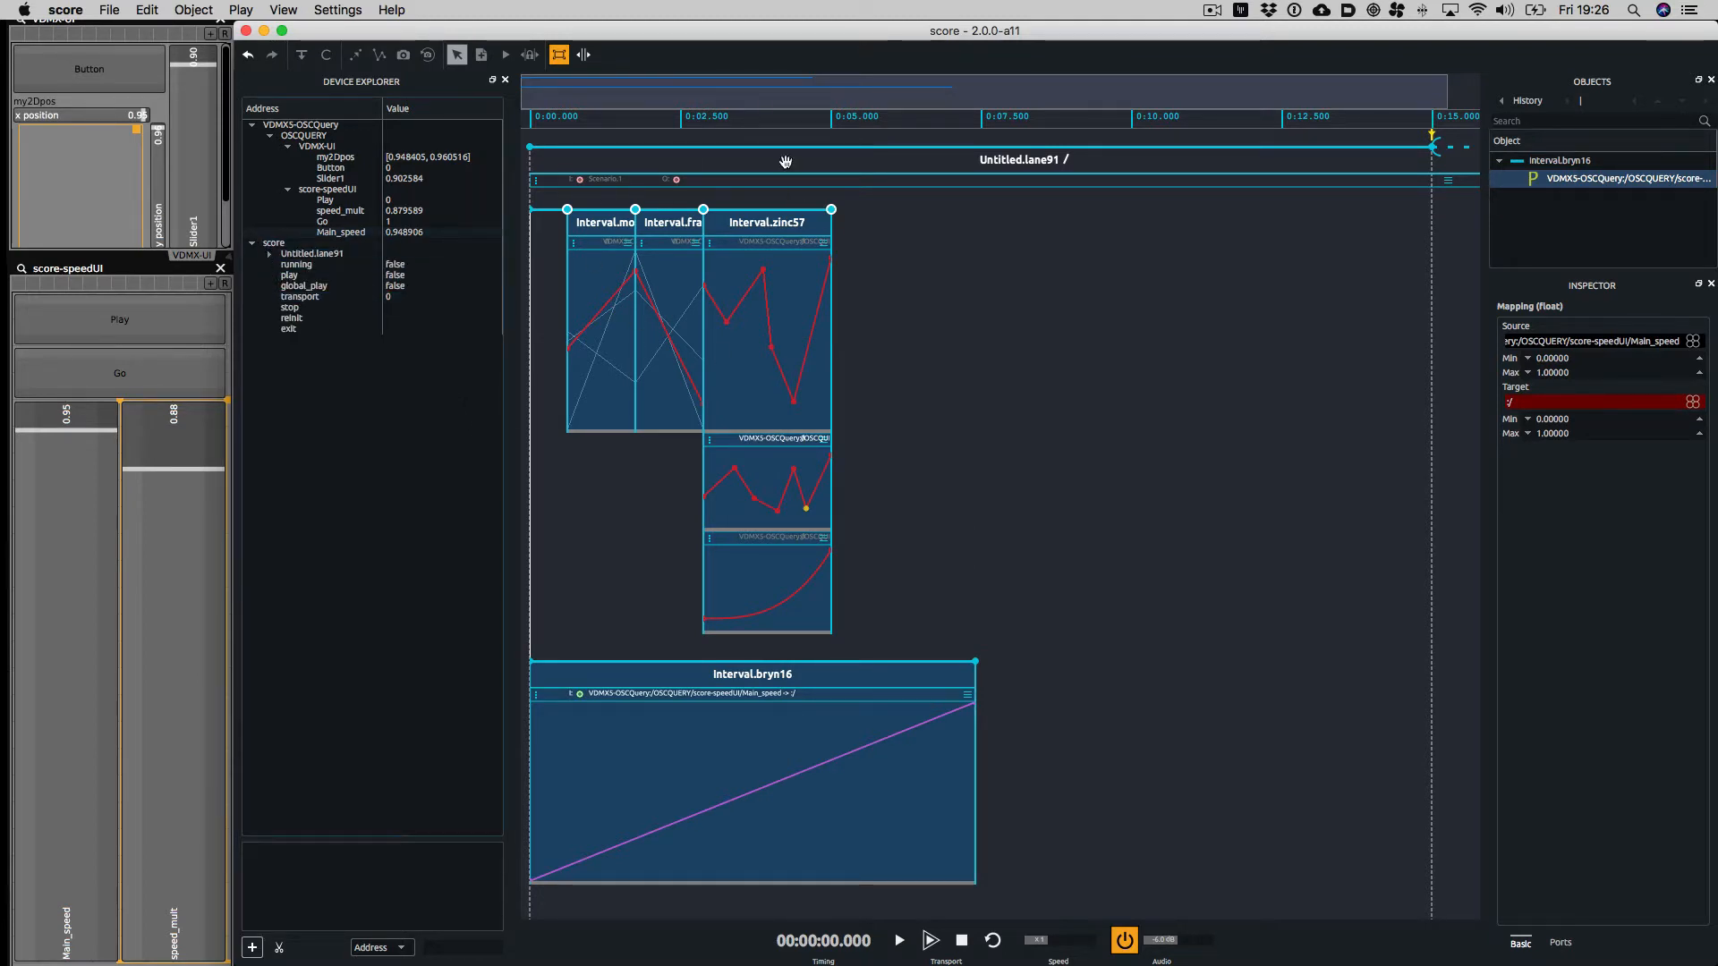
click(295, 265)
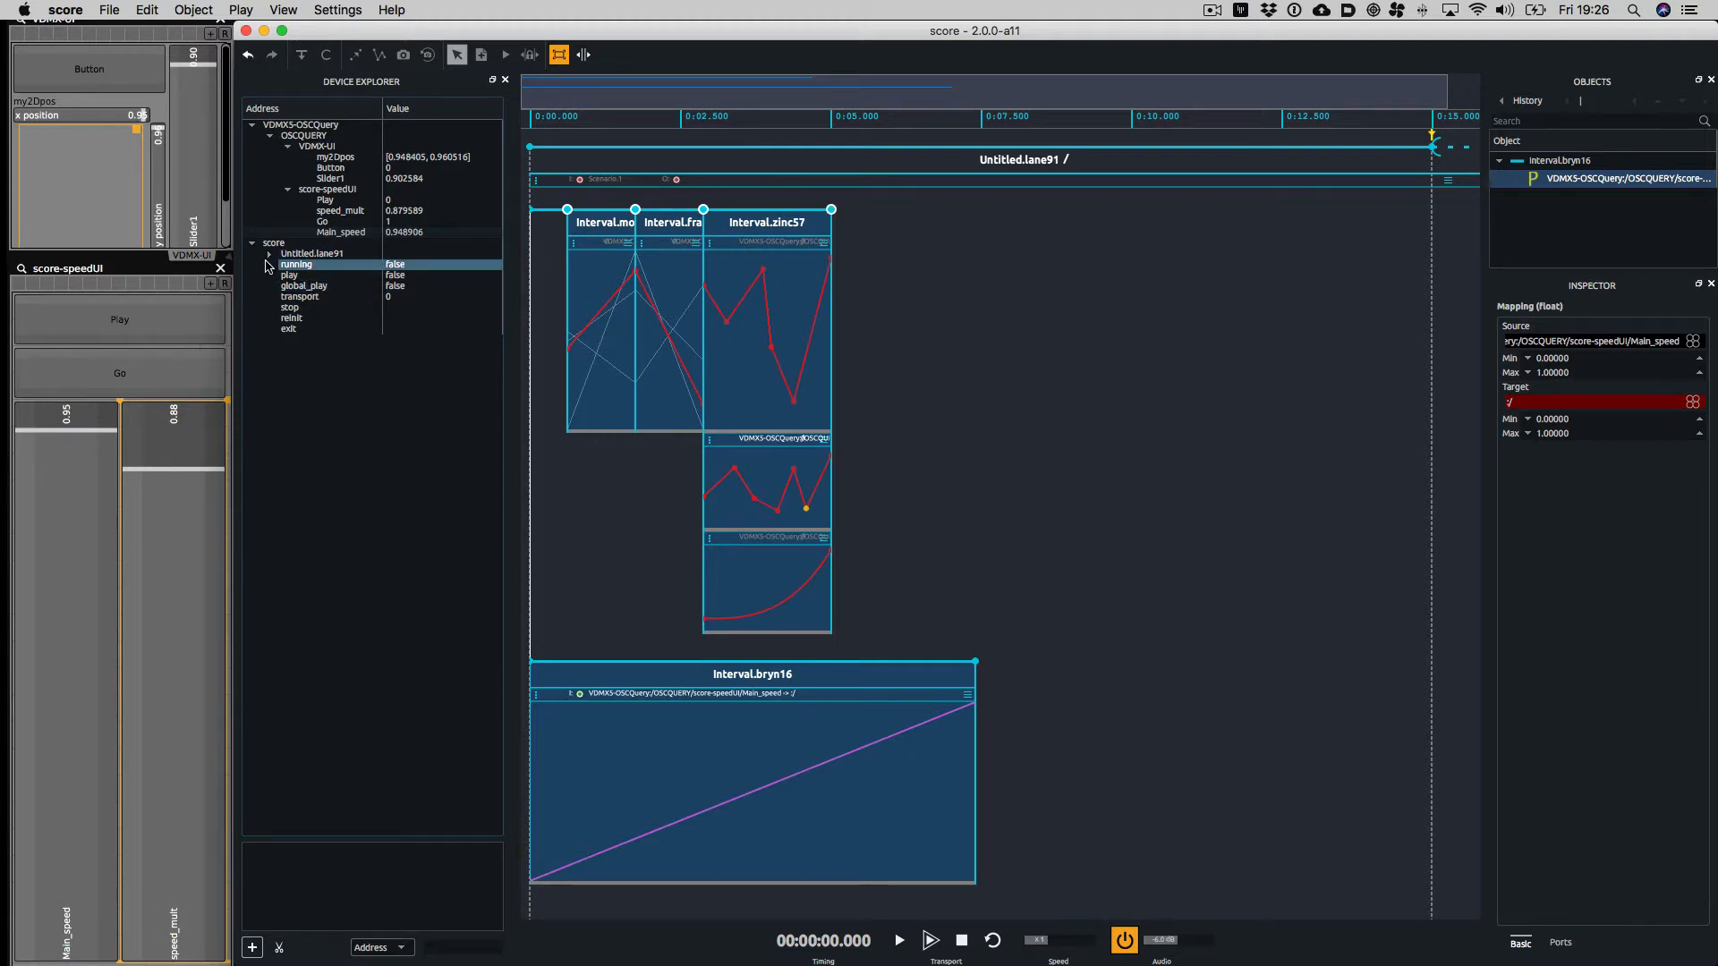
click(252, 252)
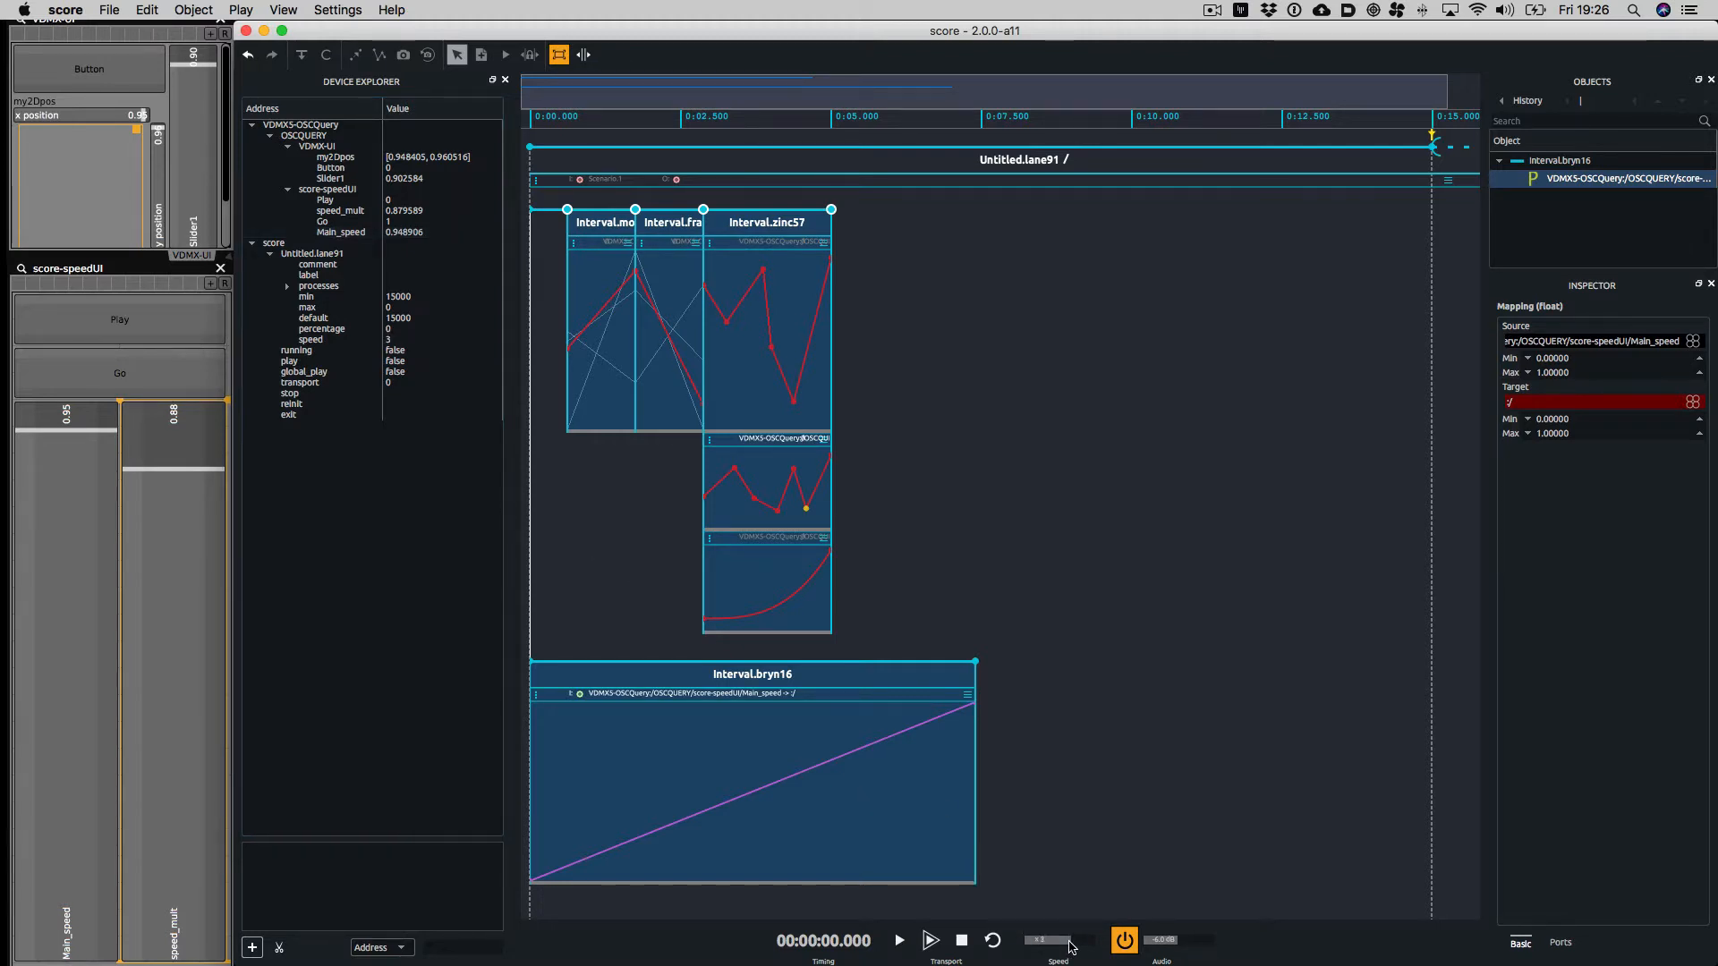
Raise the root interval's speed to 1.74 and inspect its speed parameter
click(310, 338)
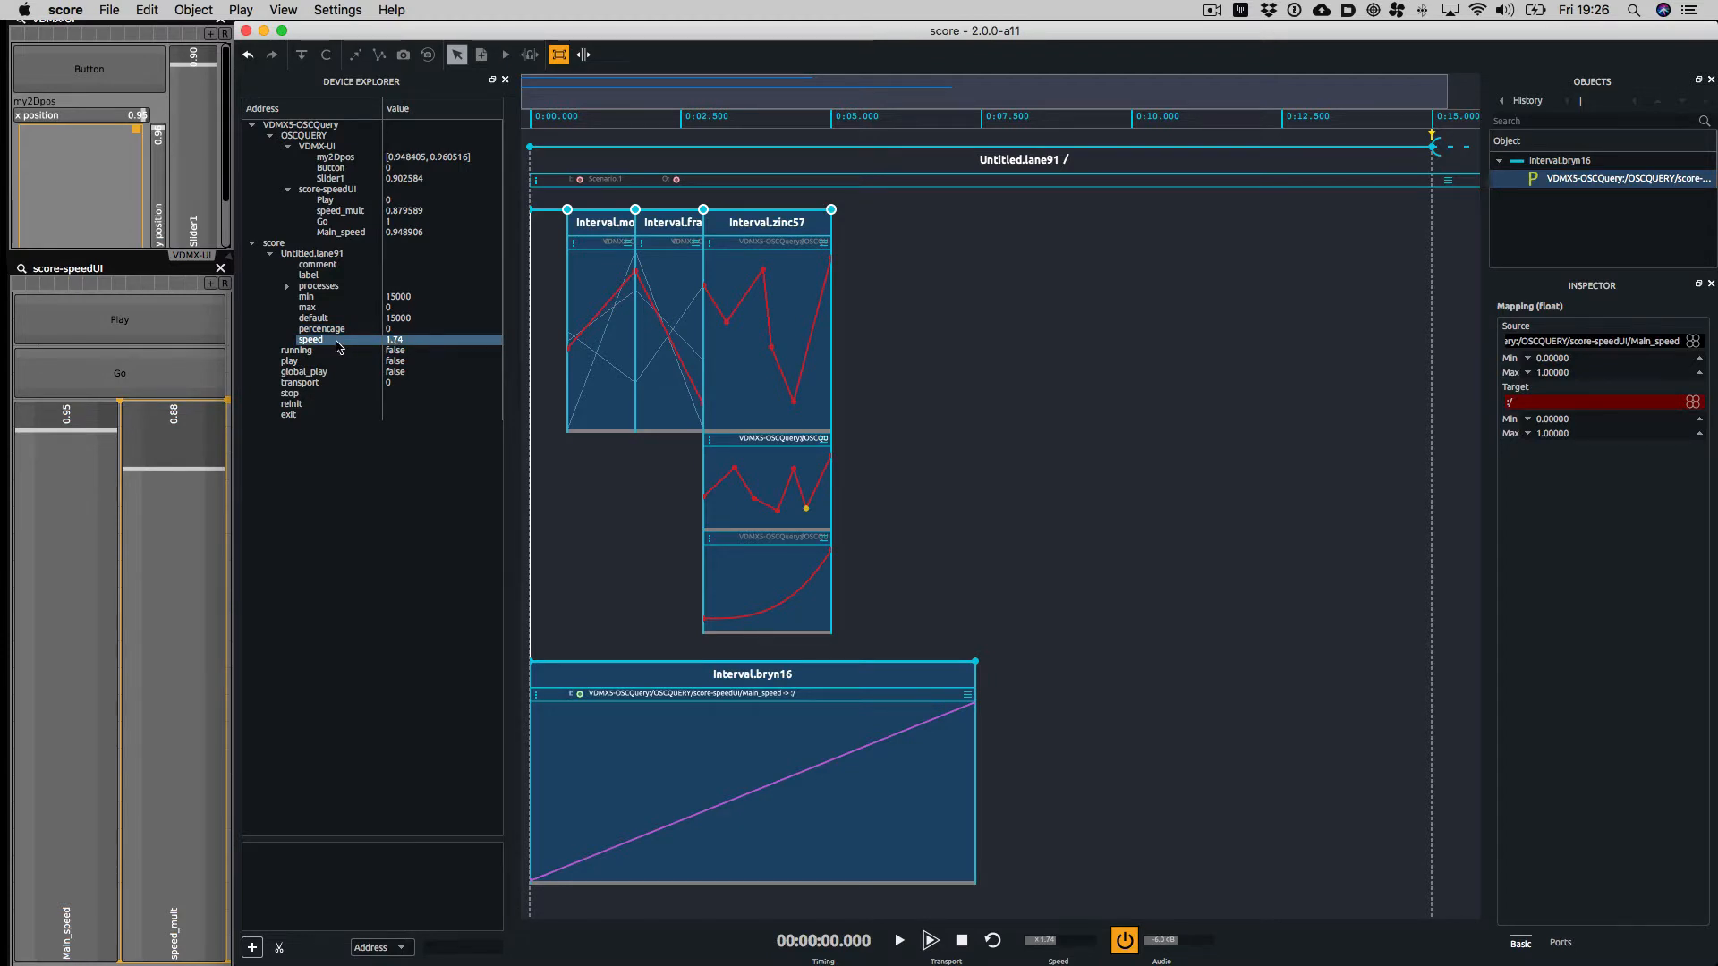
click(312, 338)
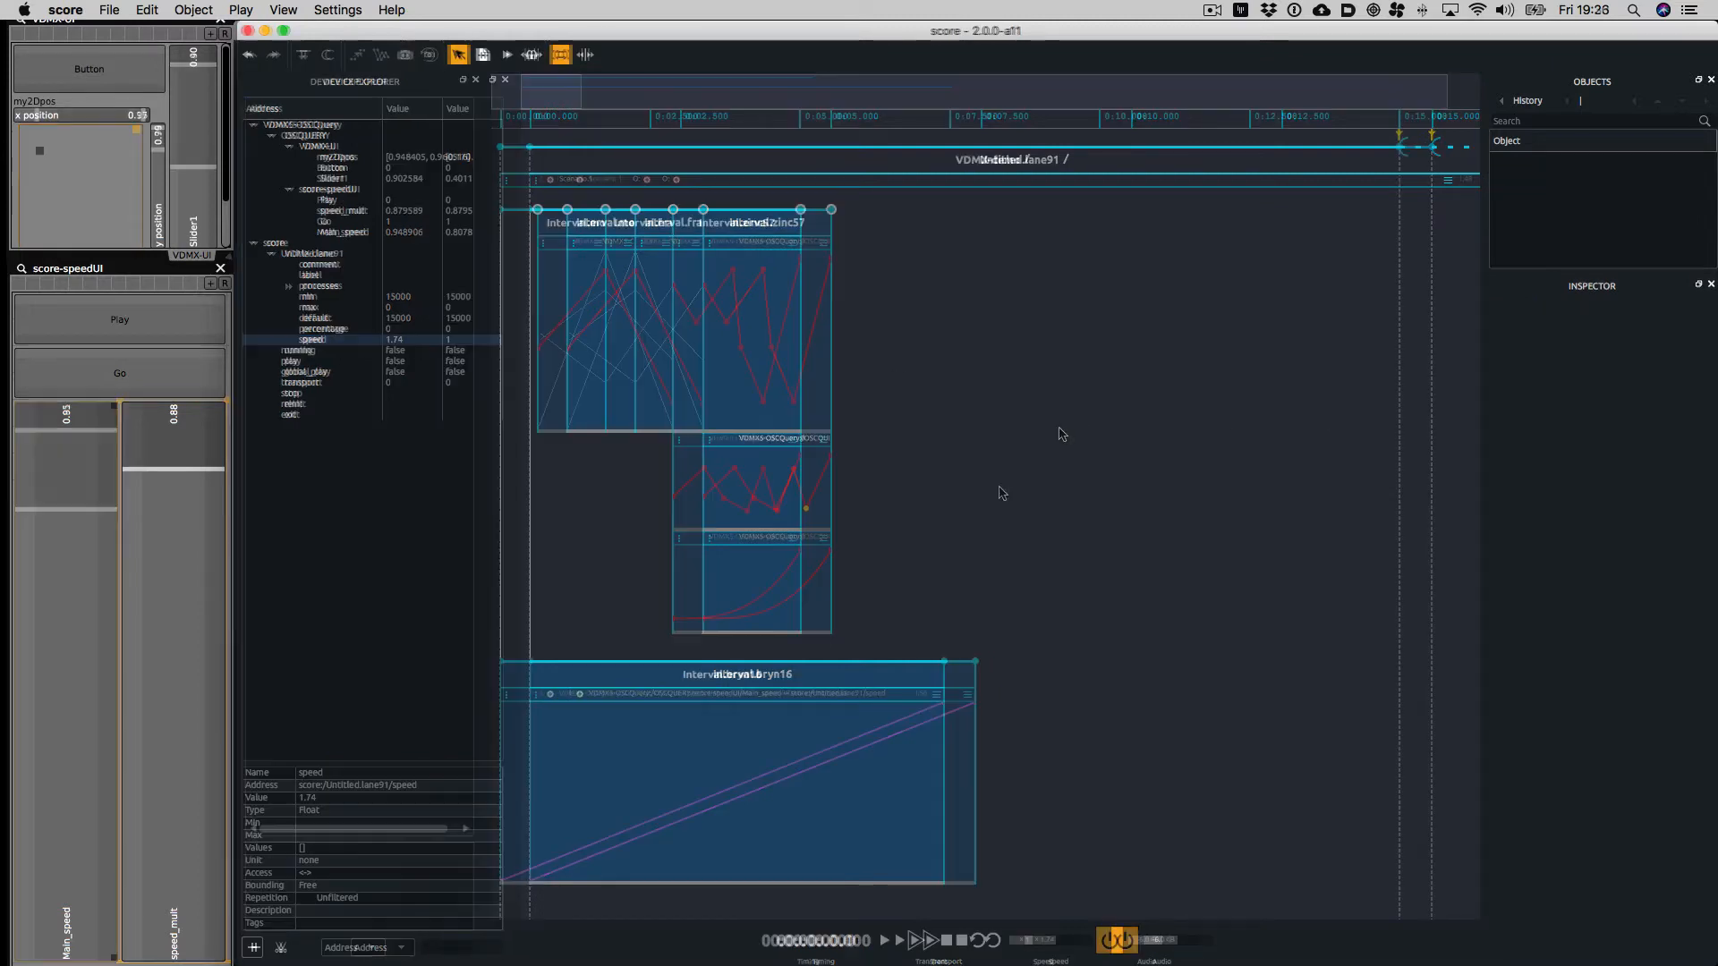
Target the Main_speed mapping at score/VDMX-demo/speed of the renamed root interval
click(884, 940)
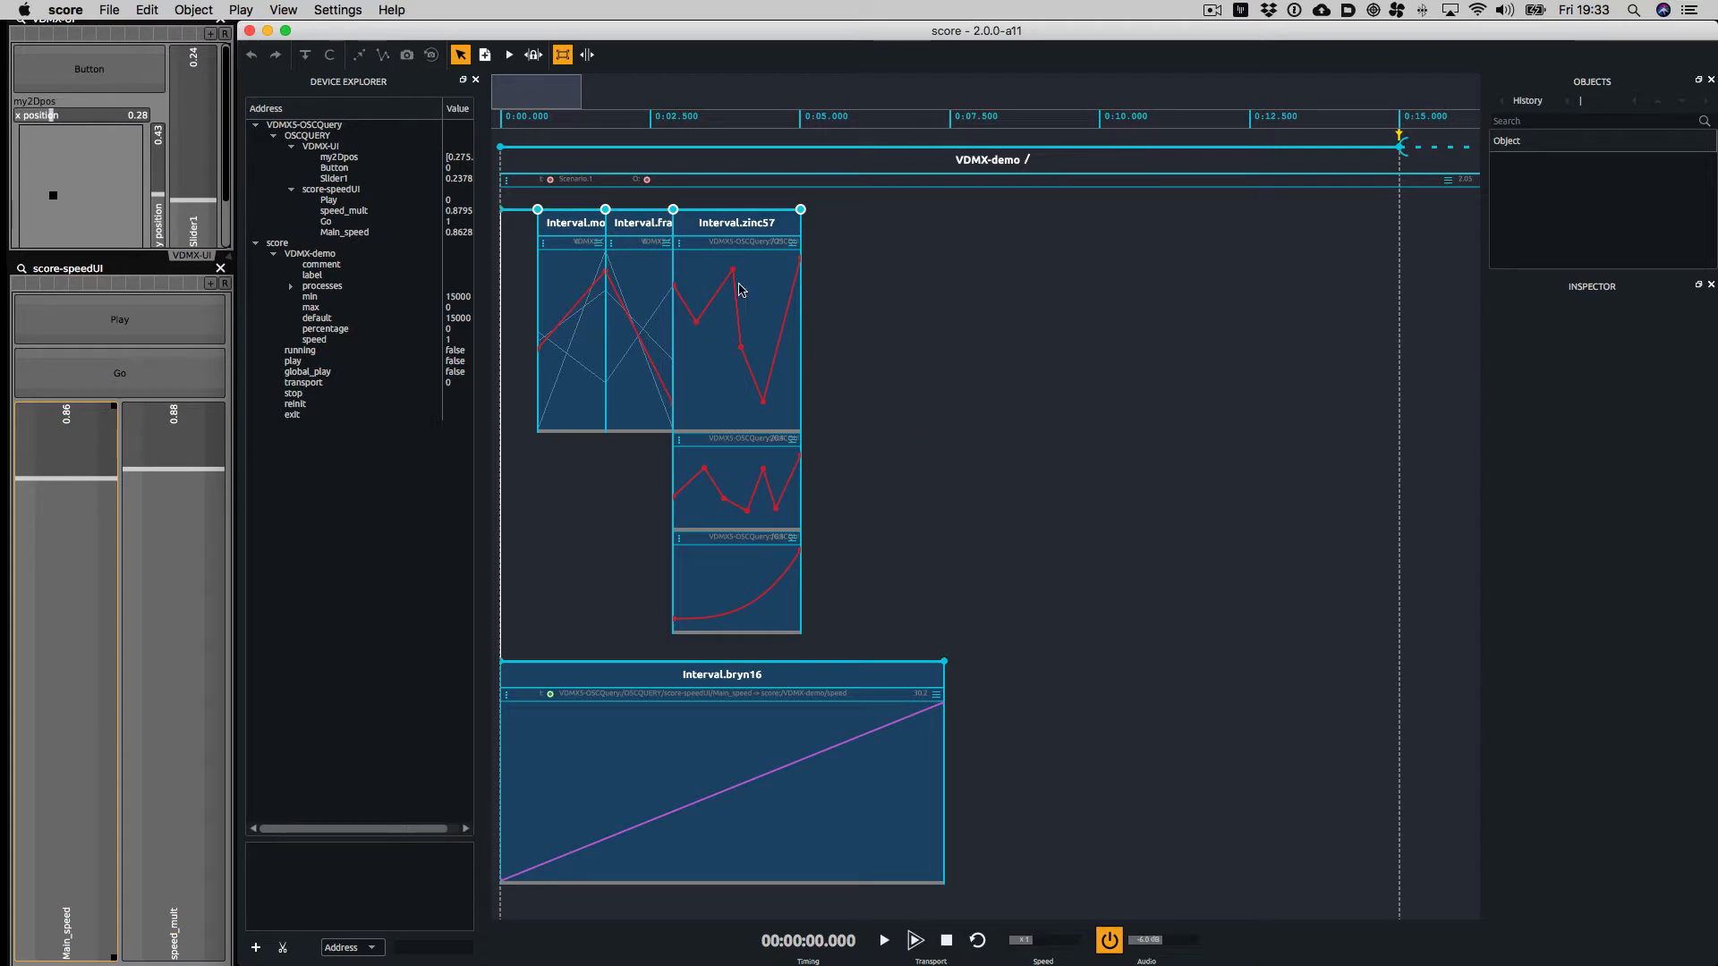
mouse_move(610, 663)
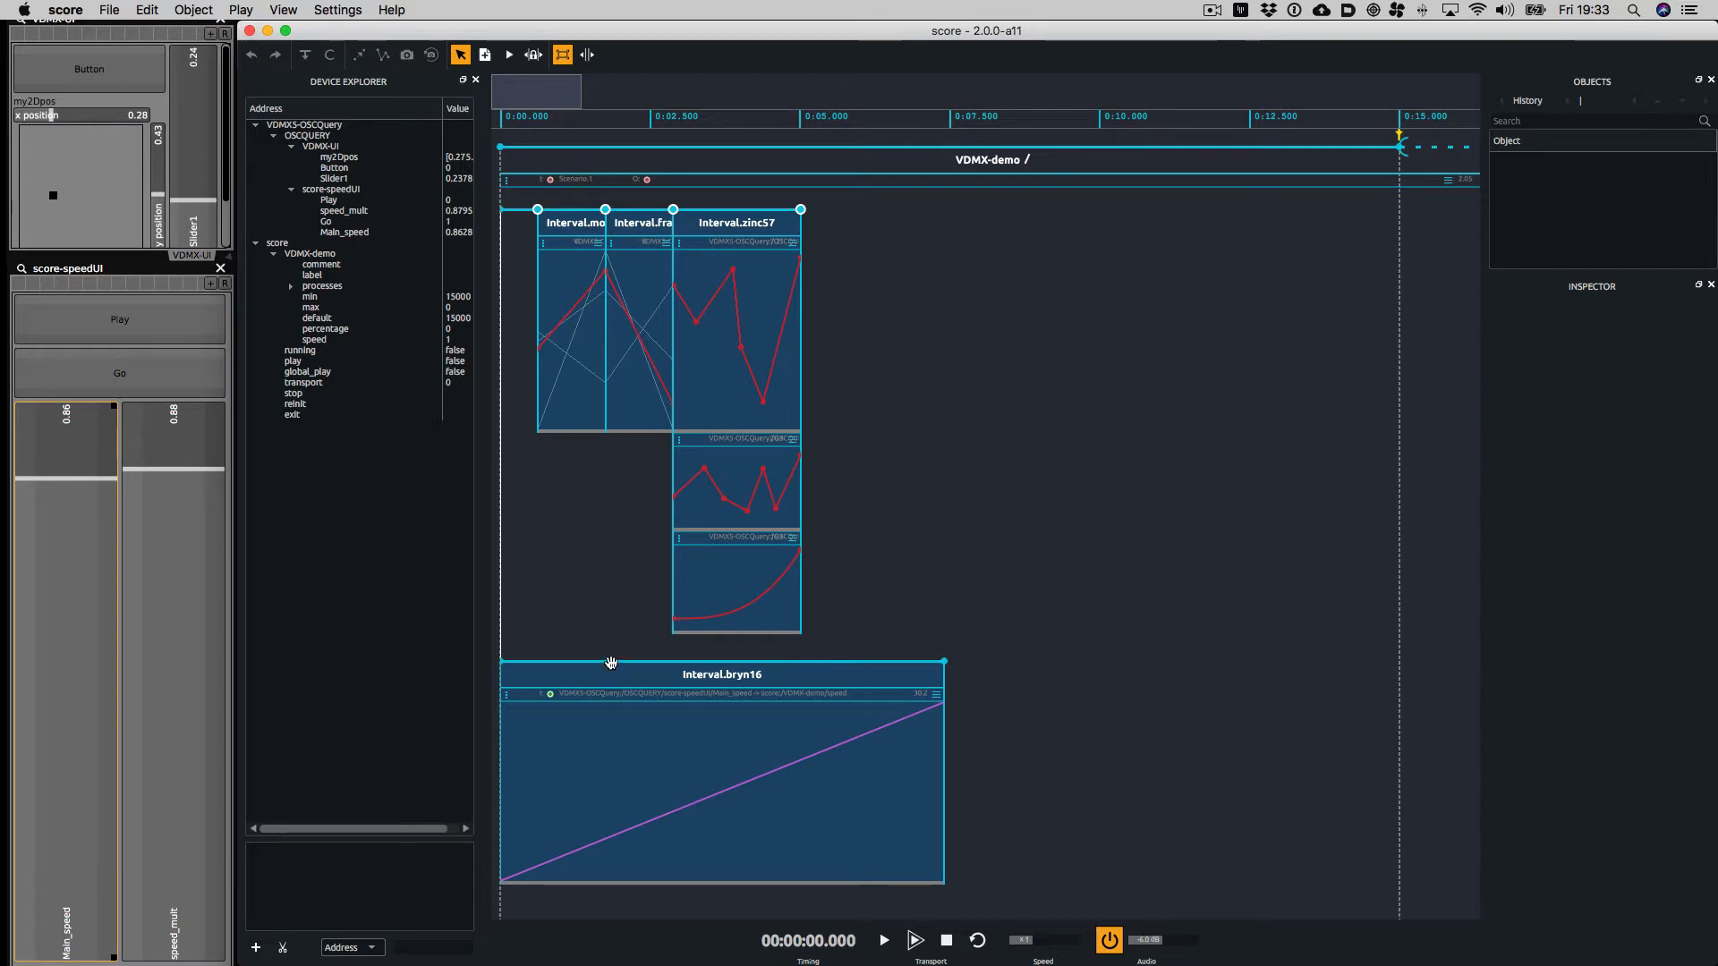
Add triggers to the starting states of the three chained intervals and start playback
click(721, 675)
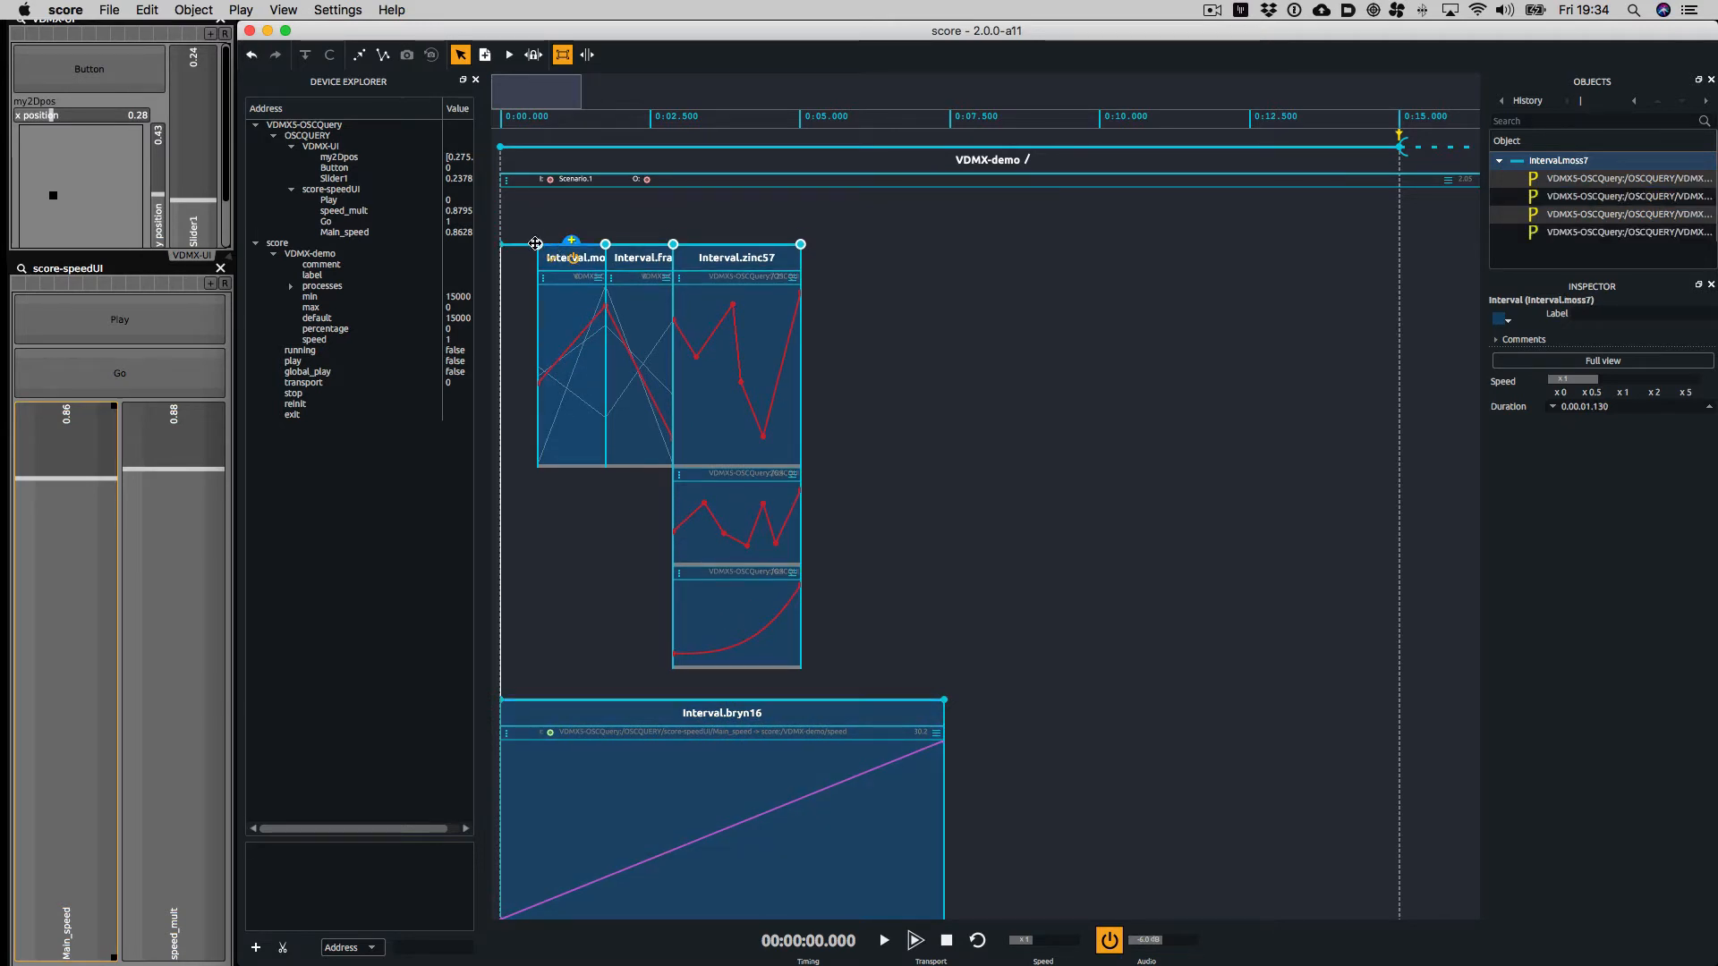
click(305, 55)
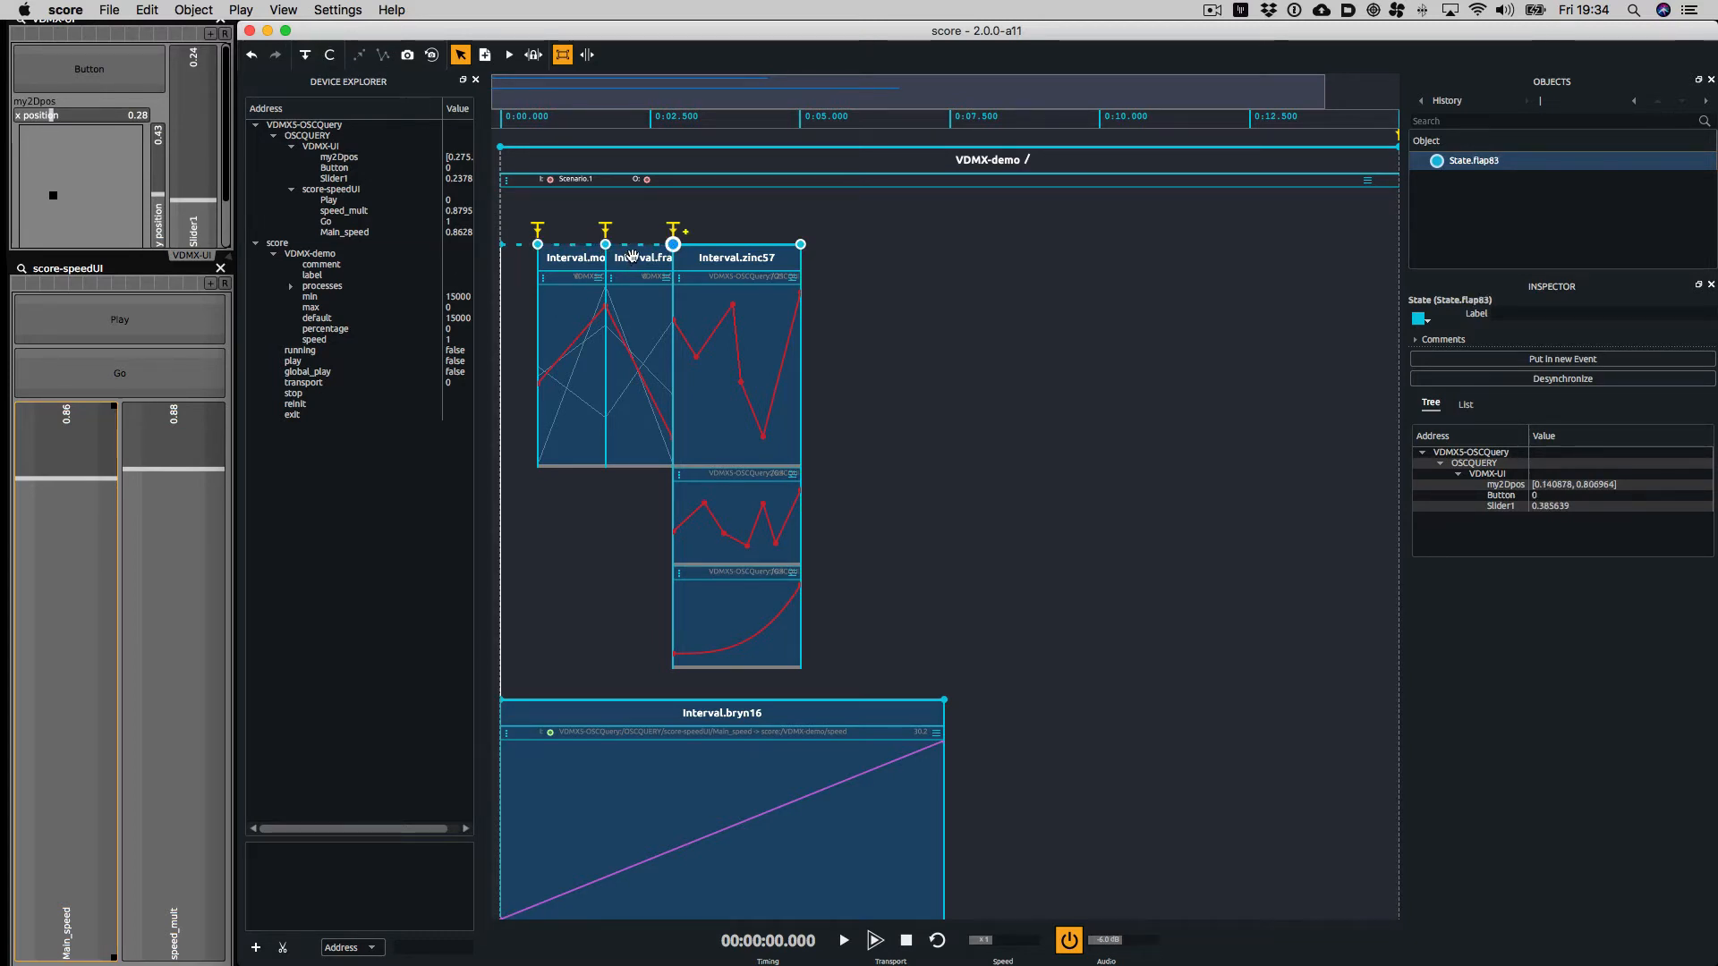
click(843, 939)
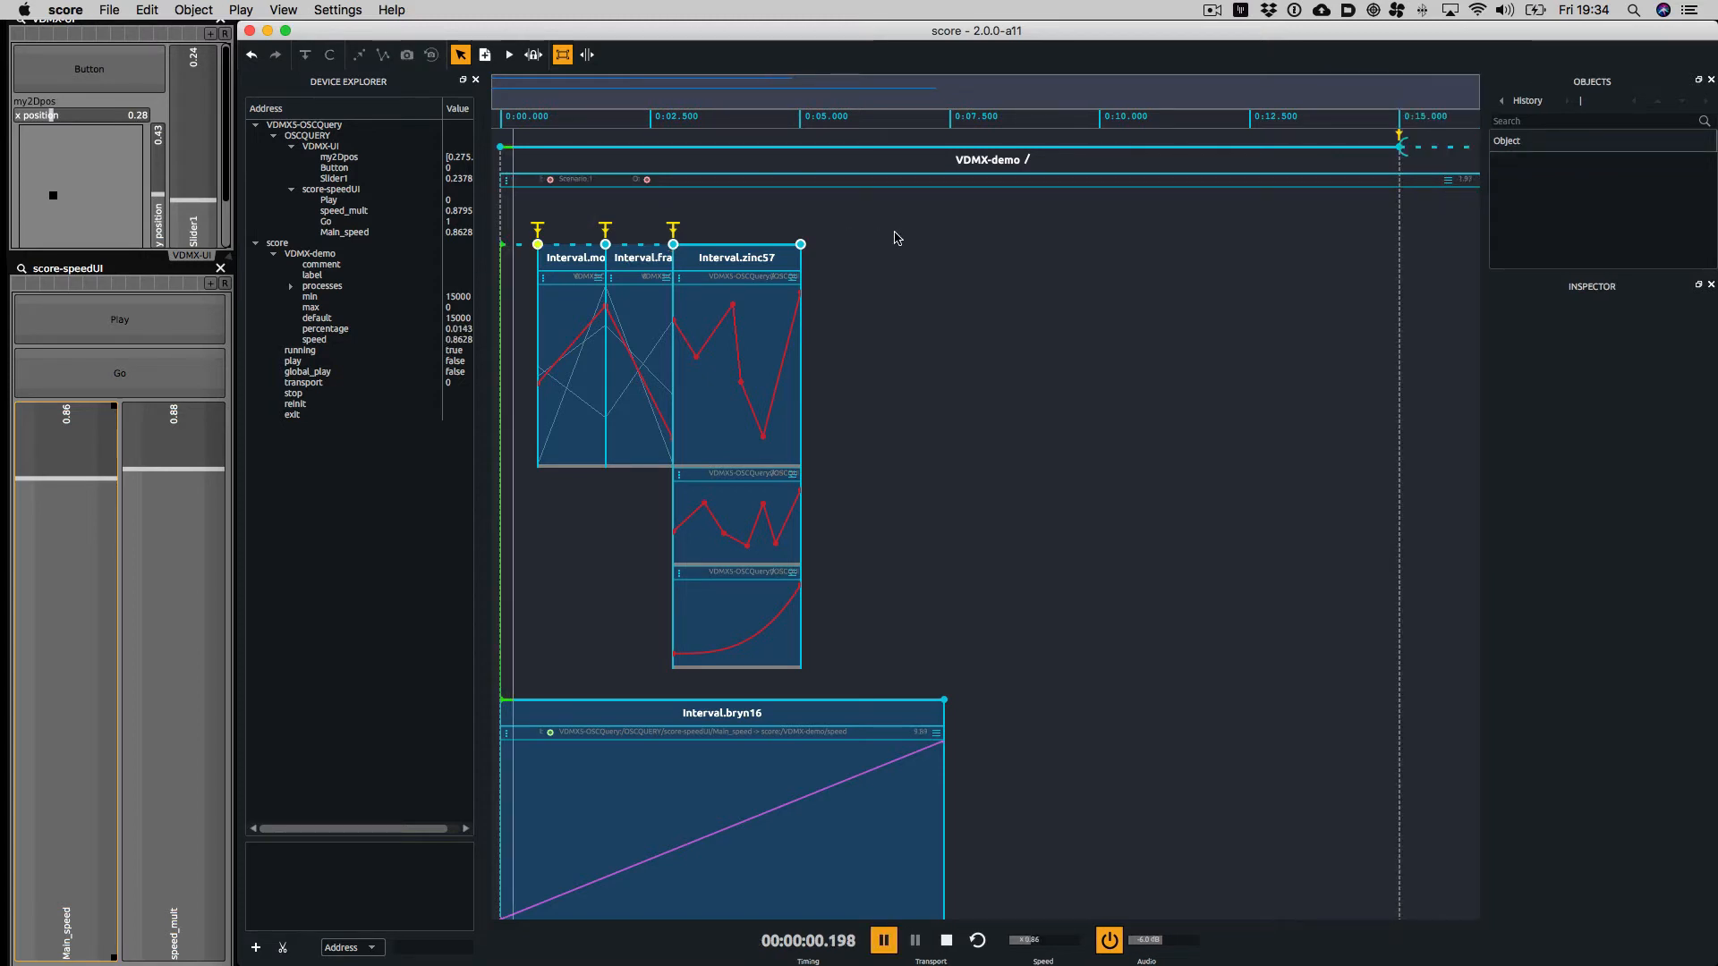
Inspect the first interval's trigger while running, then stop playback back to zero
click(537, 231)
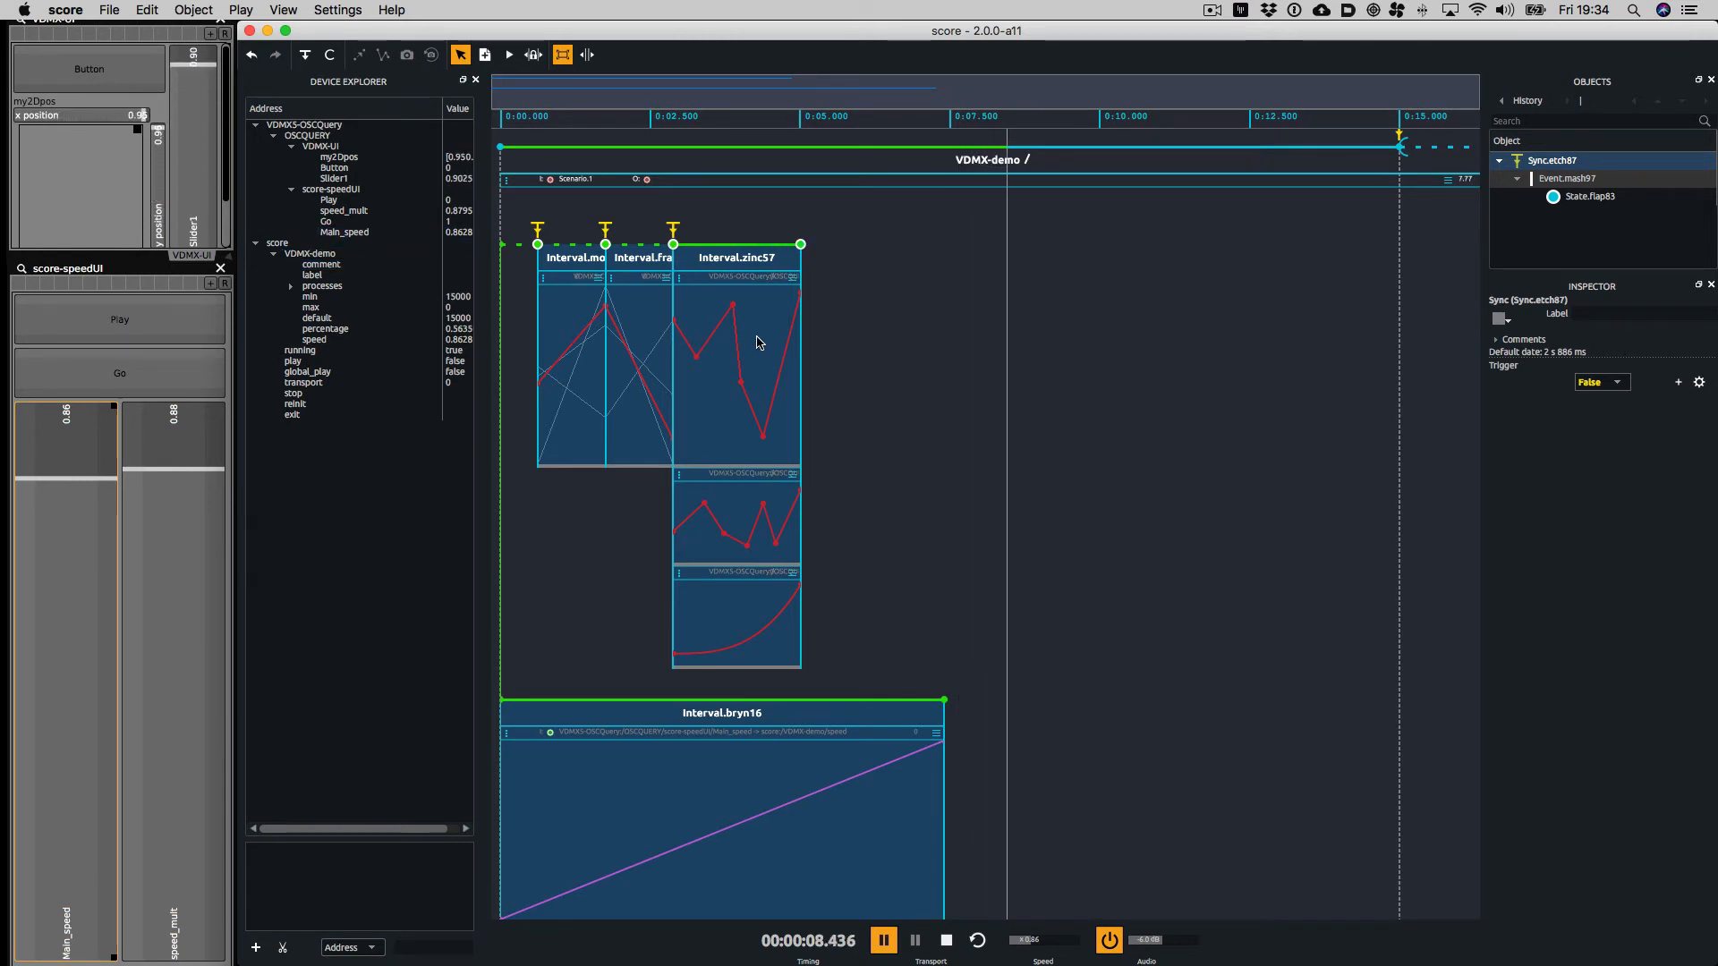
click(945, 940)
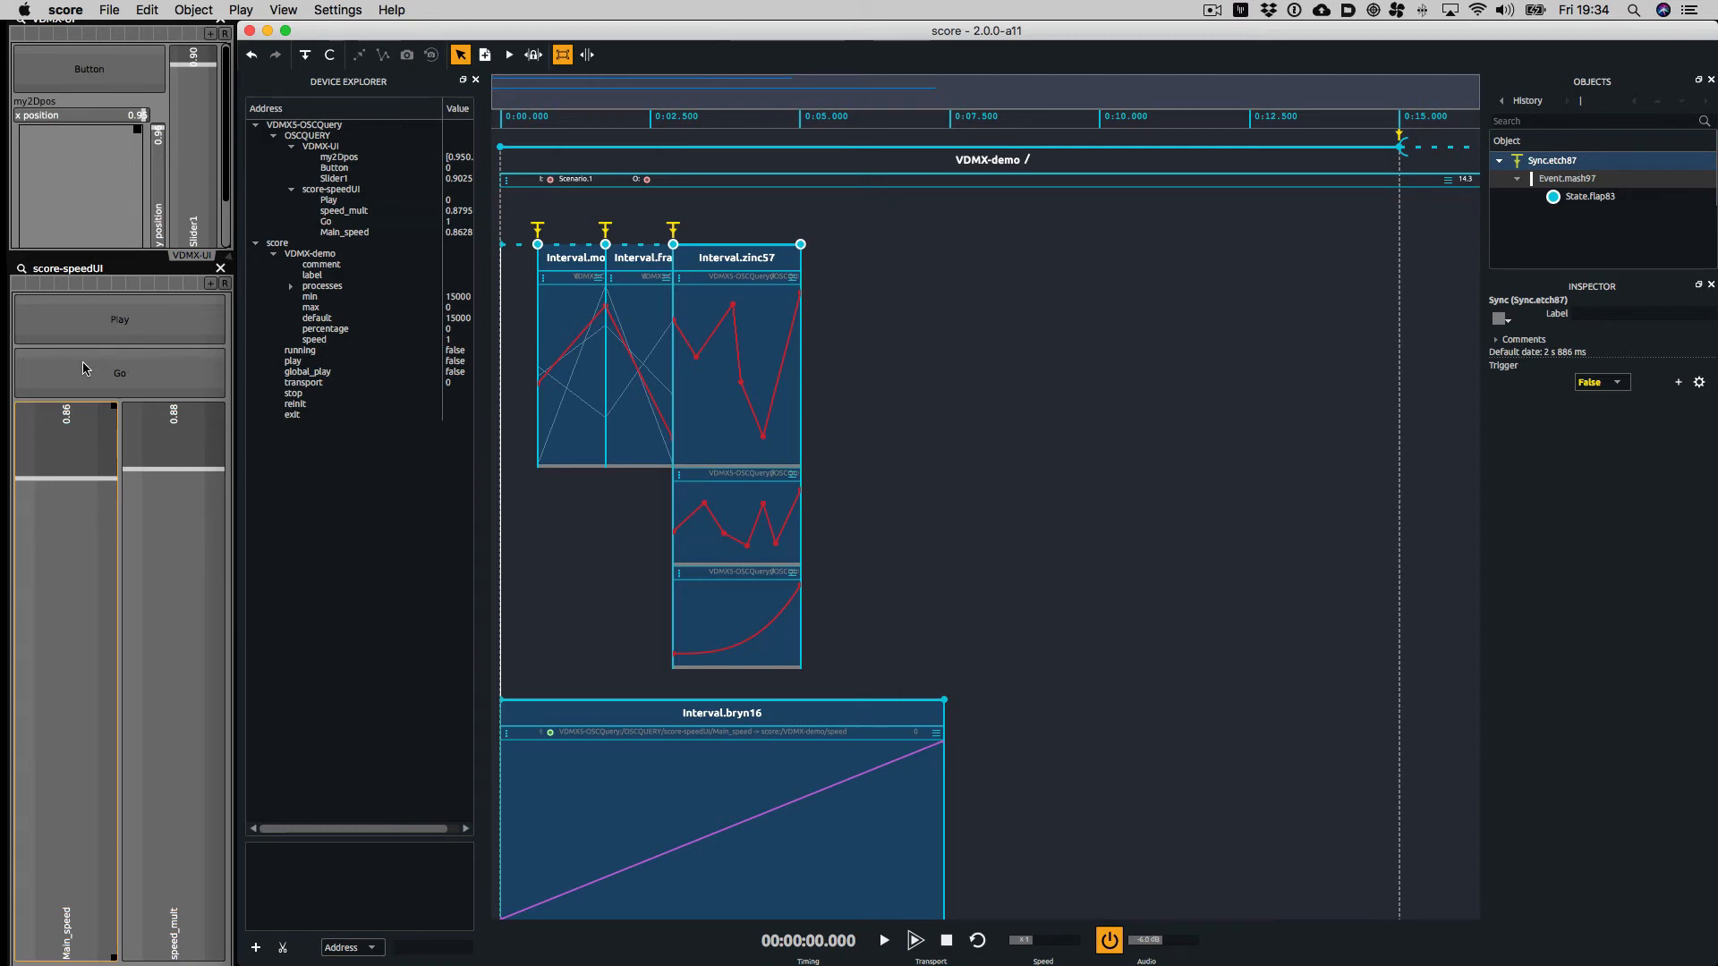
mouse_move(139, 365)
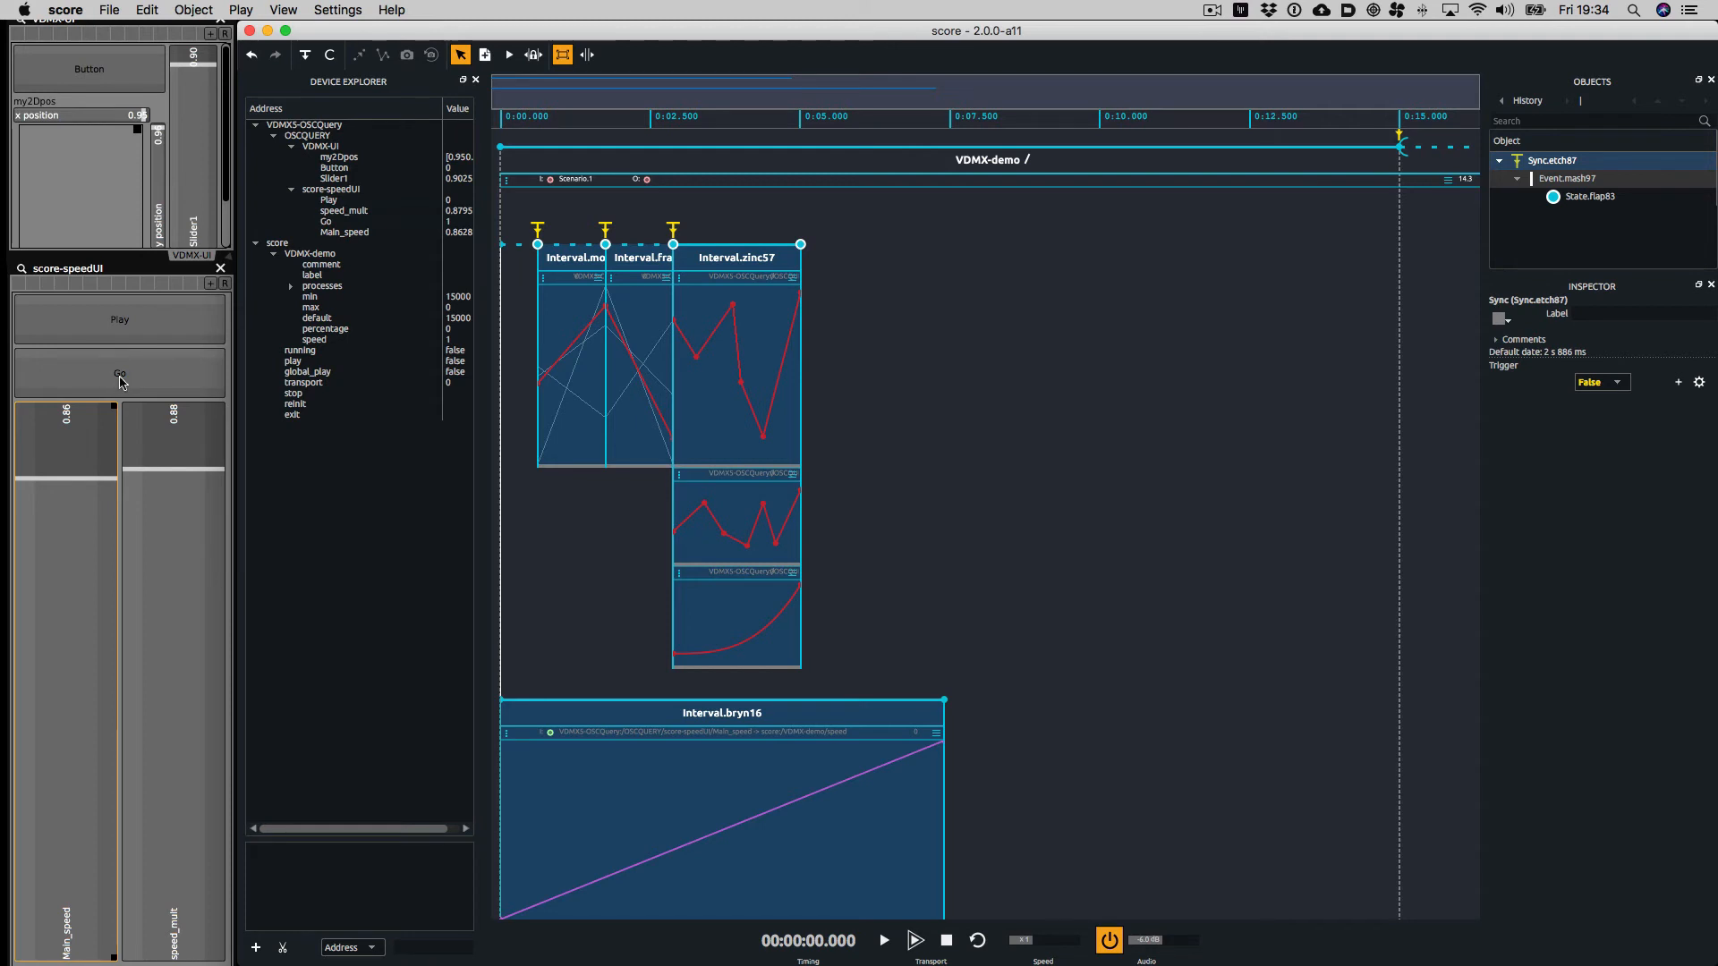
Fire VDMX's Go parameter, start the score, then fire Go twice to launch the triggered intervals
click(326, 220)
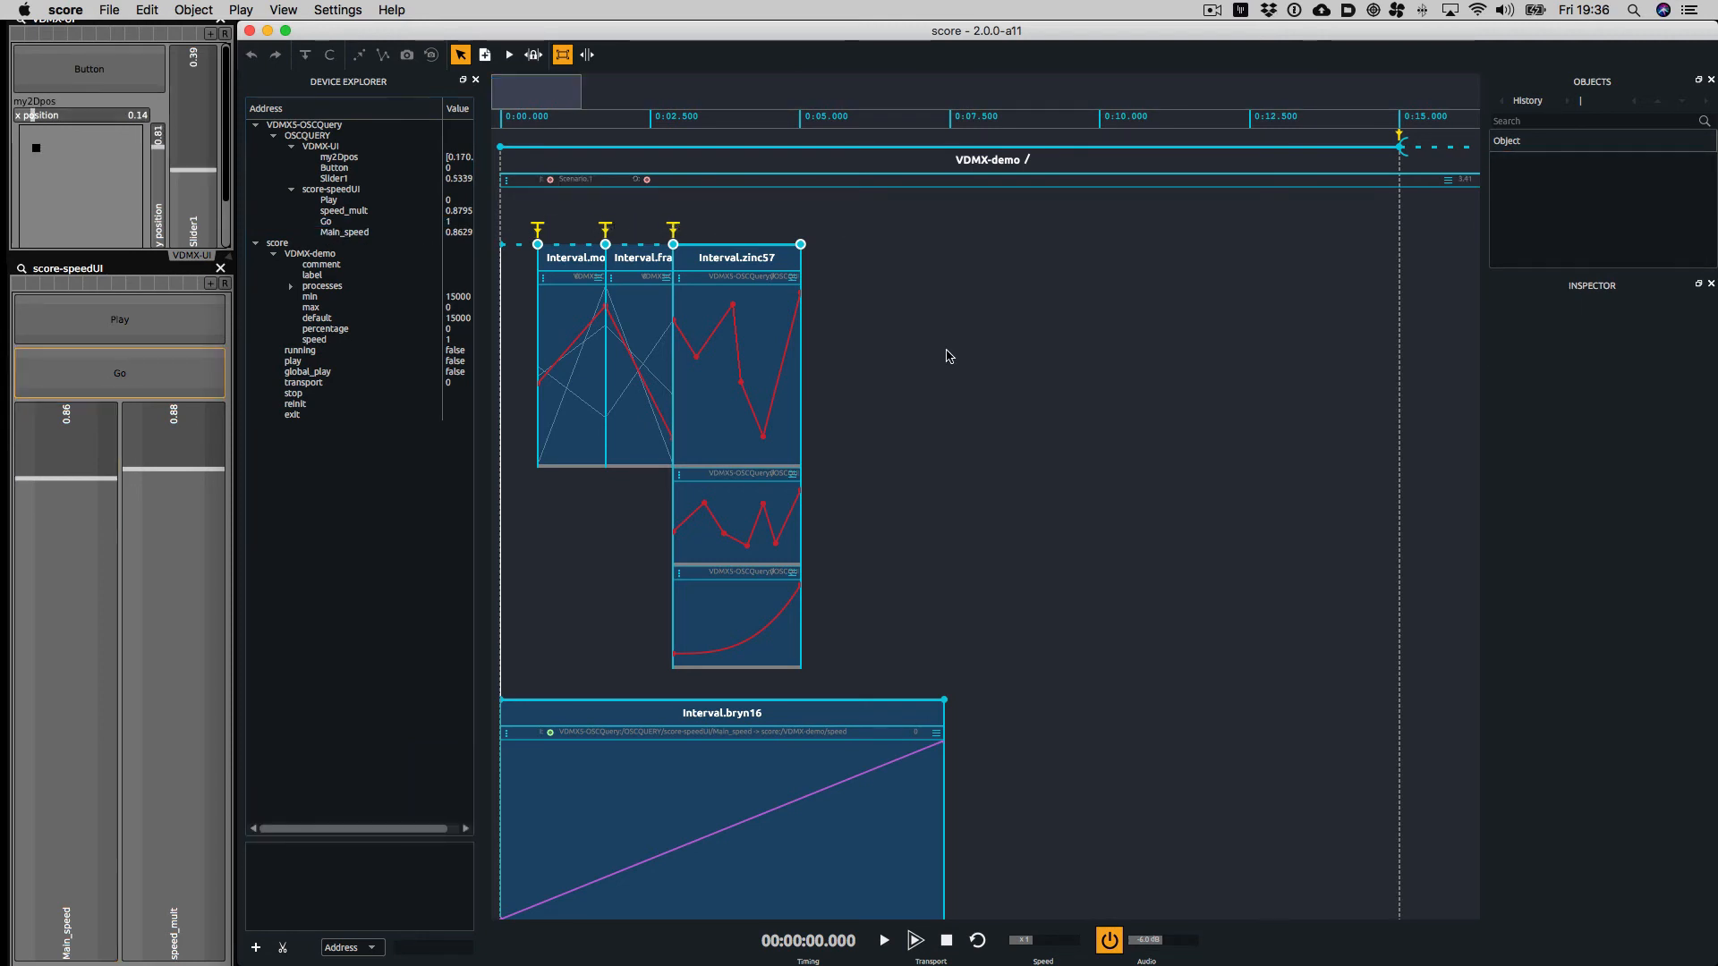
click(882, 939)
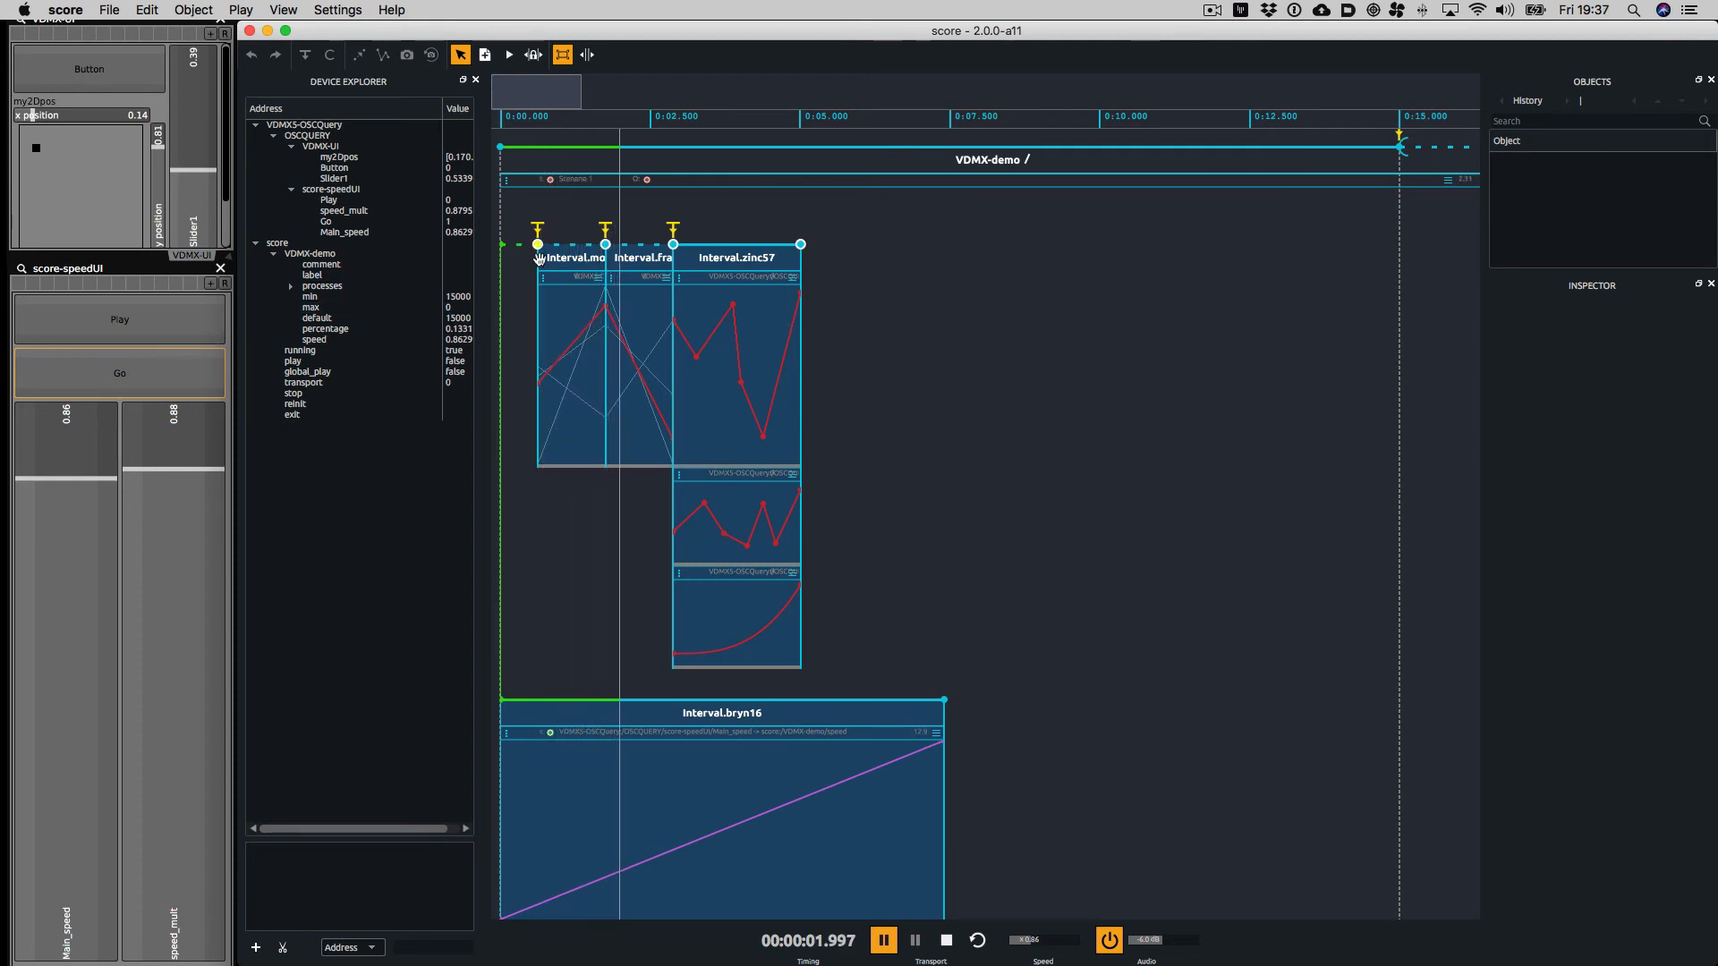
click(120, 373)
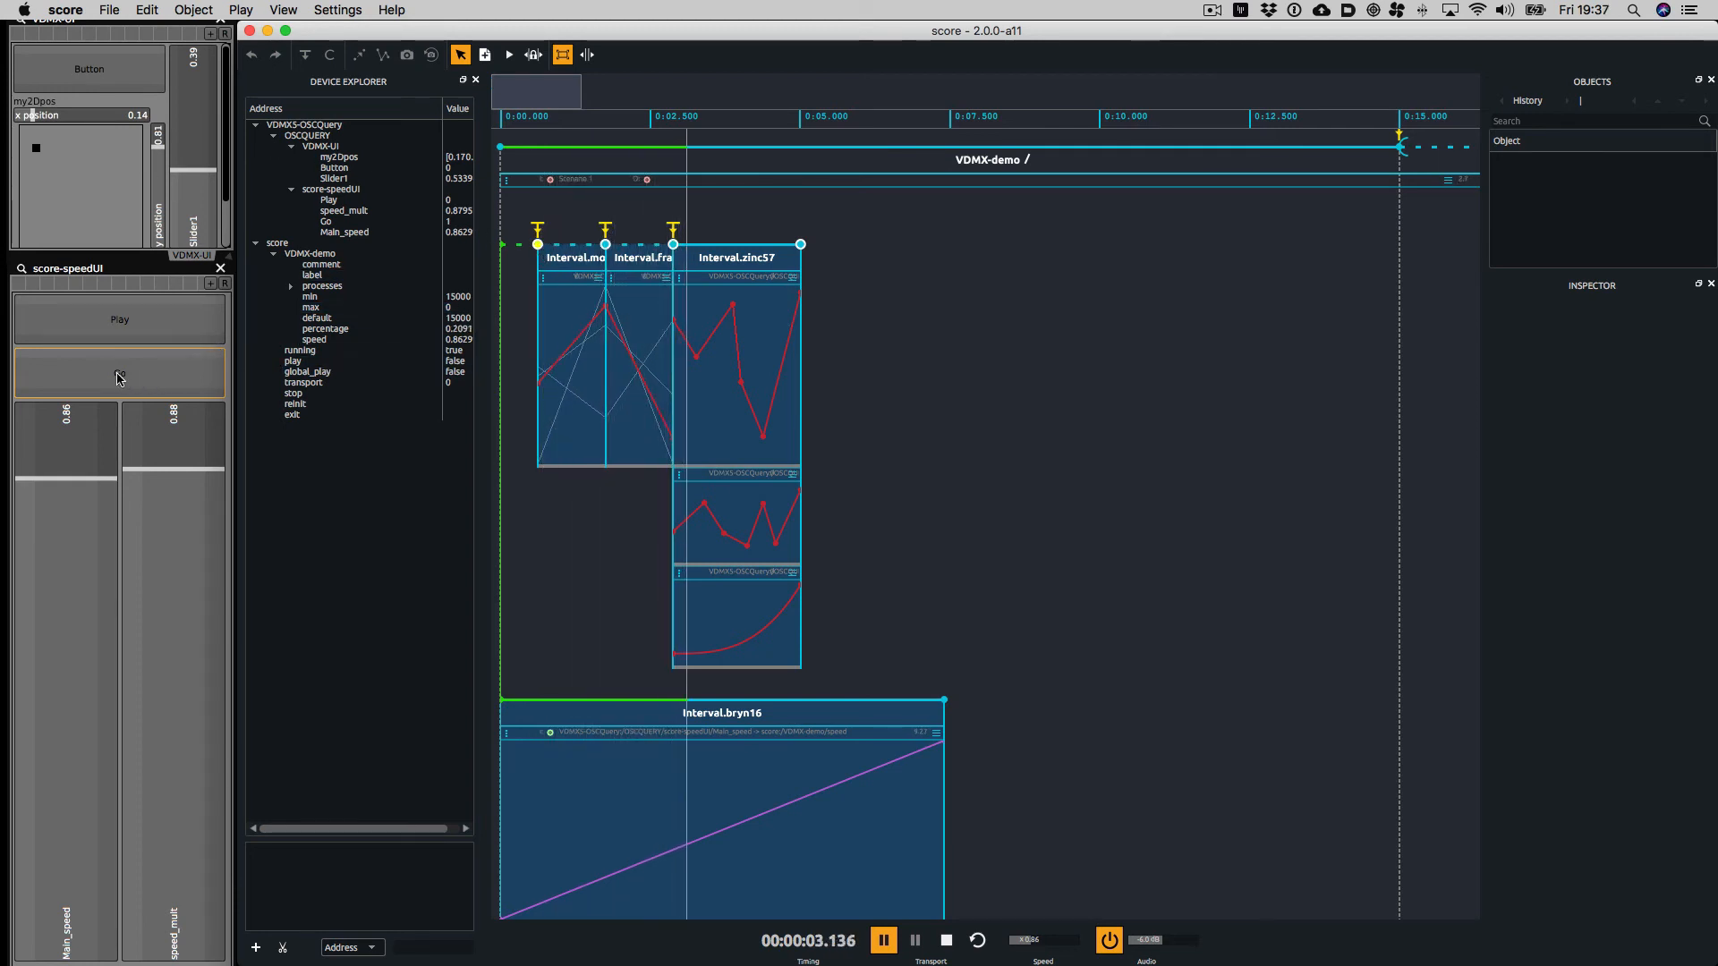
click(119, 372)
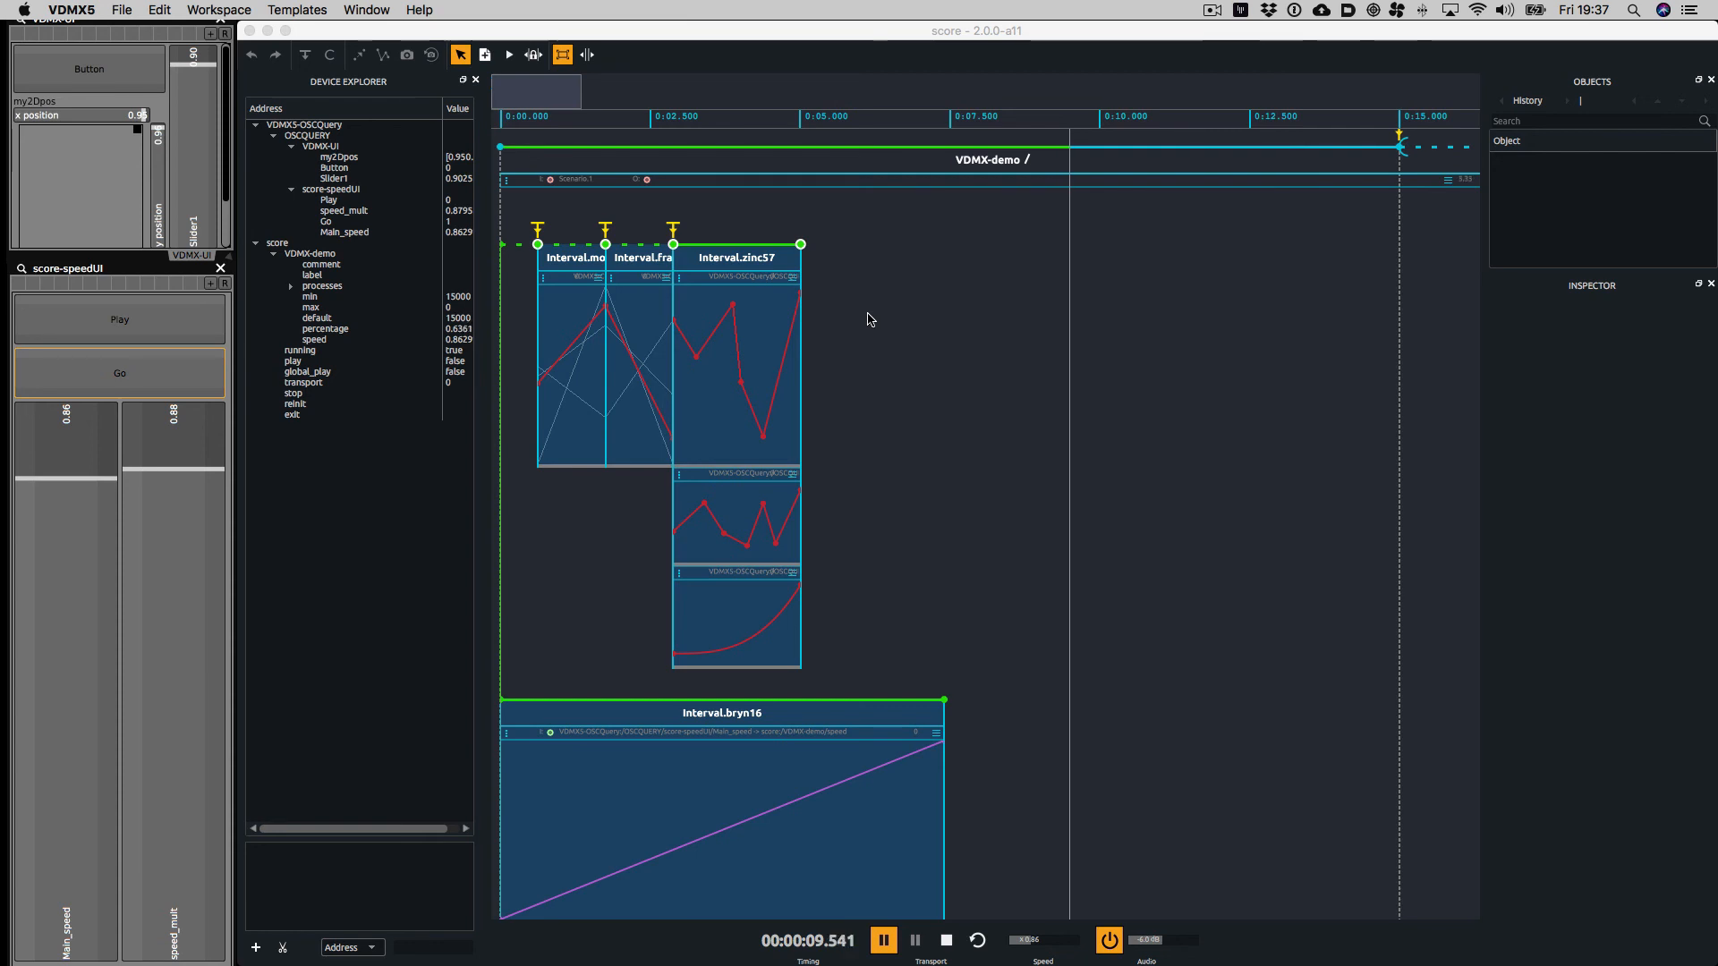
Stop playback with the timer back at zero
click(945, 939)
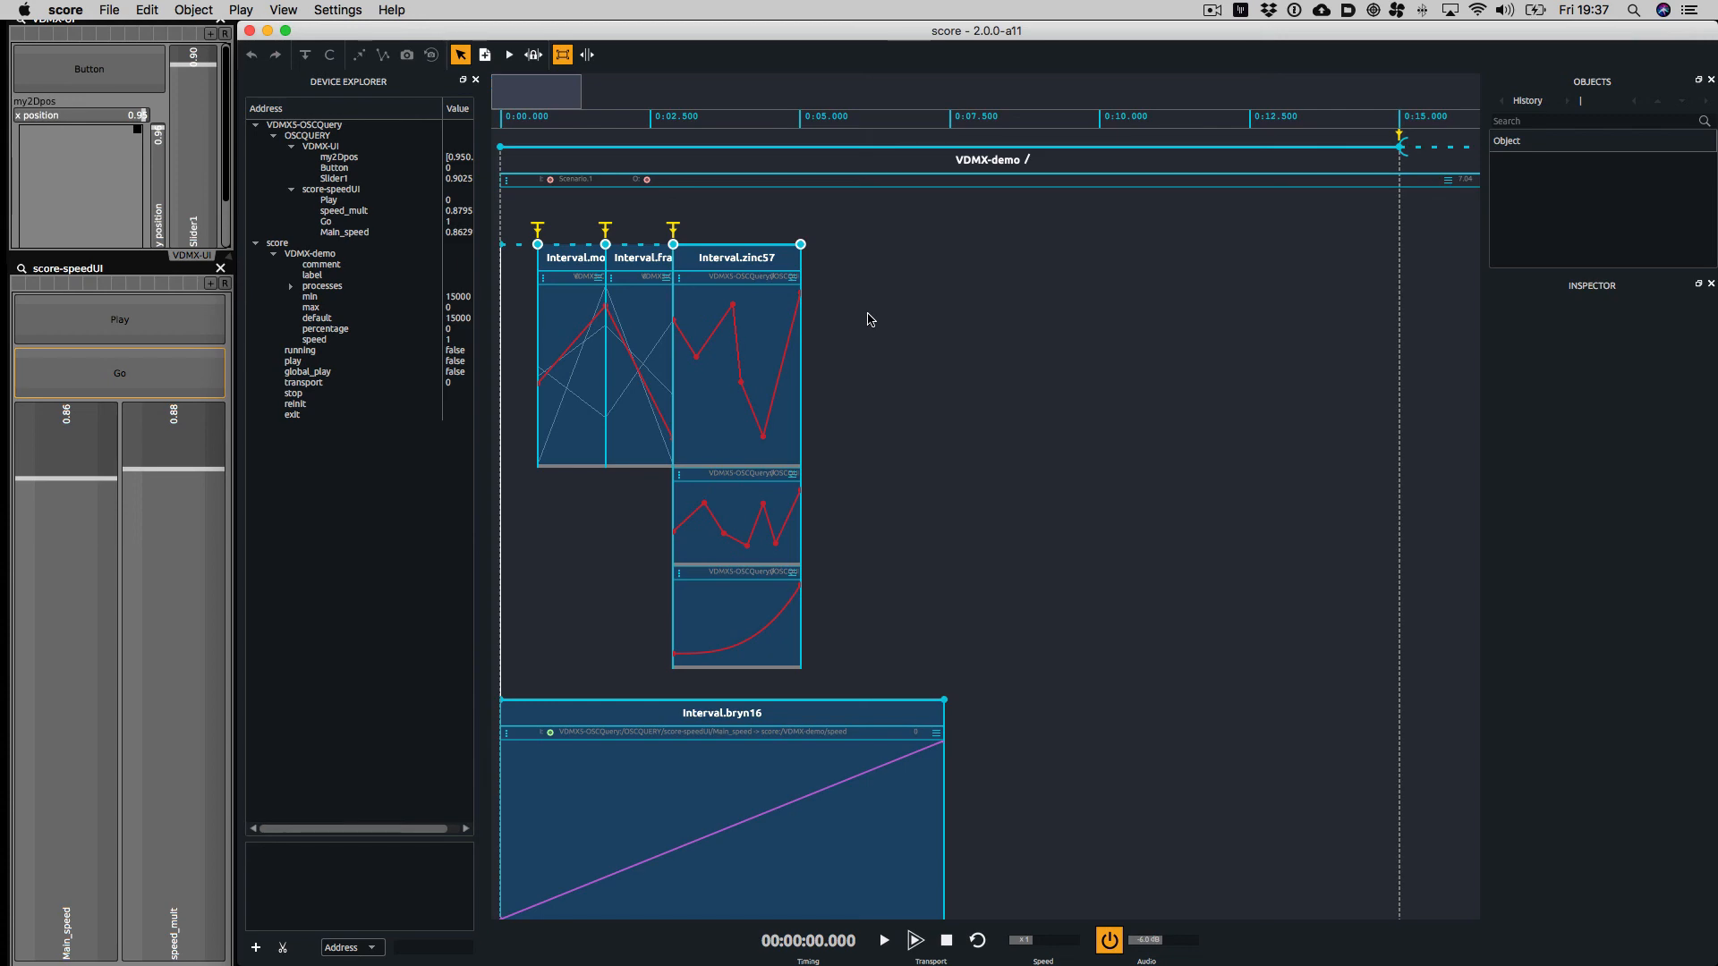
mouse_move(887, 302)
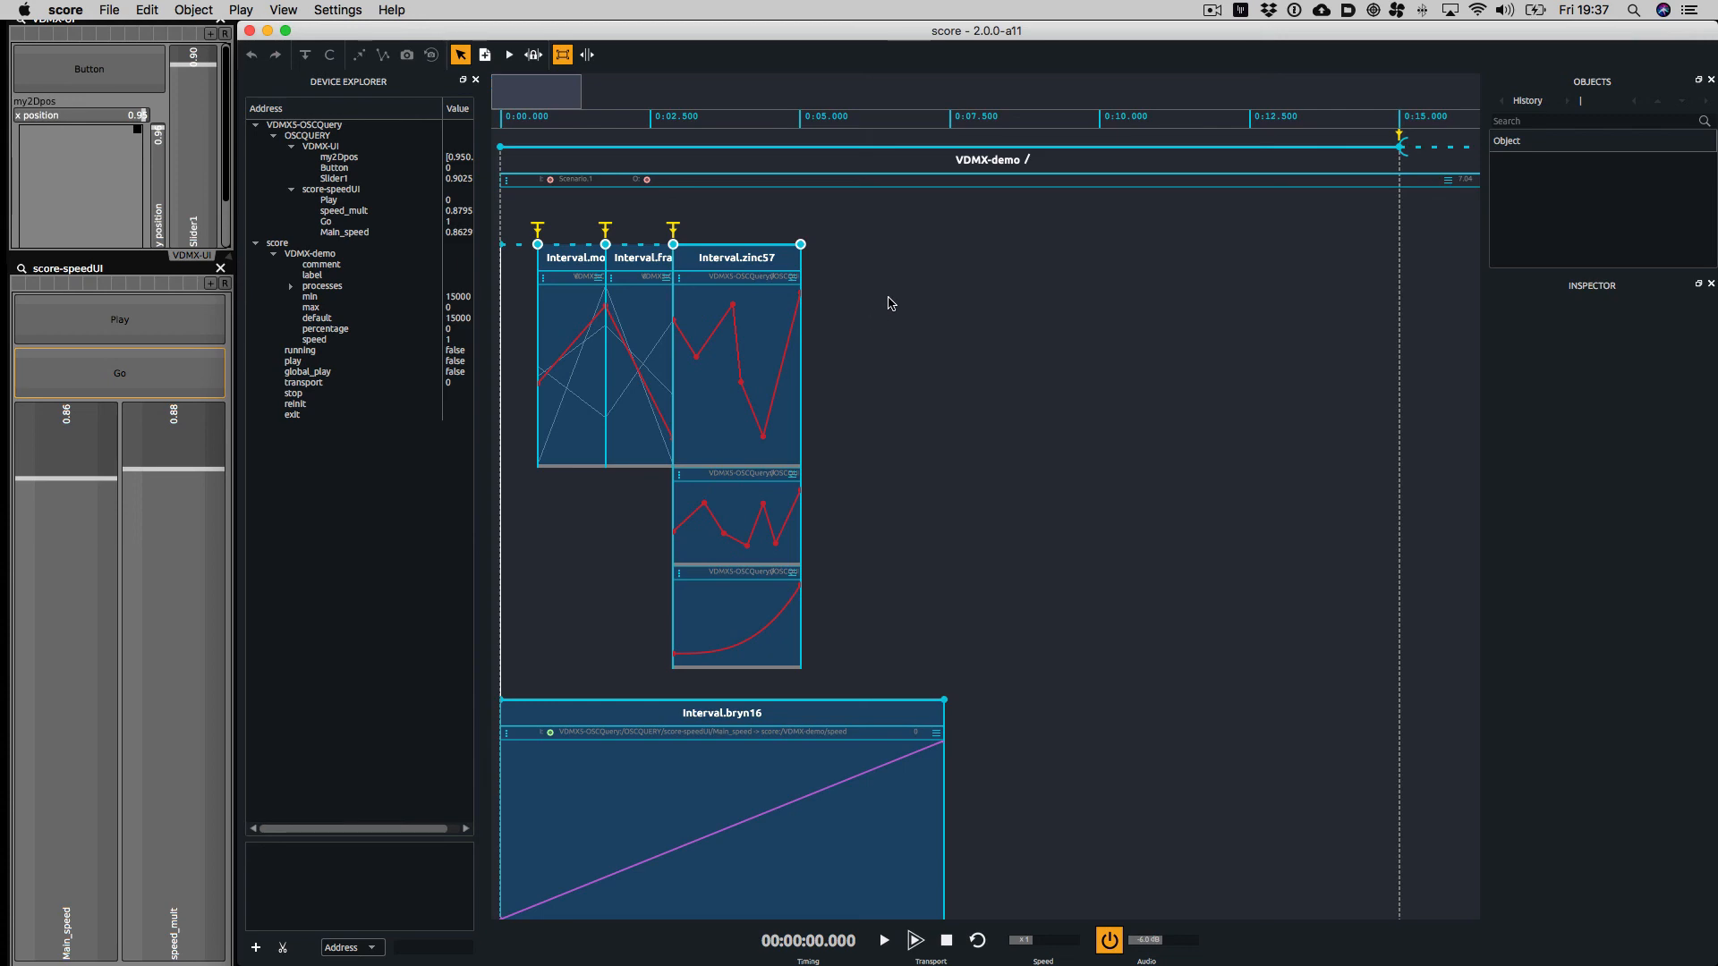